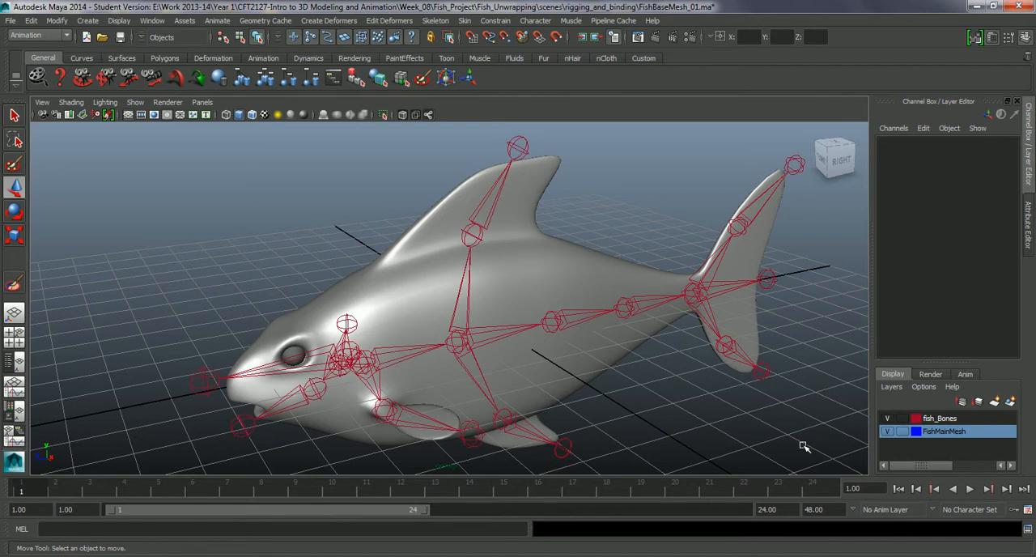
mouse_move(713, 396)
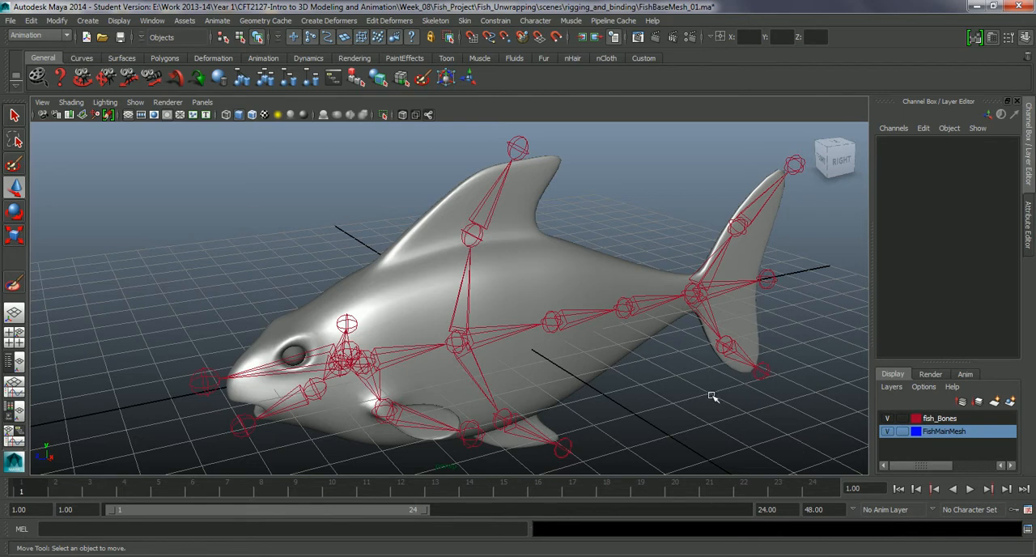
Orbit around the fish and its red joint skeleton, then bring up the Window menu
drag(712, 396, 563, 363)
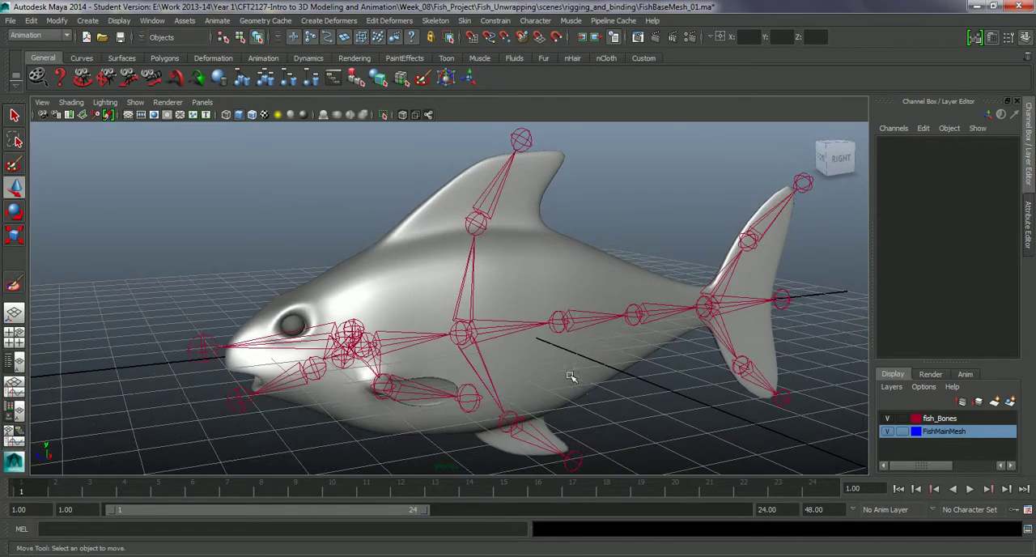
mouse_move(521, 315)
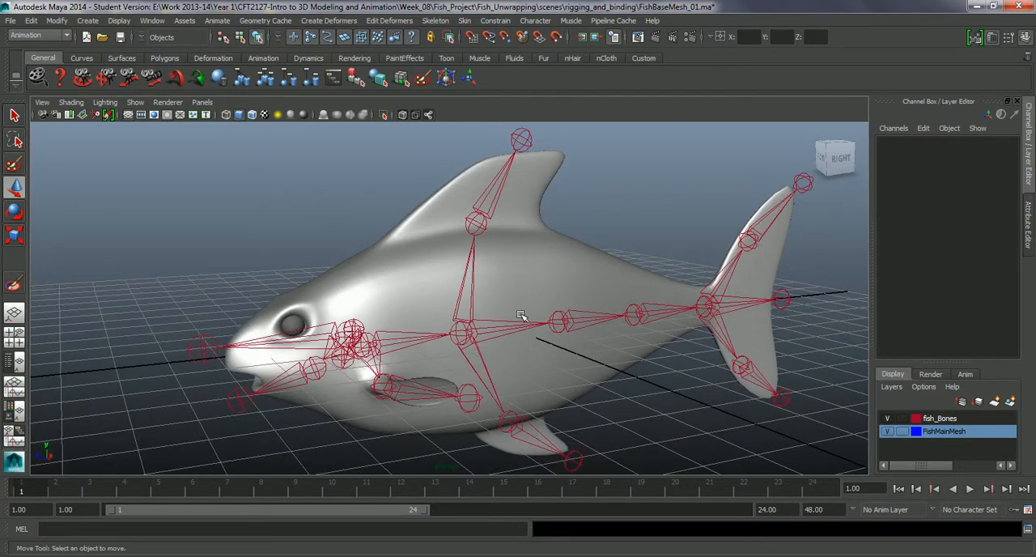
drag(522, 316, 634, 413)
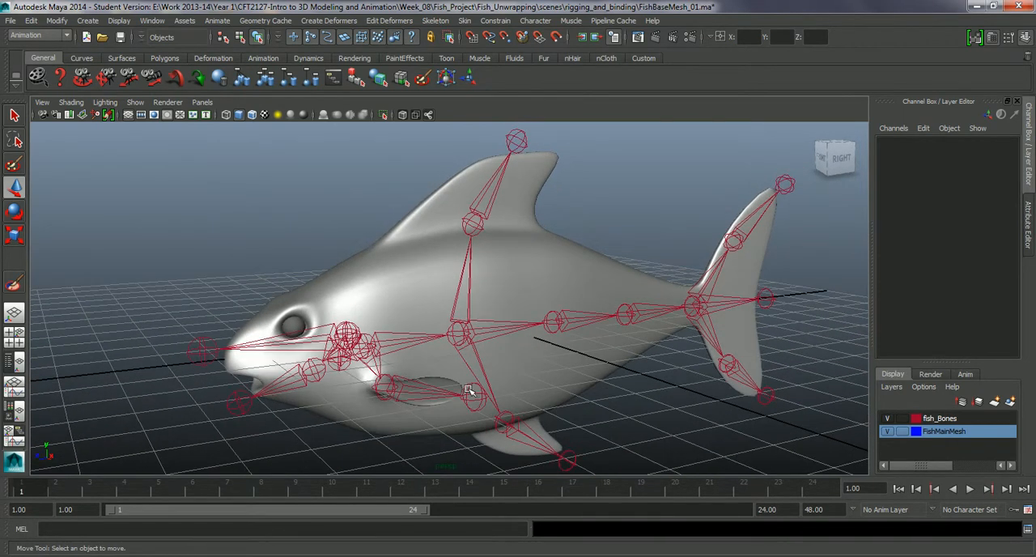
drag(470, 388, 501, 376)
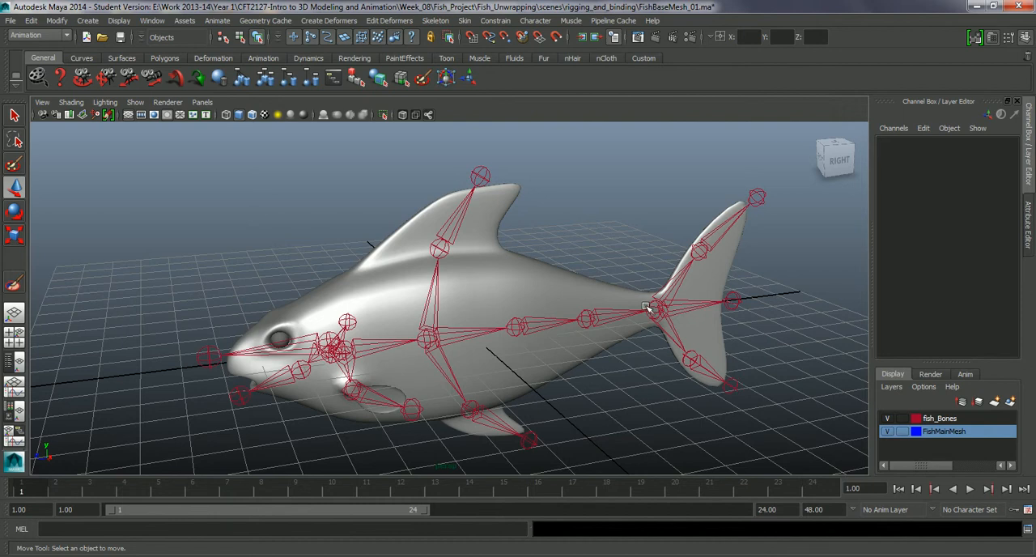
mouse_move(685, 327)
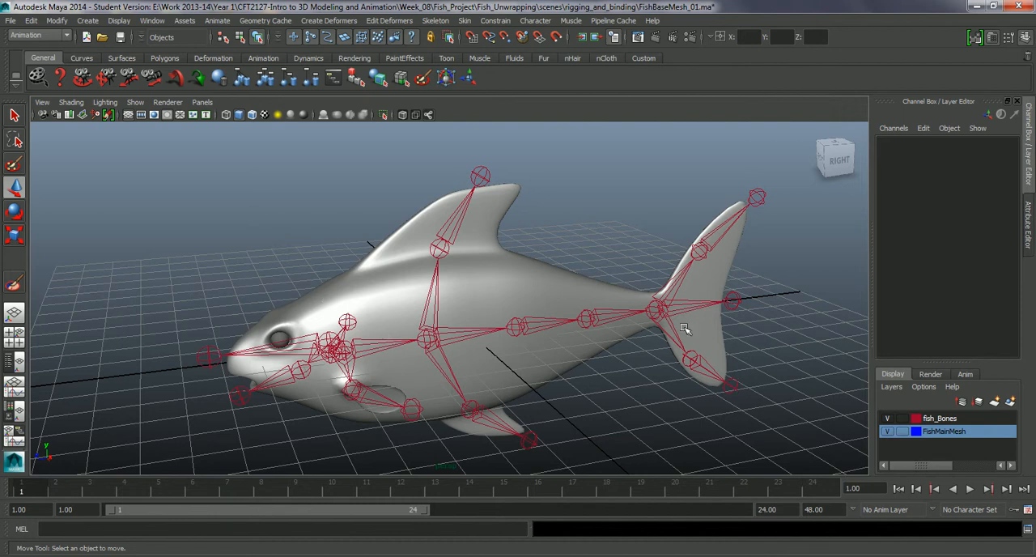
mouse_move(510, 281)
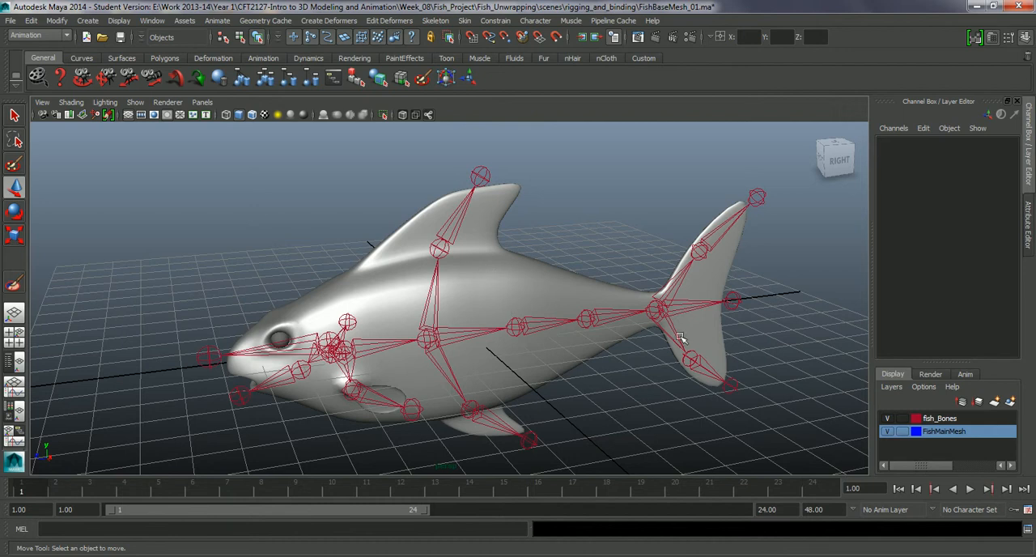
mouse_move(532, 415)
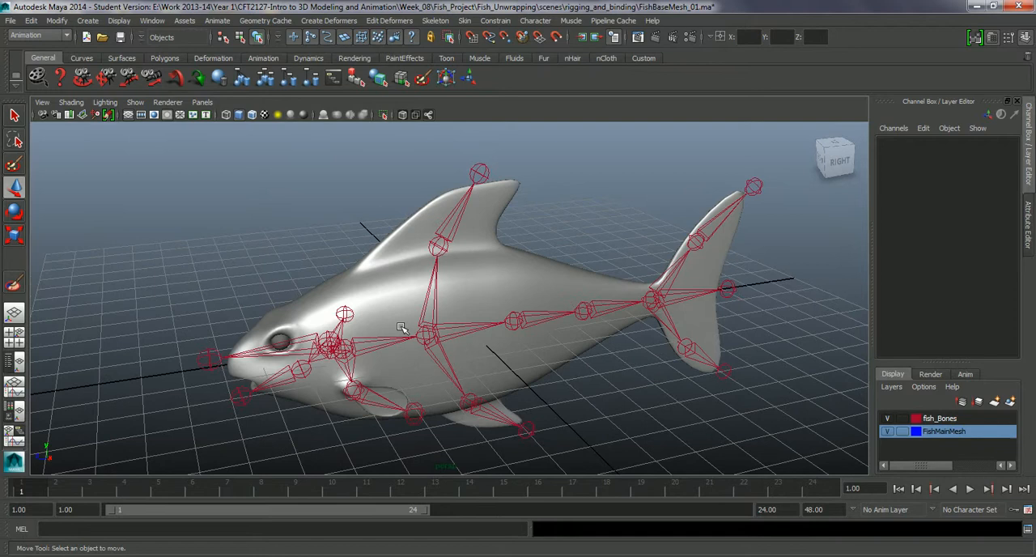
click(340, 356)
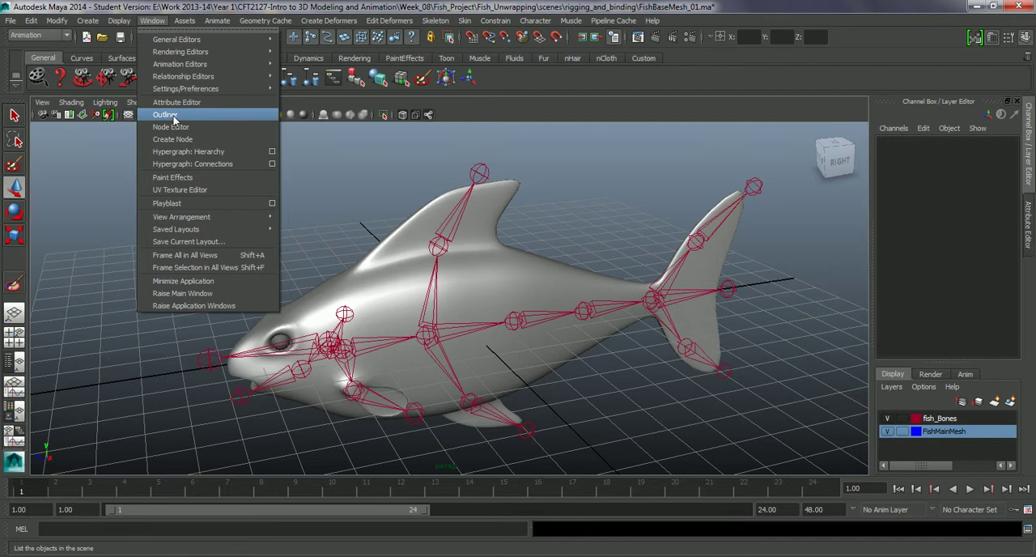
Open the Outliner and toggle its Joints filter off and back on
click(165, 114)
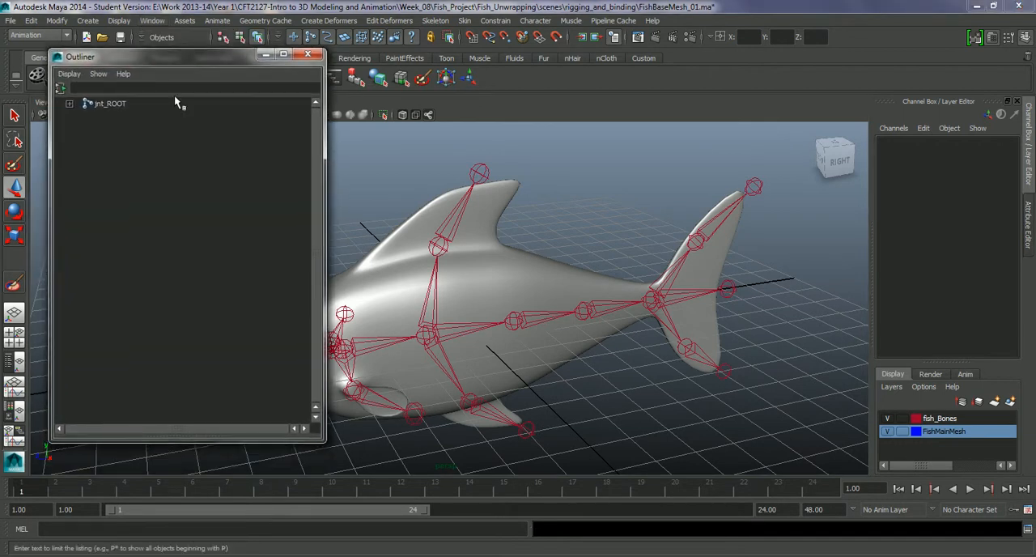
click(98, 74)
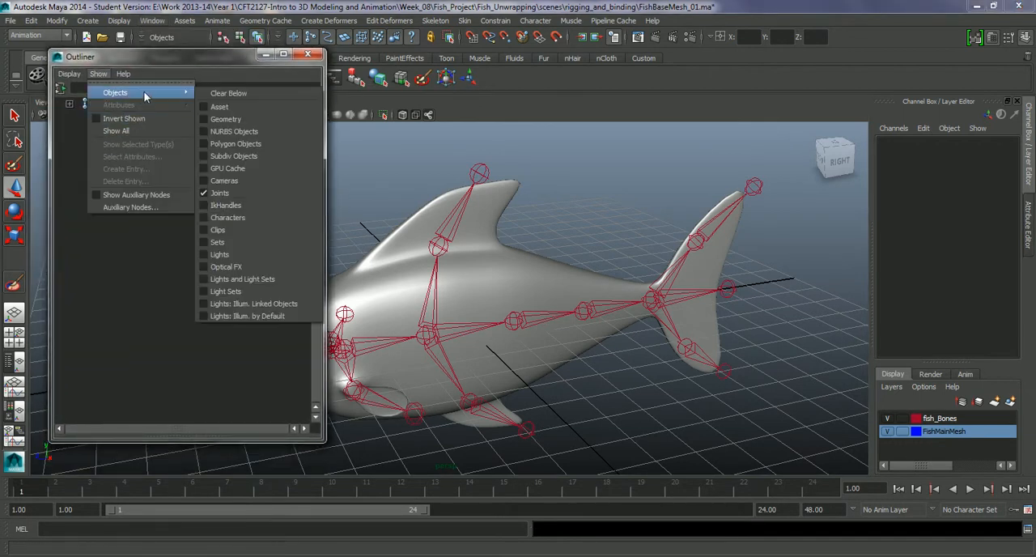
mouse_move(225, 180)
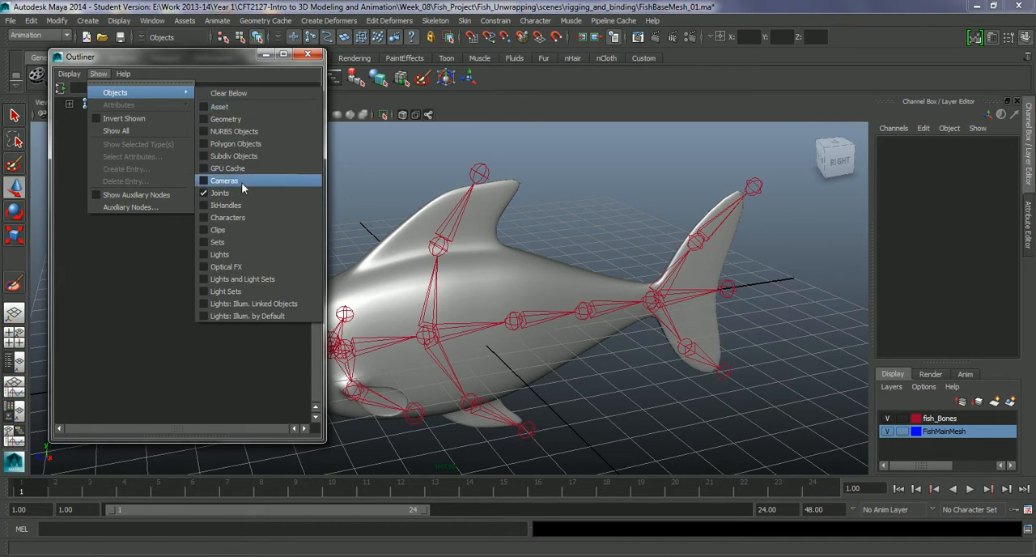
click(224, 179)
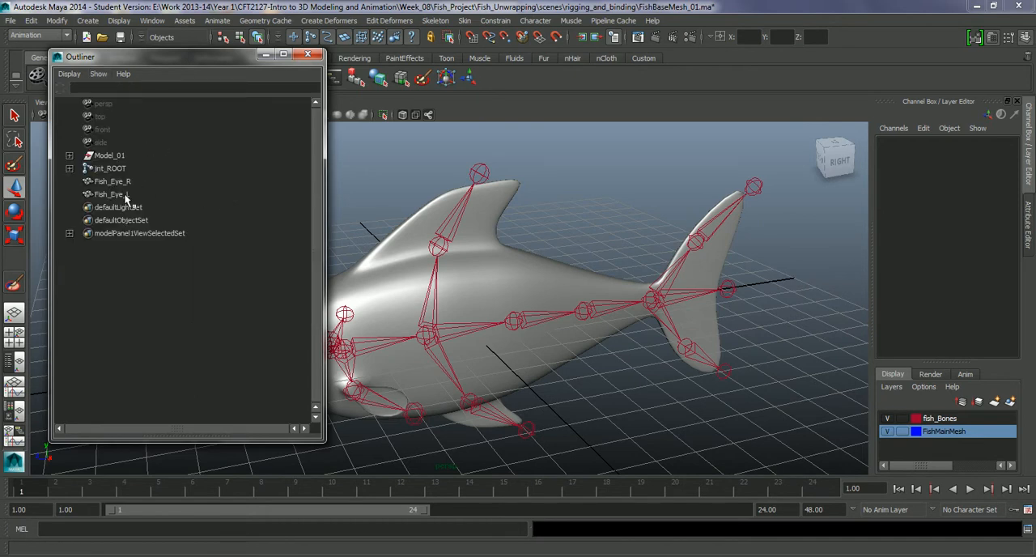
click(98, 74)
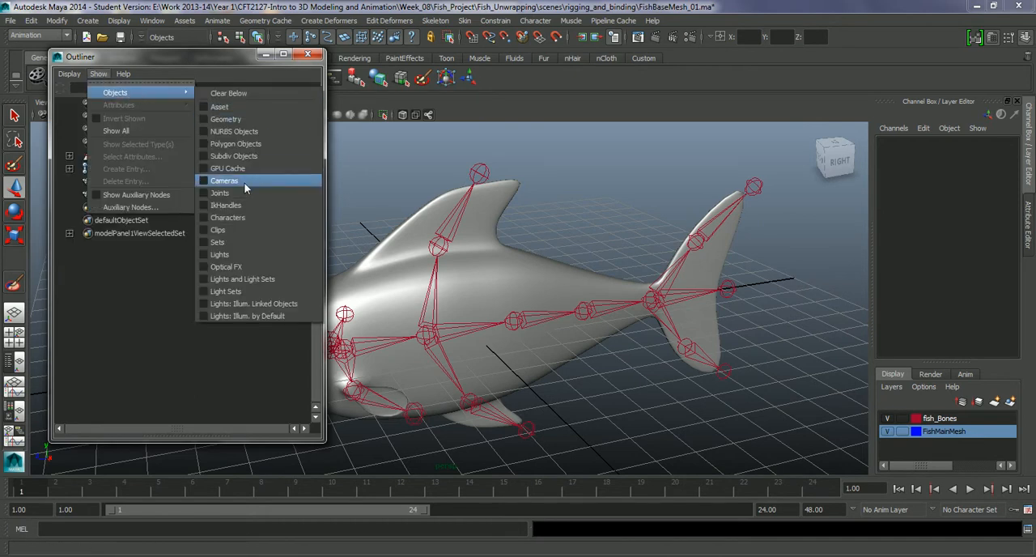
click(220, 193)
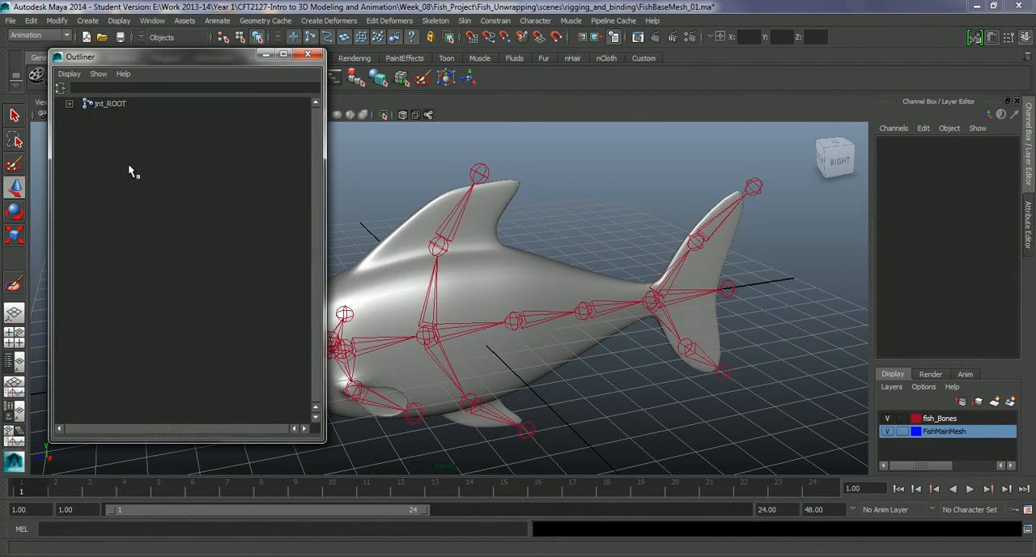
mouse_move(73, 116)
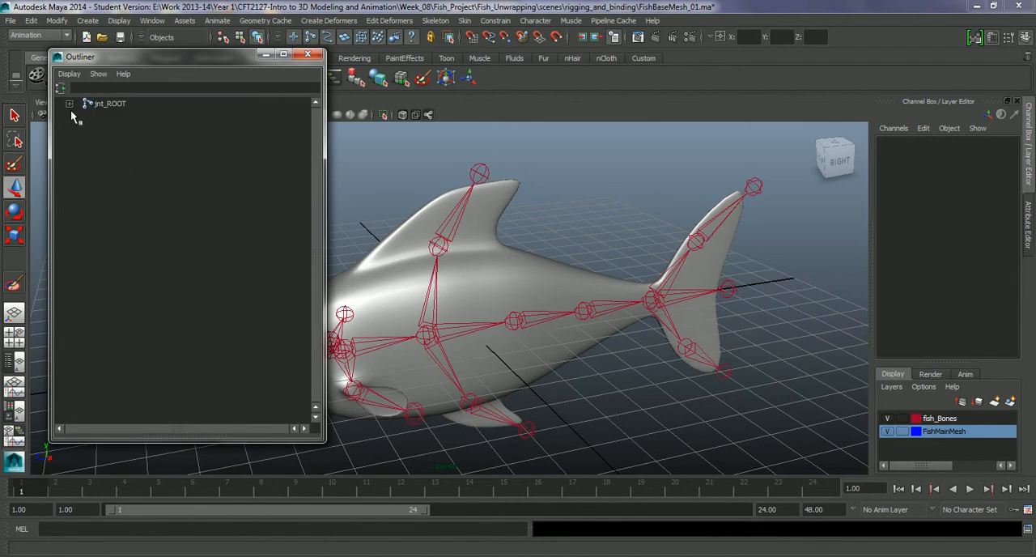
Expand jnt_ROOT and jnt_finBottom, then activate the Outliner name filter field
click(69, 104)
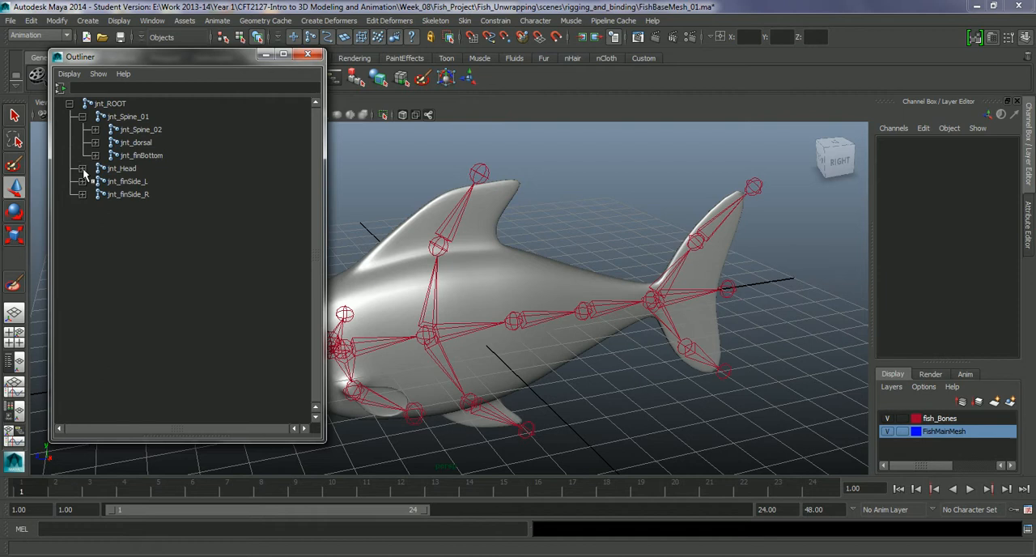
click(82, 156)
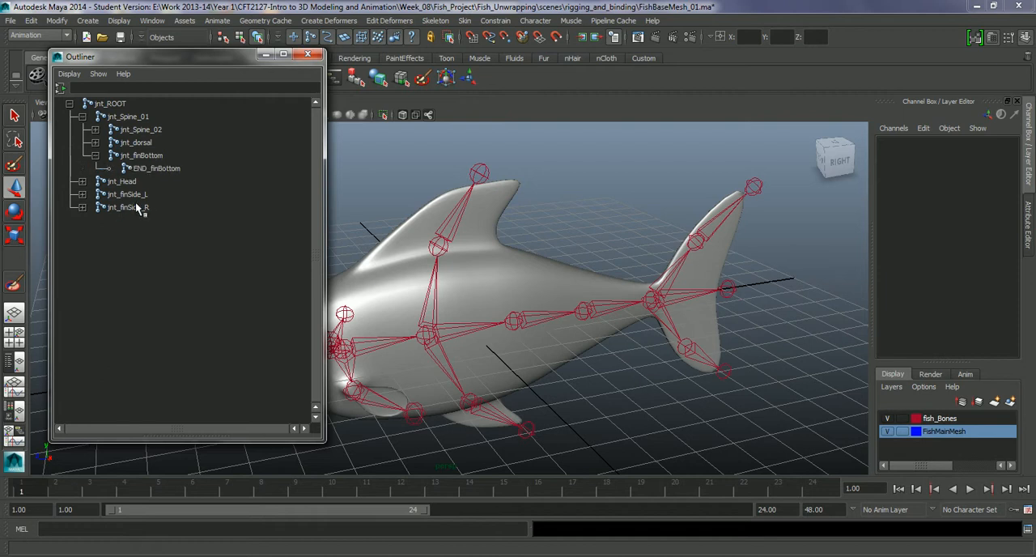
mouse_move(153, 175)
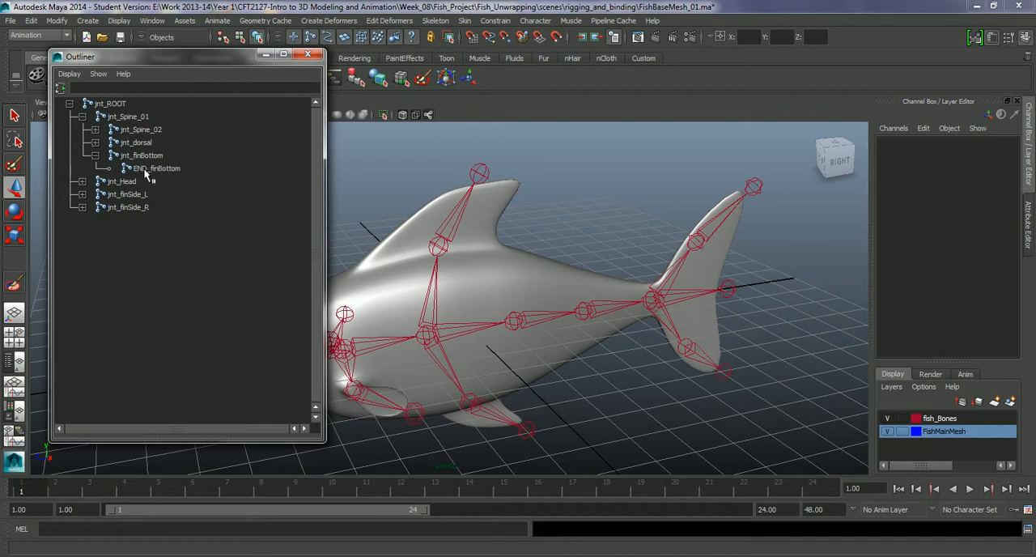
mouse_move(154, 177)
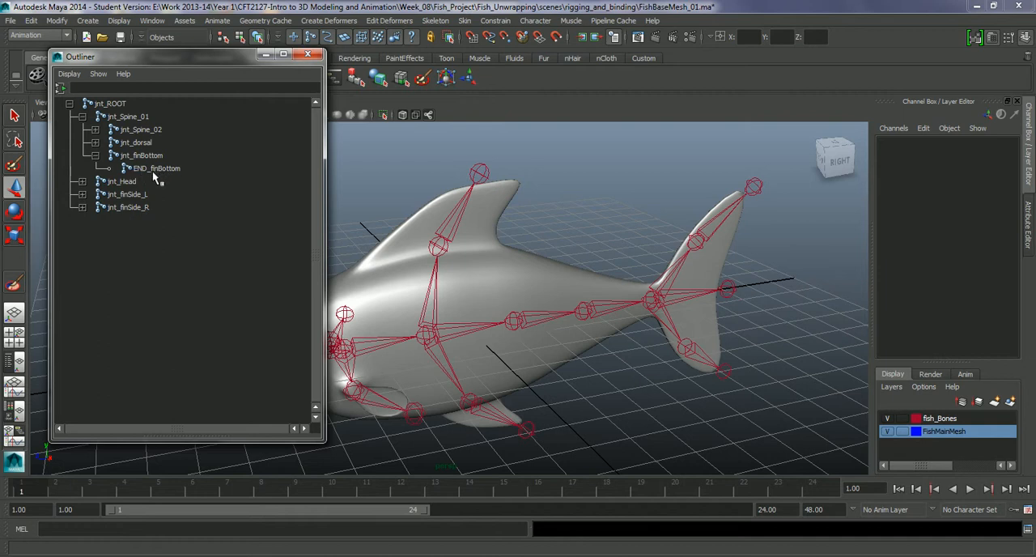
click(194, 88)
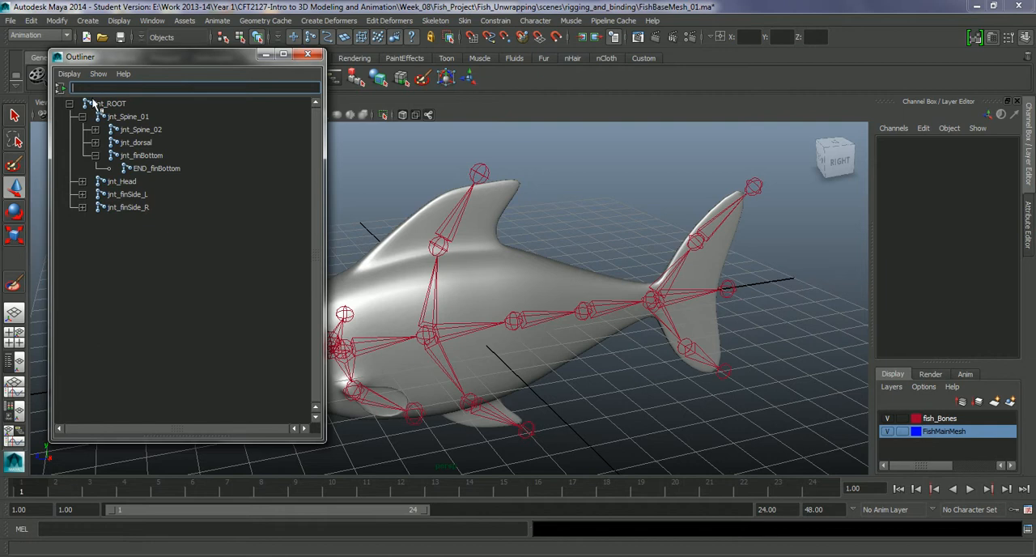
Filter the Outliner by 'jnt*' and expand jnt_Head, jnt_Spine_02 and jnt_Spine_03
text(jnt*)
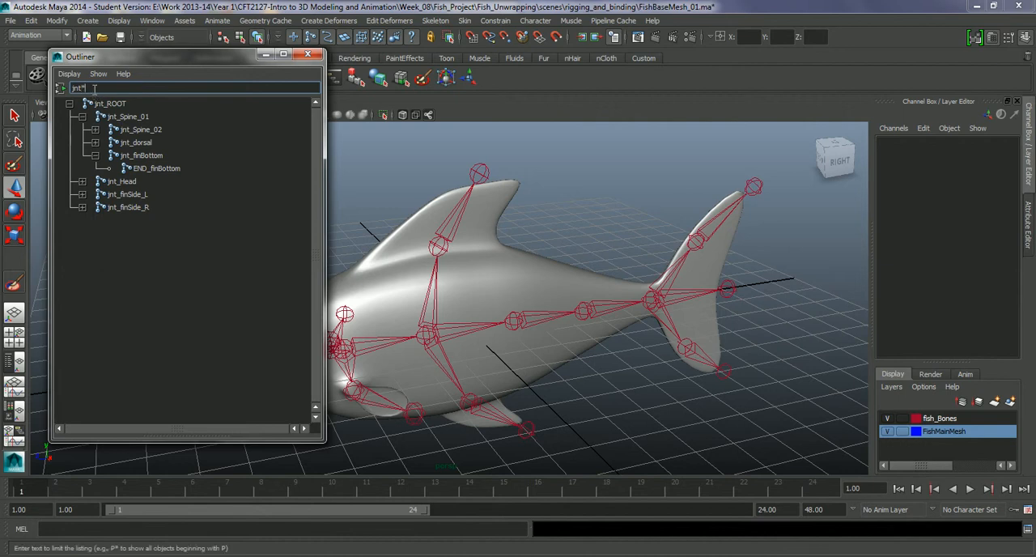
click(81, 155)
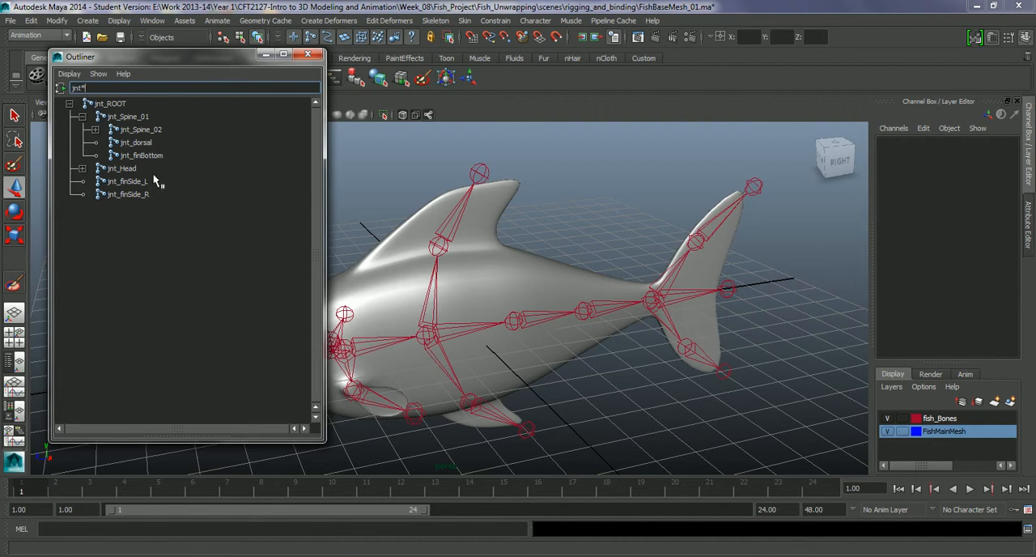
click(81, 167)
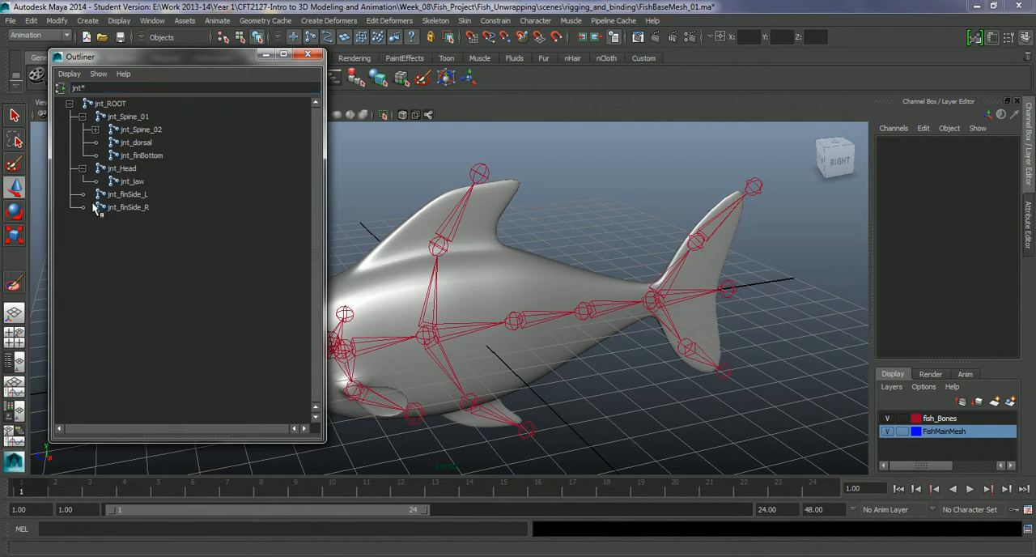
click(91, 130)
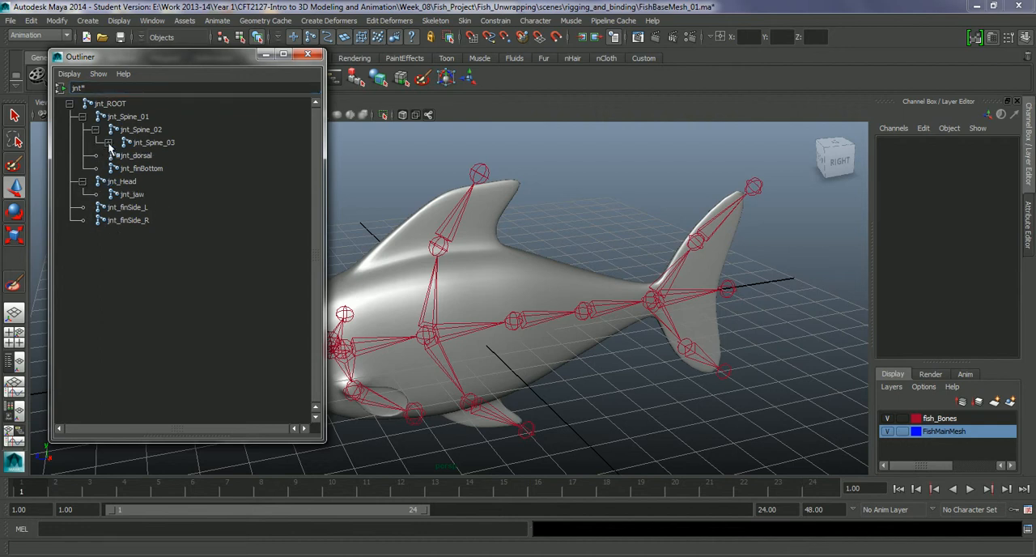
click(103, 142)
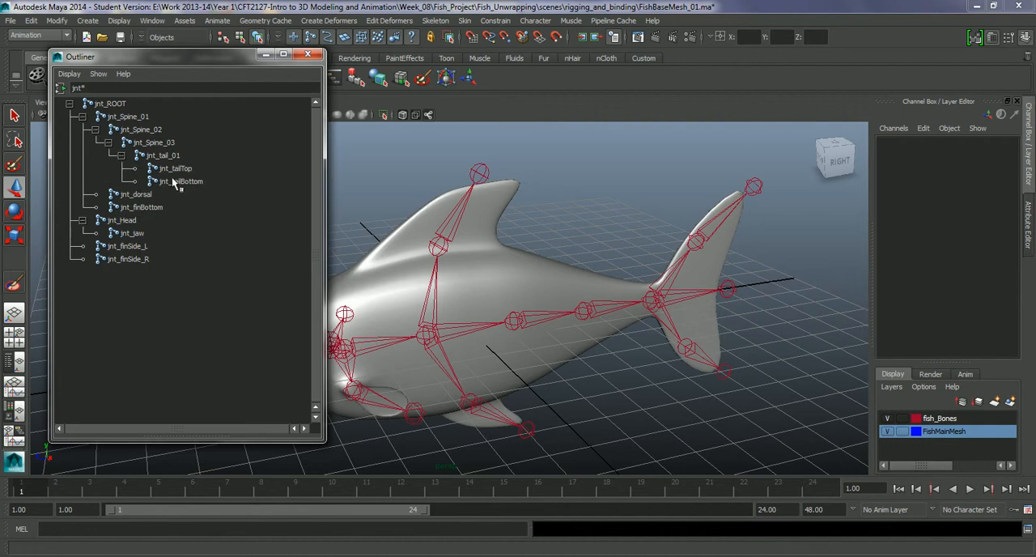
mouse_move(178, 193)
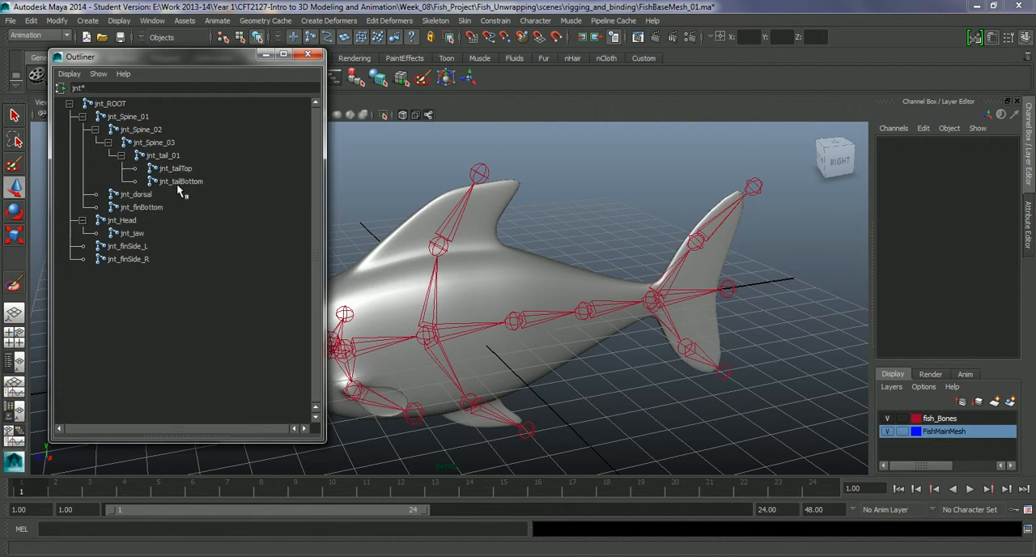
mouse_move(142, 185)
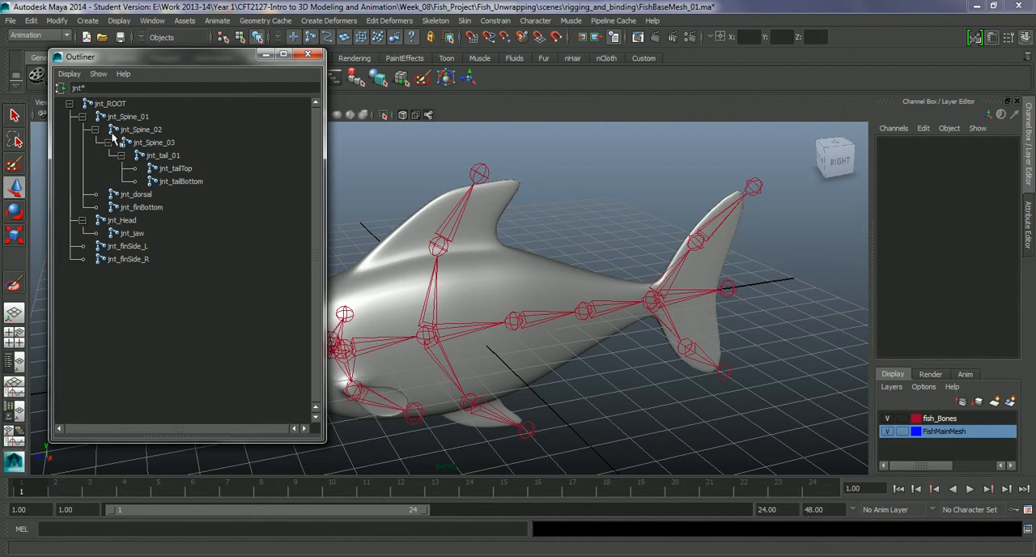
Select joints jnt_ROOT through jnt_finSide_R plus the fish mesh, and open the Skin menu
click(110, 103)
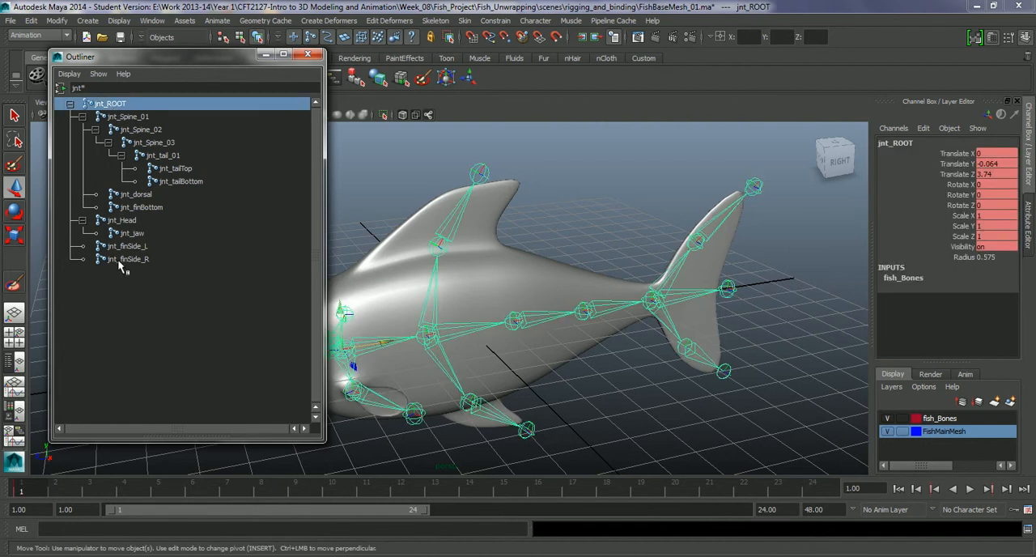
mouse_move(125, 267)
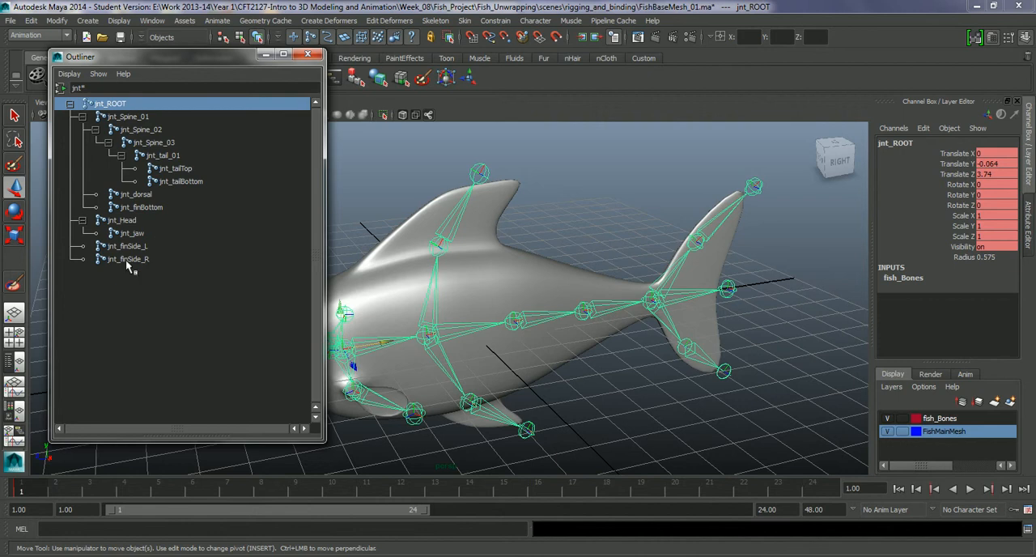
click(128, 259)
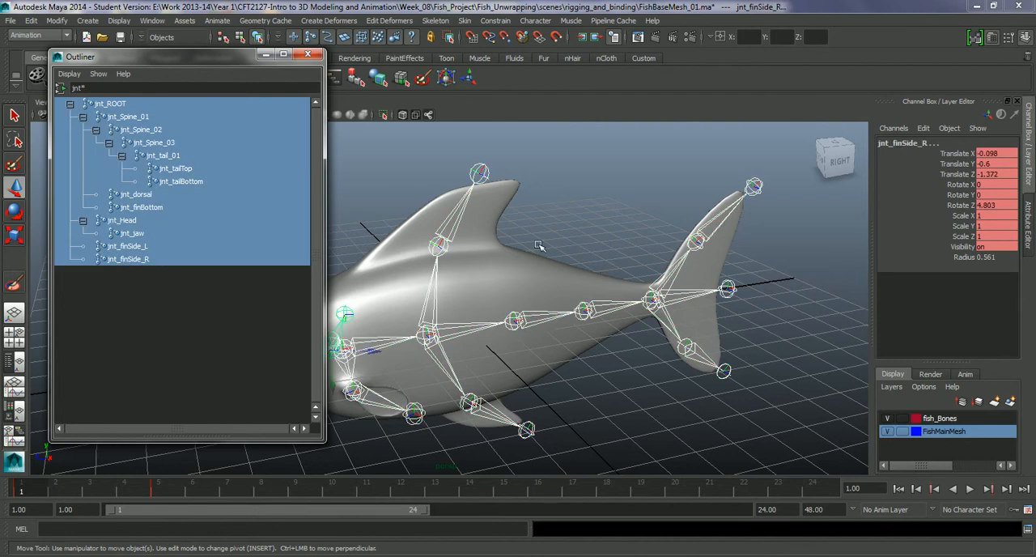
click(518, 267)
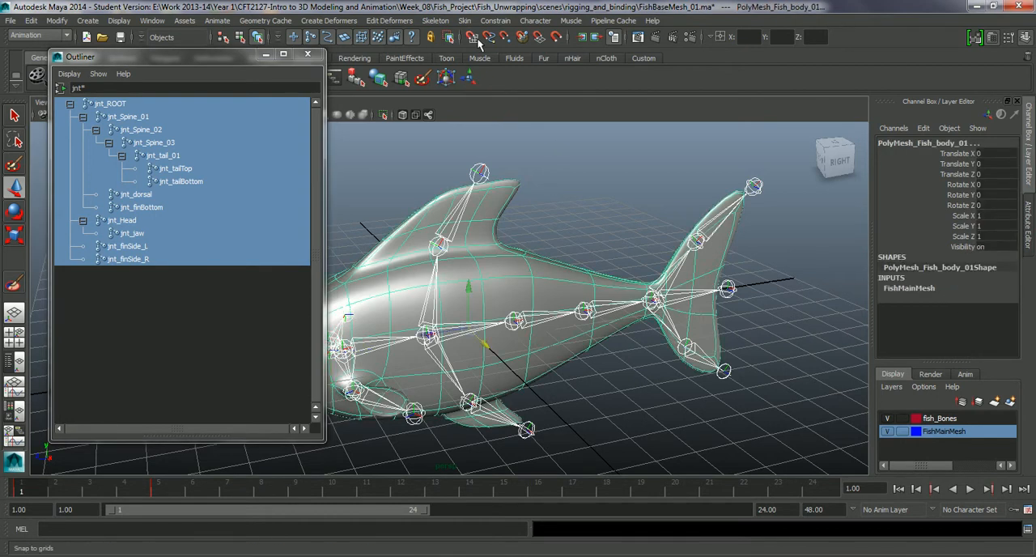
click(464, 20)
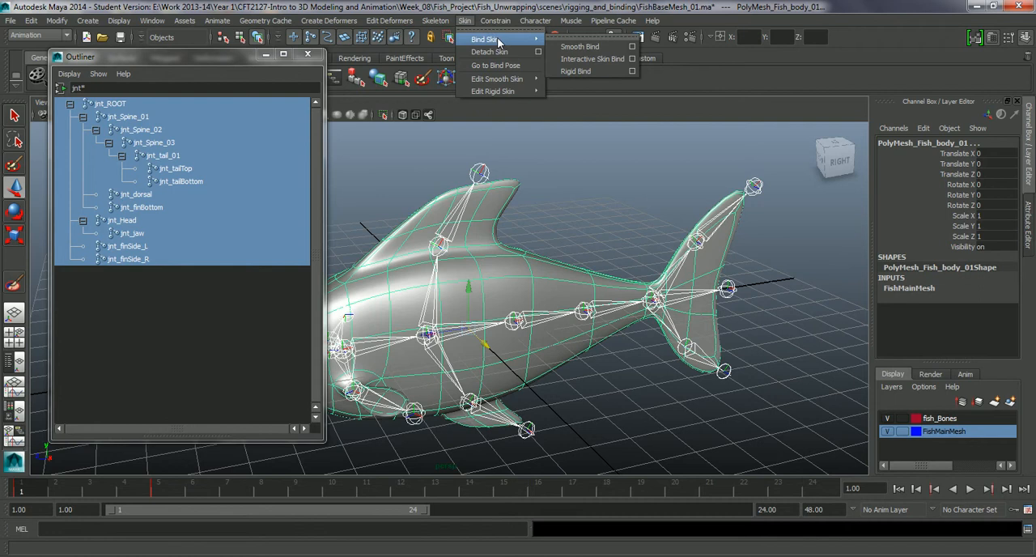
mouse_move(579, 46)
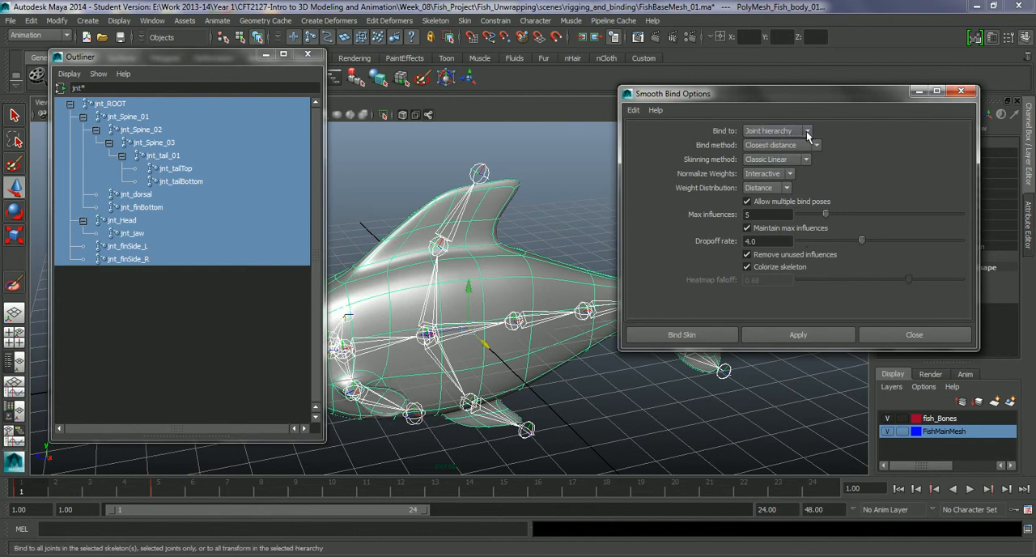
In Smooth Bind Options, set Bind to 'Selected joints'
click(777, 131)
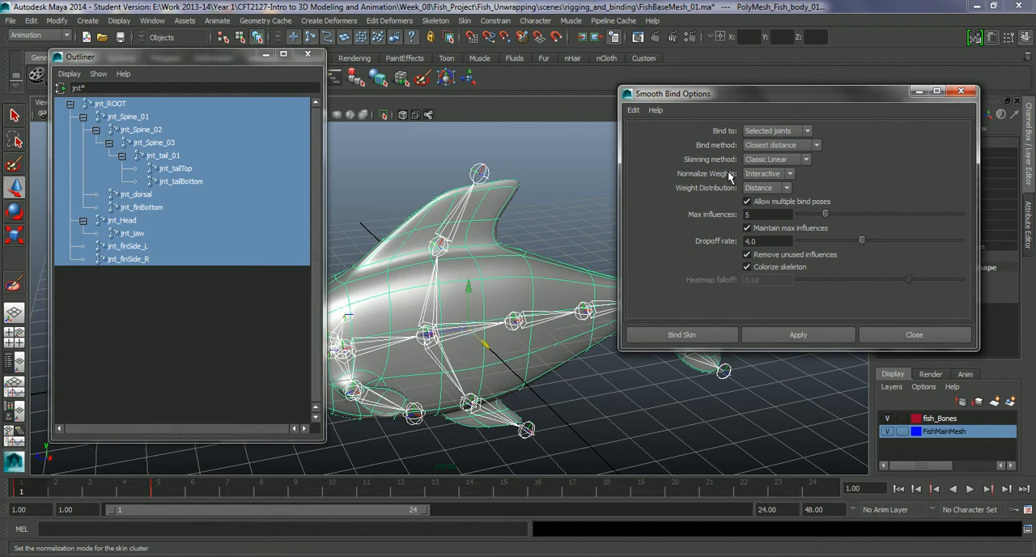
click(775, 130)
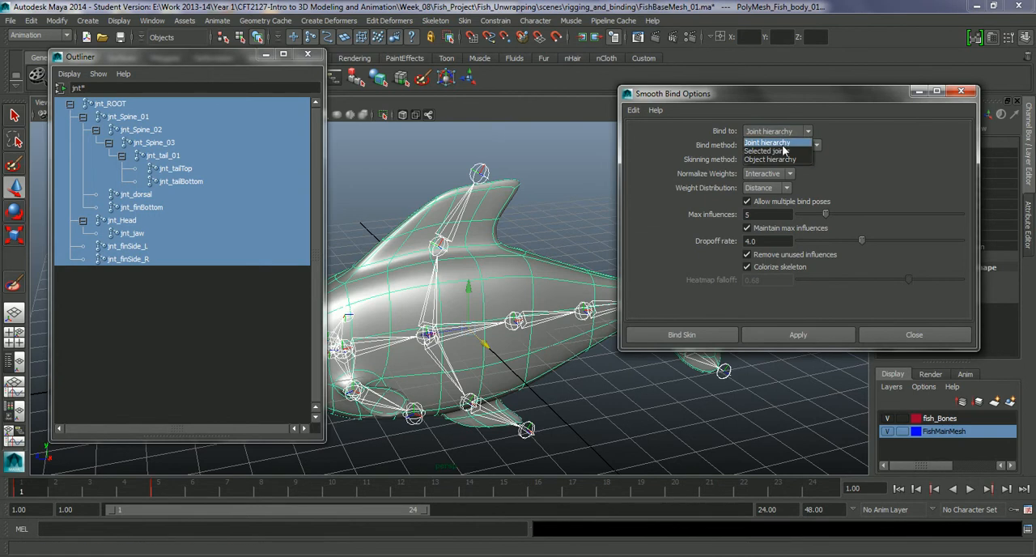
click(765, 152)
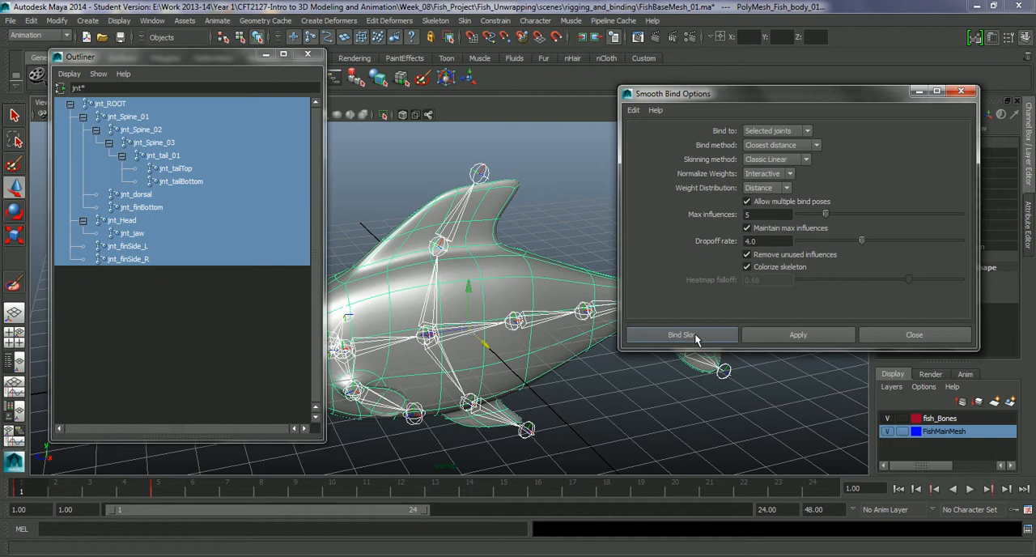
mouse_move(698, 214)
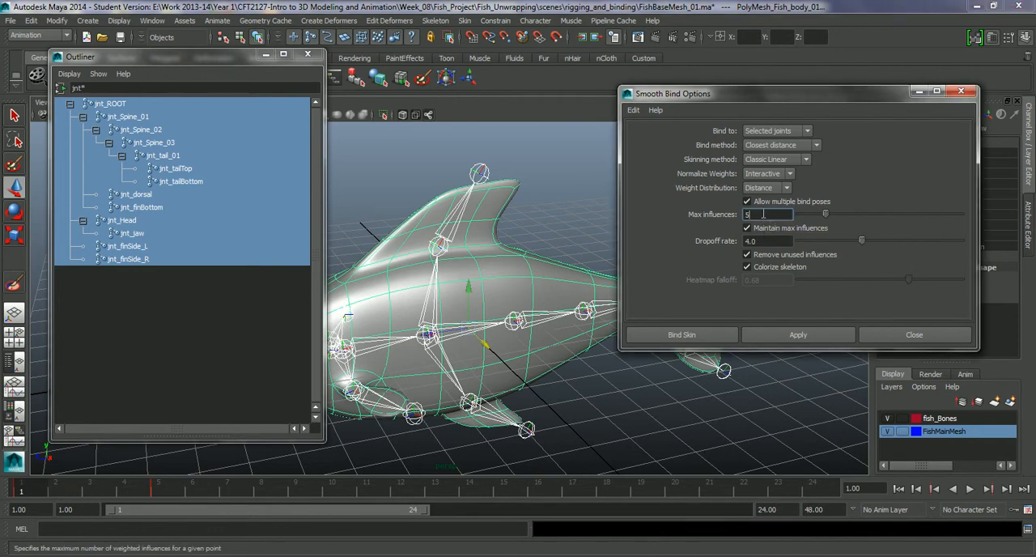
mouse_move(766, 213)
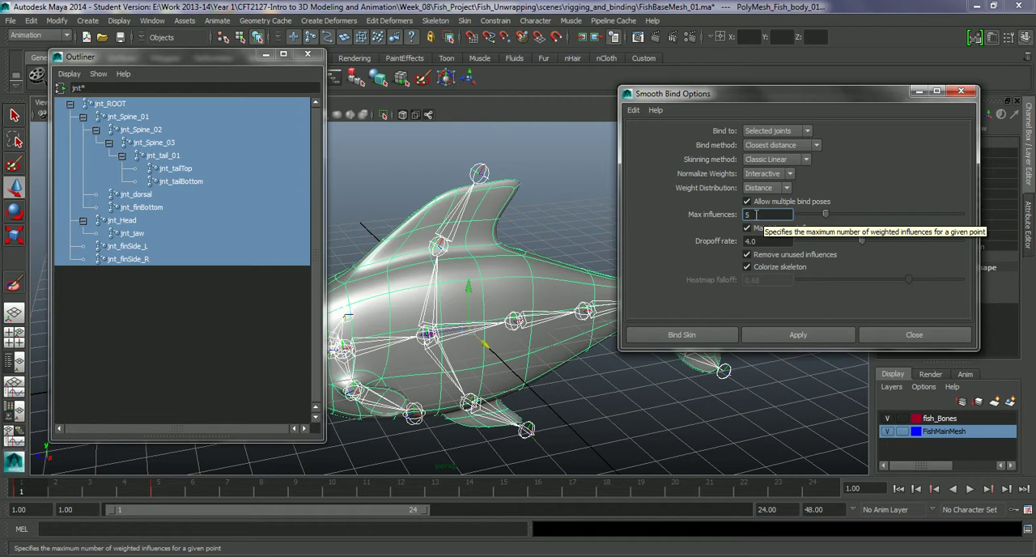
mouse_move(557, 297)
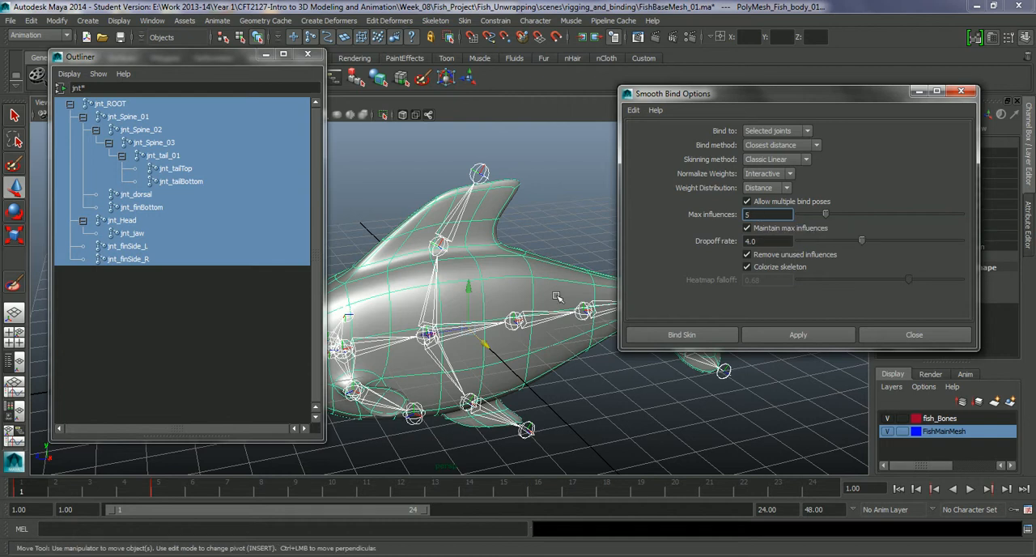
mouse_move(453, 283)
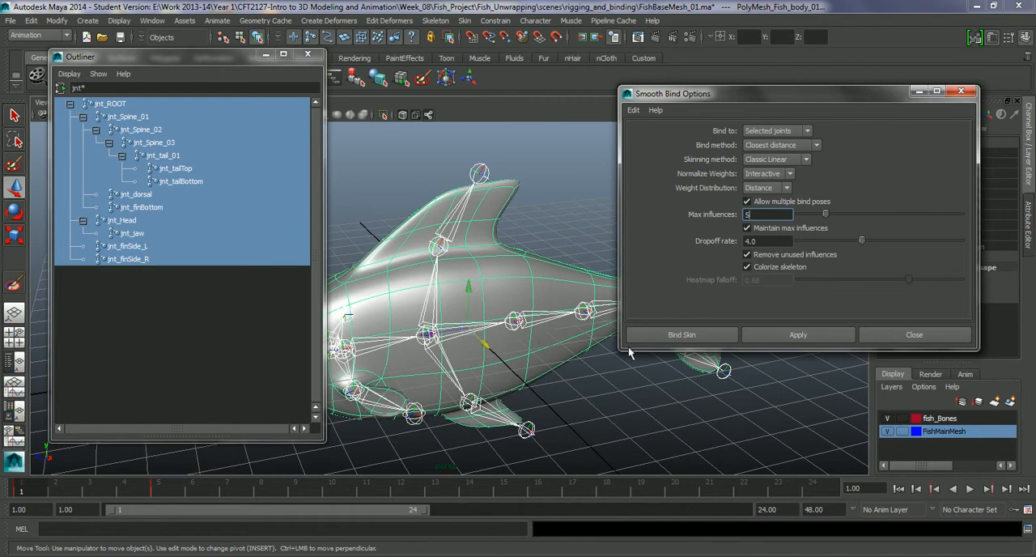
mouse_move(714, 283)
text(3)
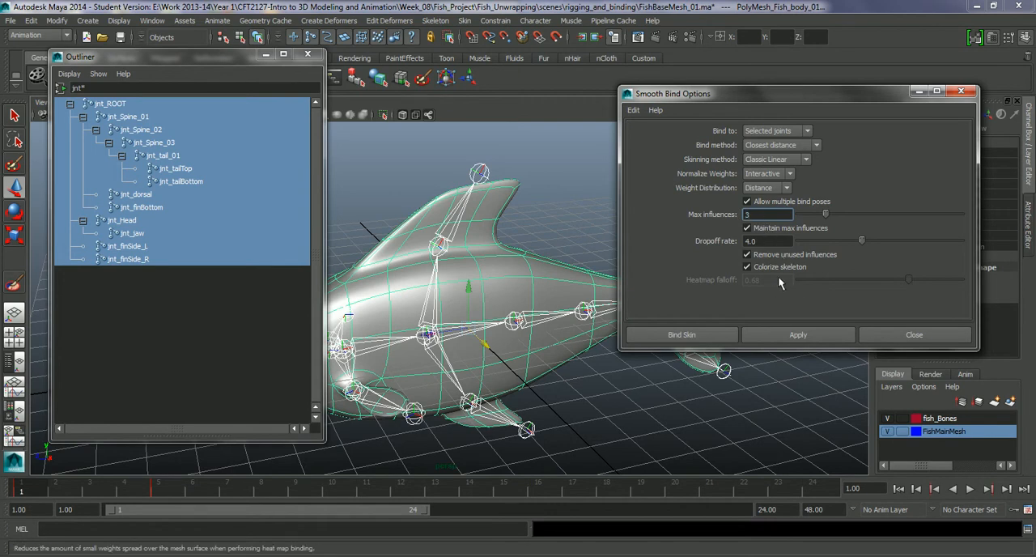
mouse_move(760, 314)
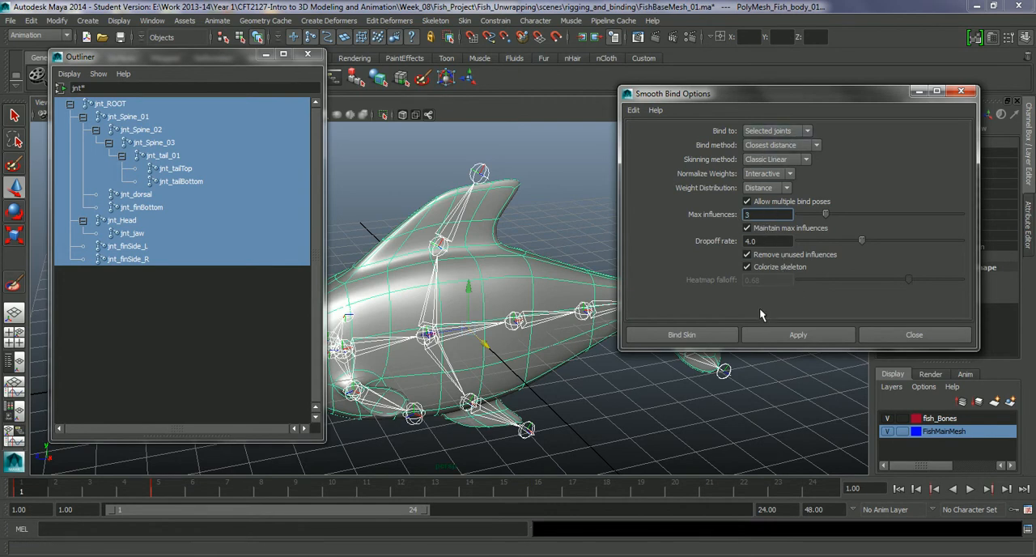
mouse_move(692, 349)
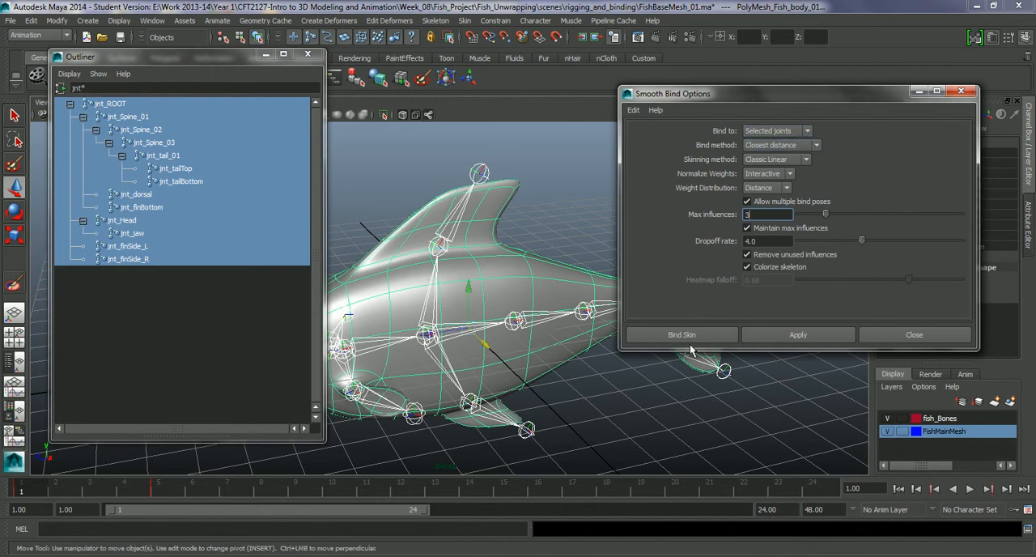
Bind the fish mesh to the joints and rotate a tail-end spine joint to test bending
click(681, 334)
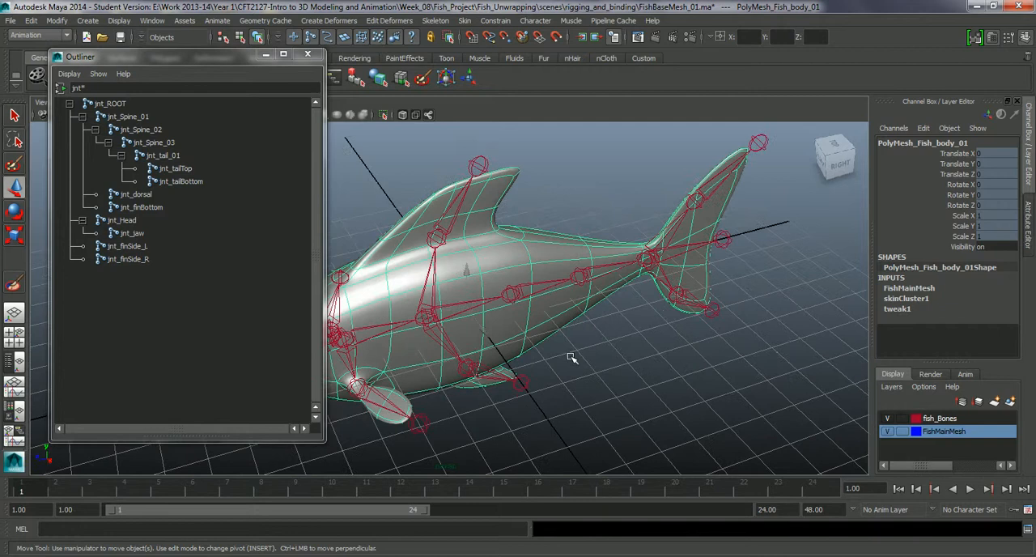
click(140, 129)
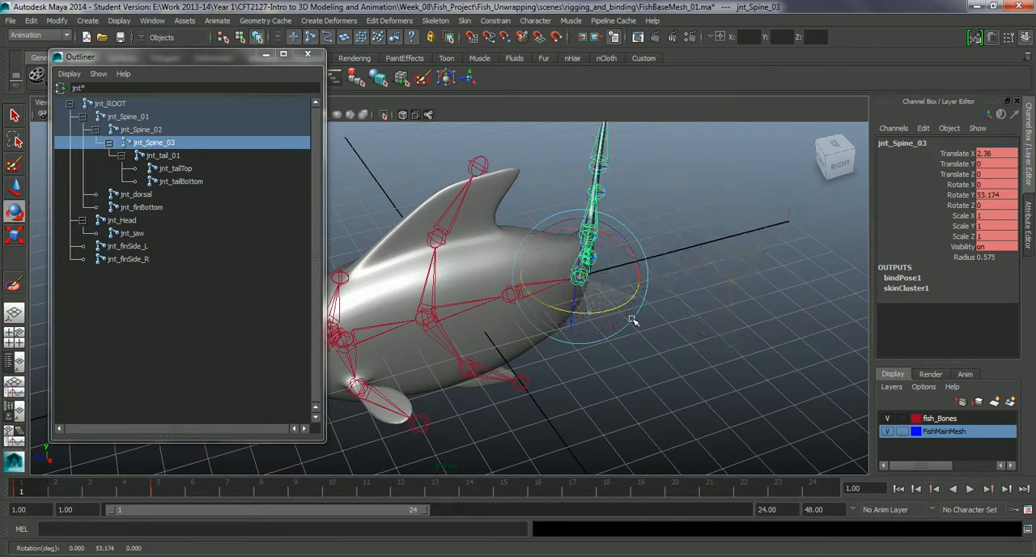
drag(631, 319, 684, 222)
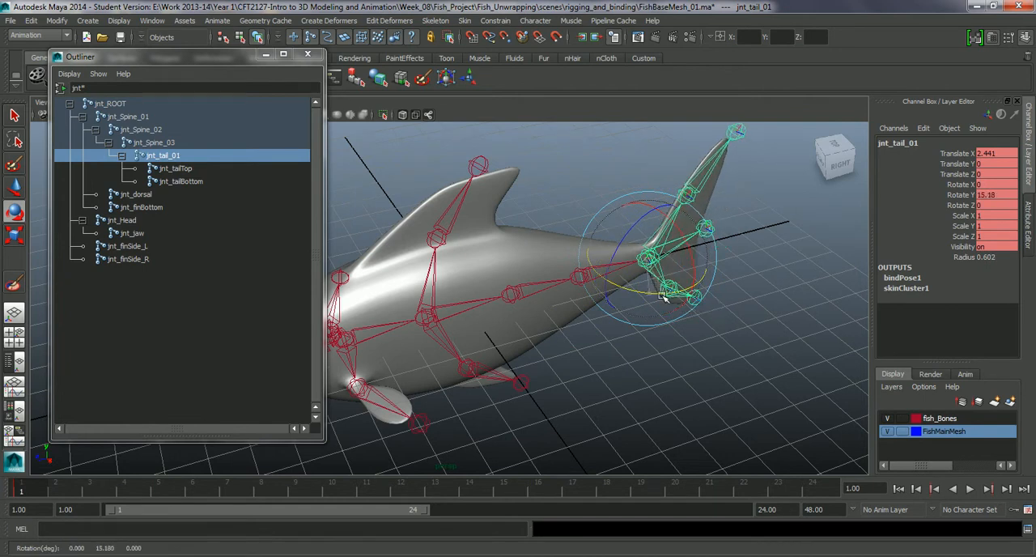
drag(691, 295, 712, 235)
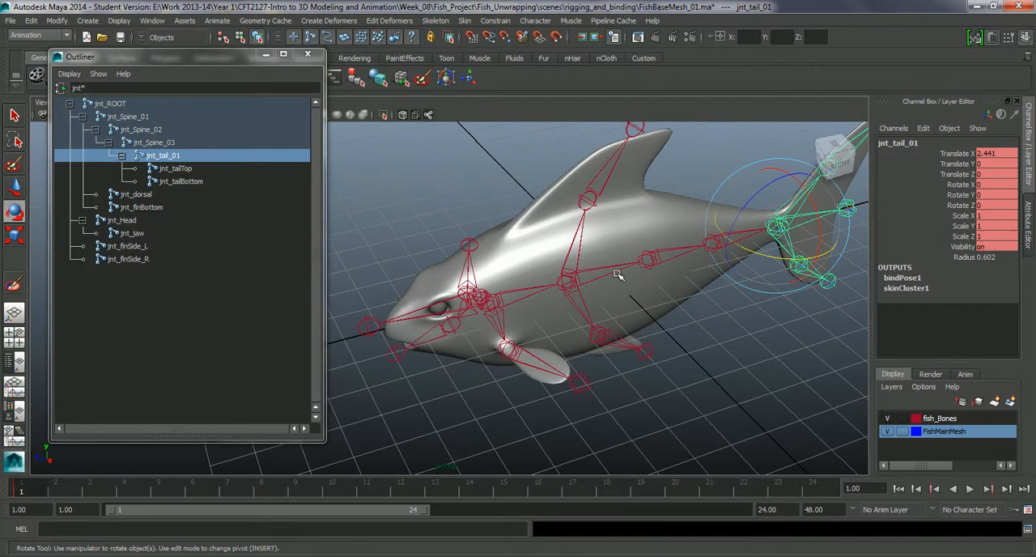
Rotate the dorsal fin joint to test its skinning, then select the bottom fin joint
click(135, 194)
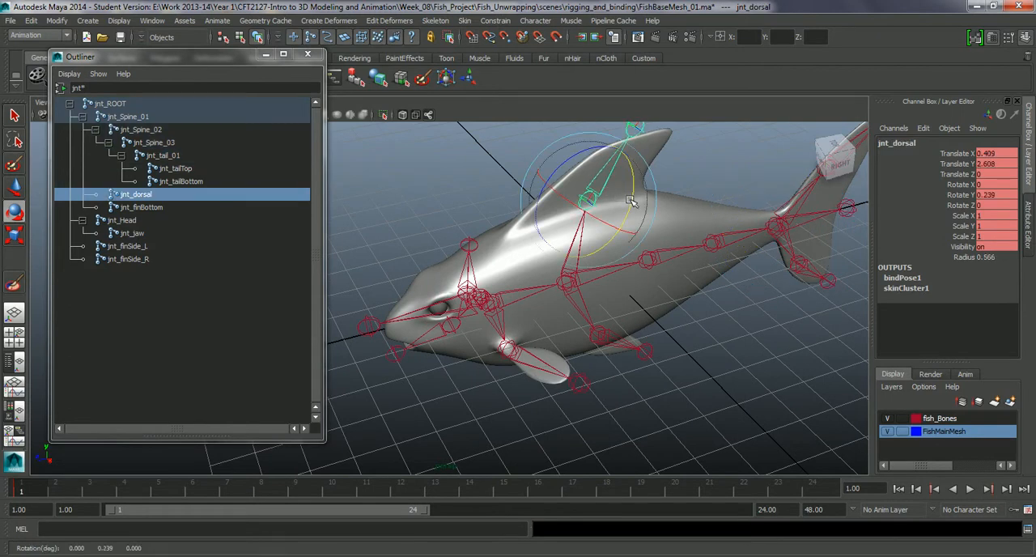
drag(631, 199, 625, 229)
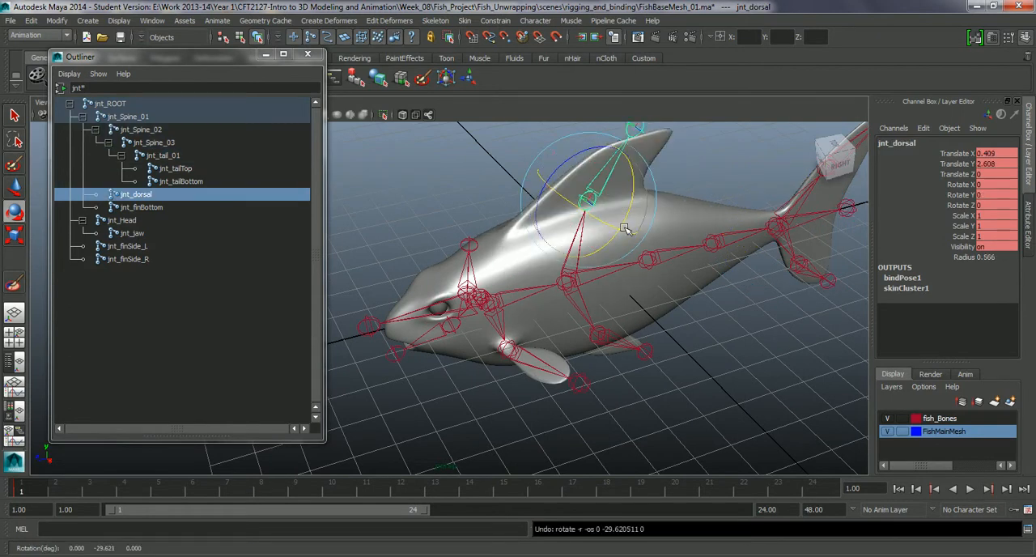
click(143, 207)
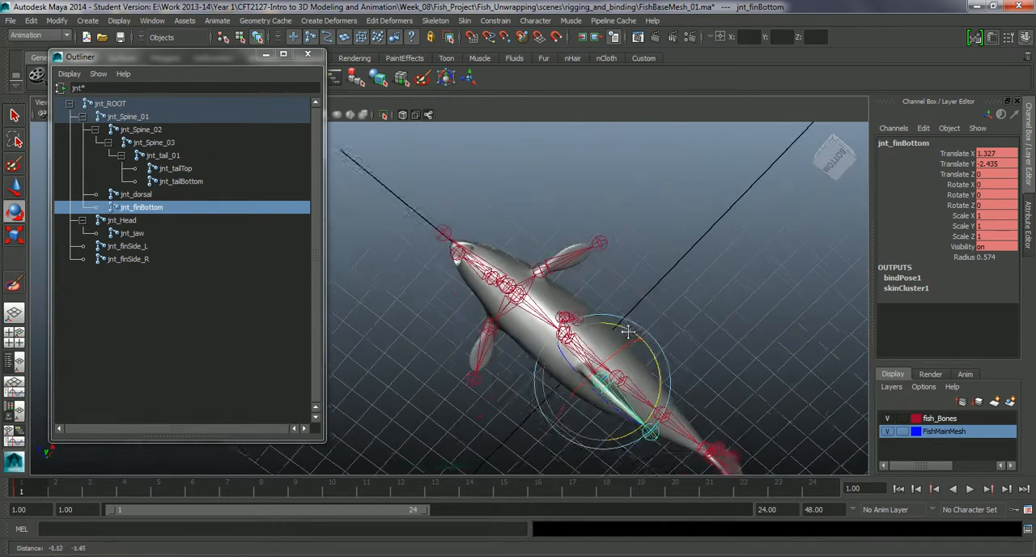
Select jnt_Head and jnt_jaw and rotate the jaw to test the mouth deformation
drag(623, 332, 596, 366)
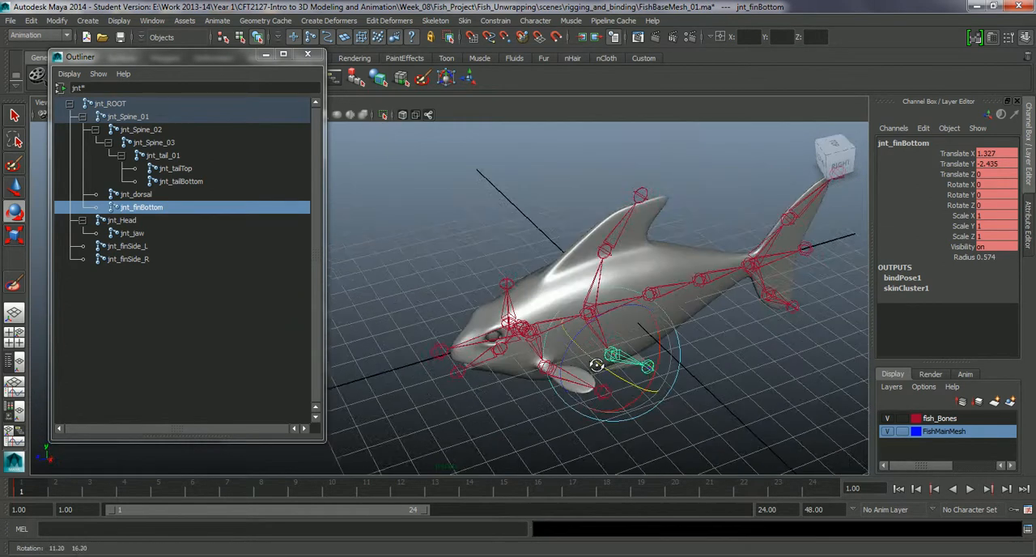
click(122, 219)
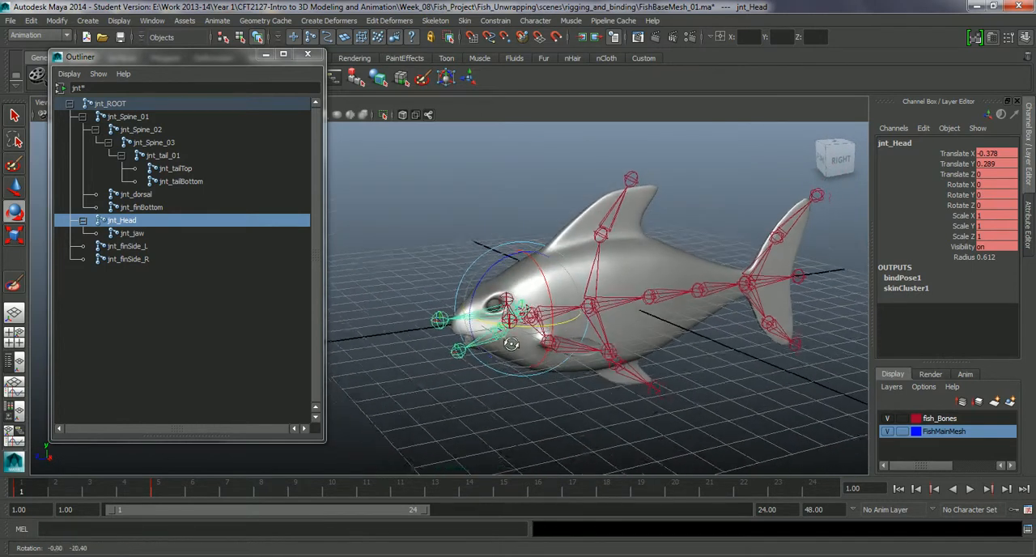
click(132, 233)
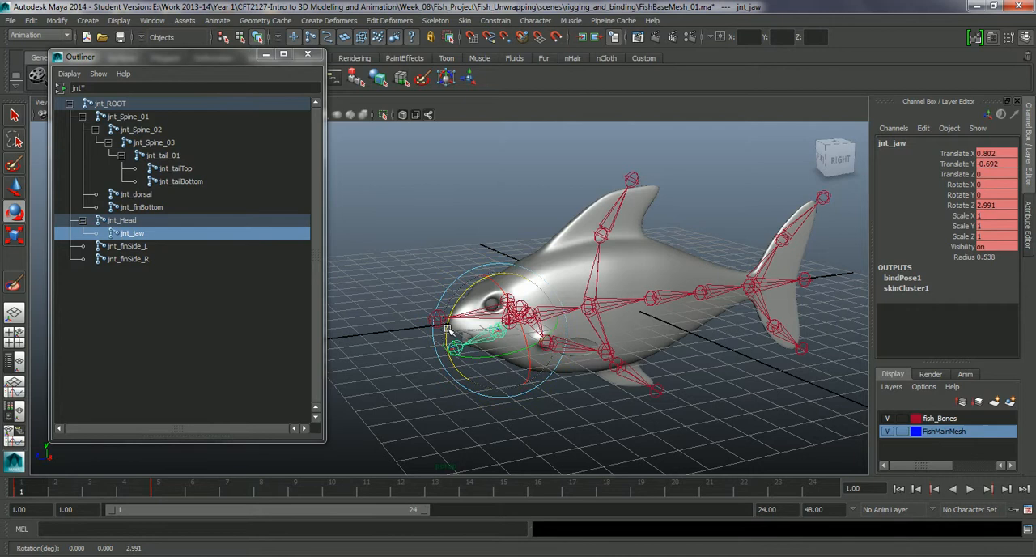
drag(450, 330, 441, 335)
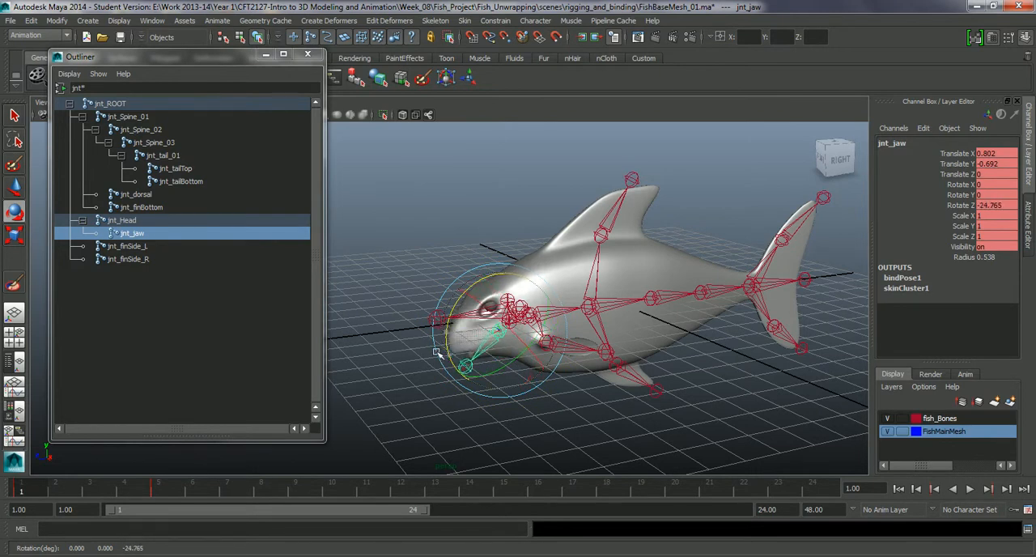
drag(465, 364, 433, 315)
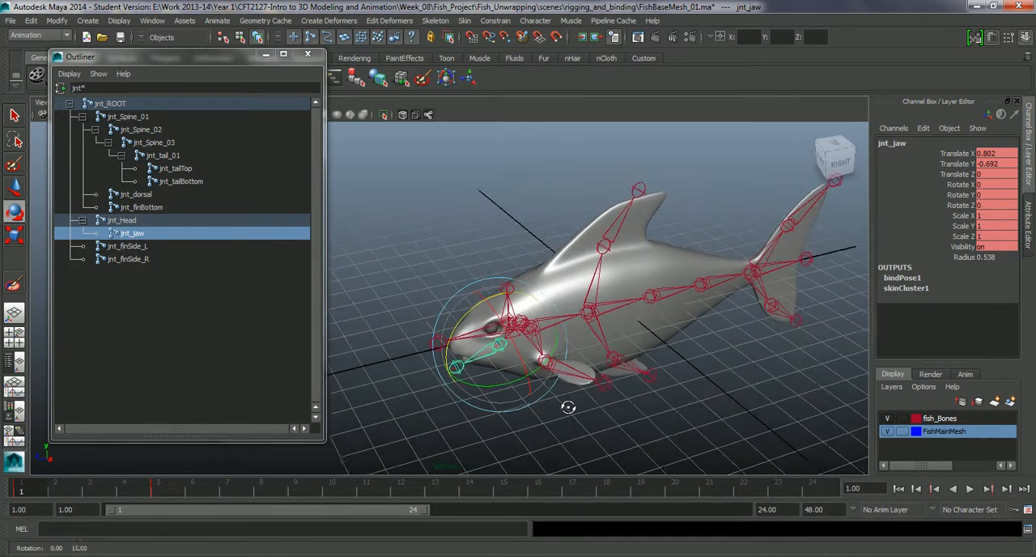
Select jnt_finSide_L and swing the left side fin down and up to test it
click(127, 245)
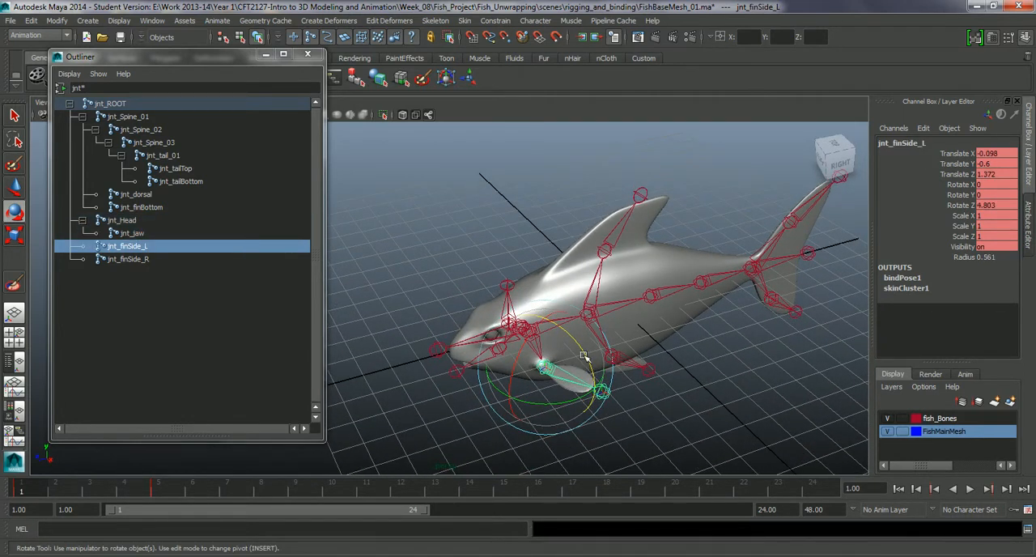
drag(582, 360, 588, 382)
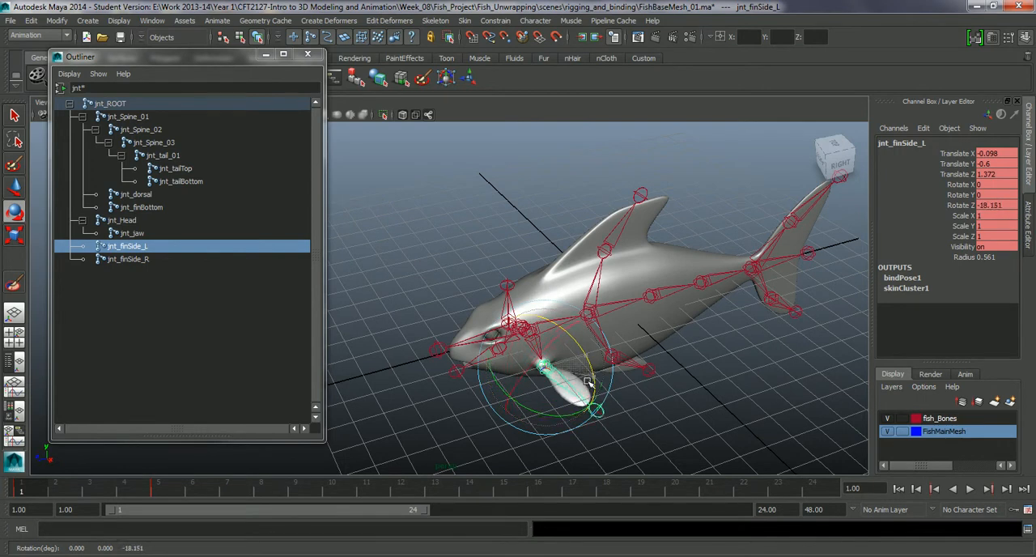
drag(591, 380, 571, 349)
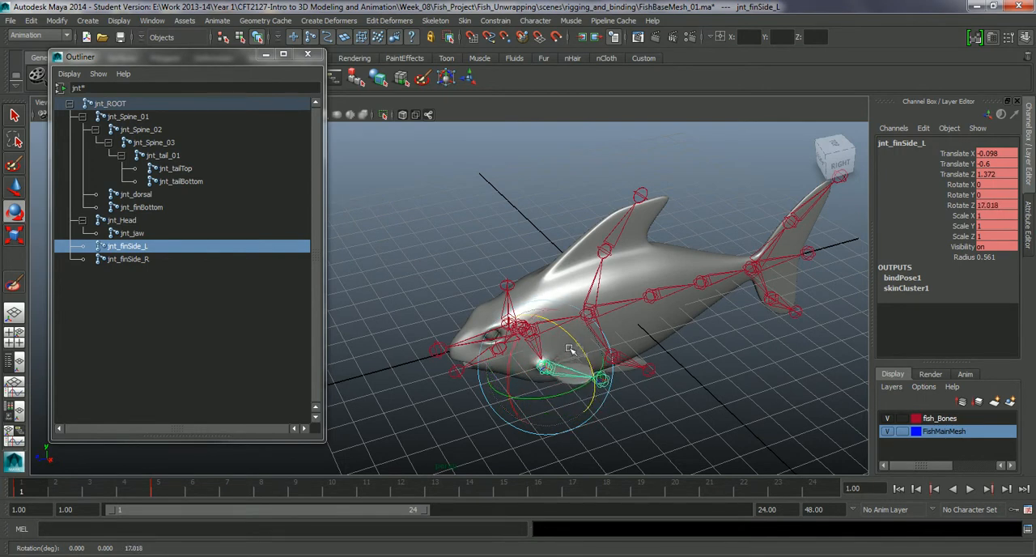
drag(566, 356, 574, 384)
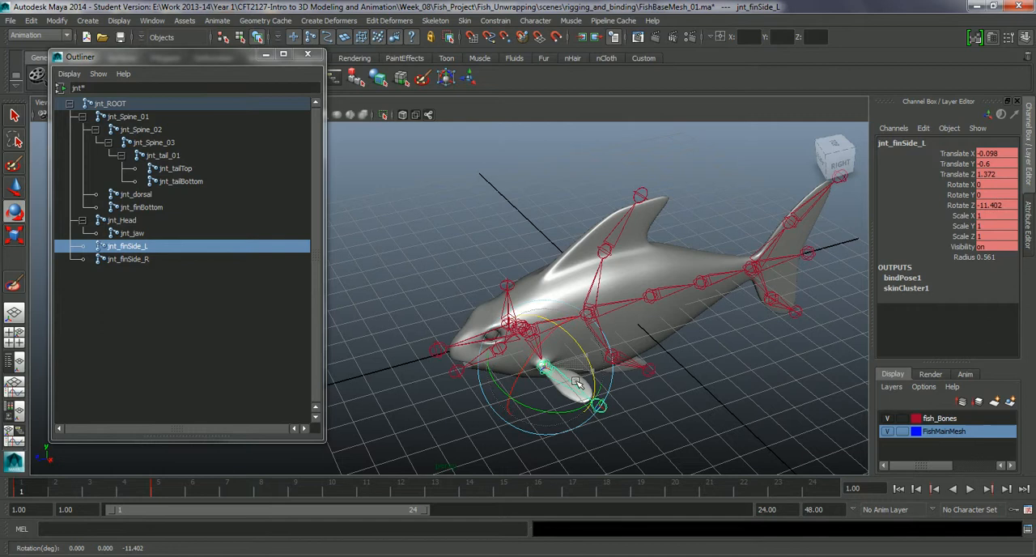
drag(575, 380, 566, 339)
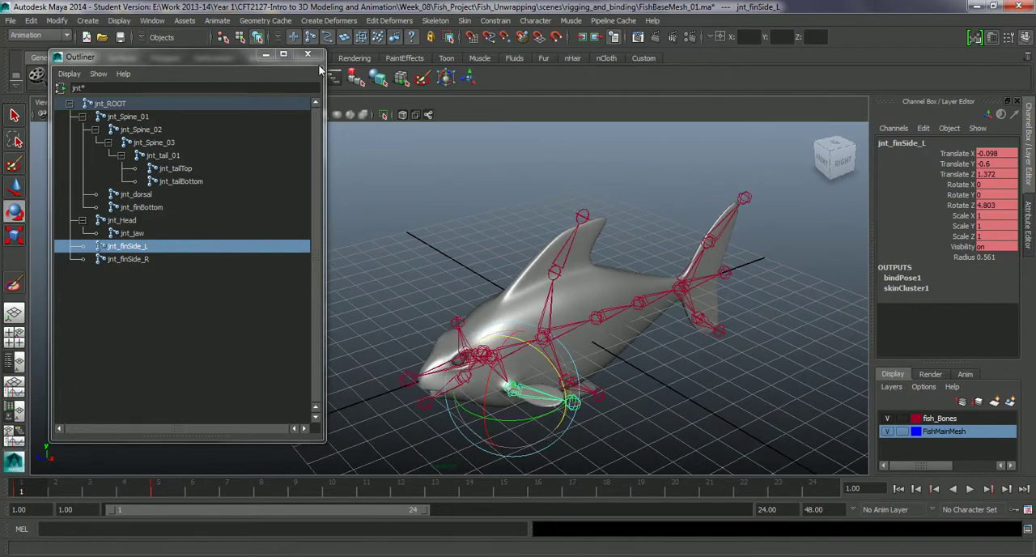
click(307, 54)
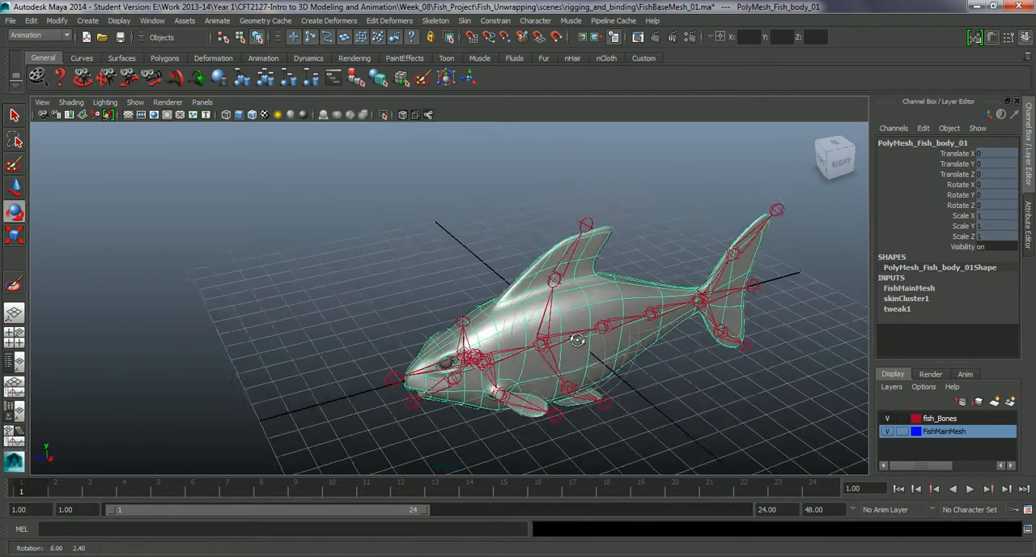
drag(577, 339, 510, 343)
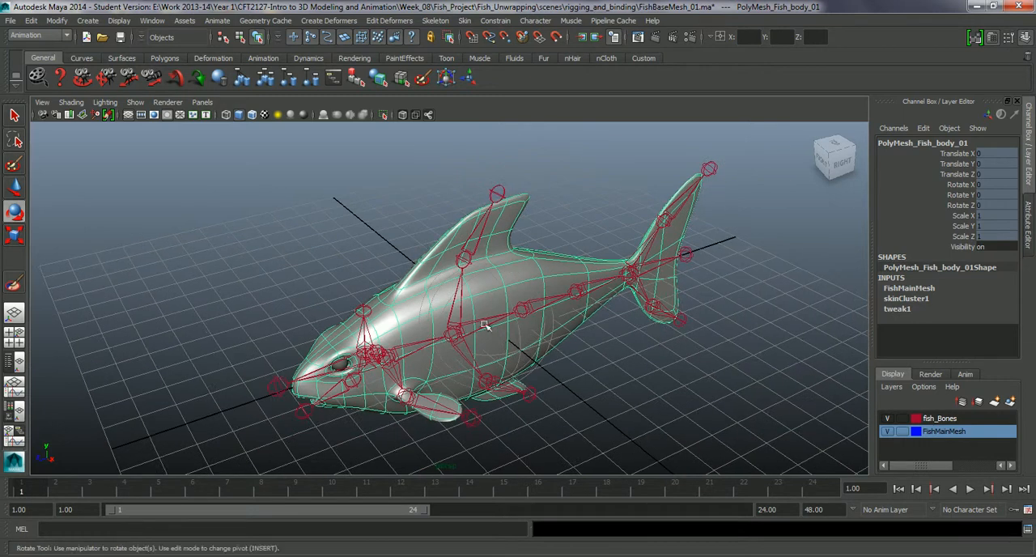
mouse_move(513, 305)
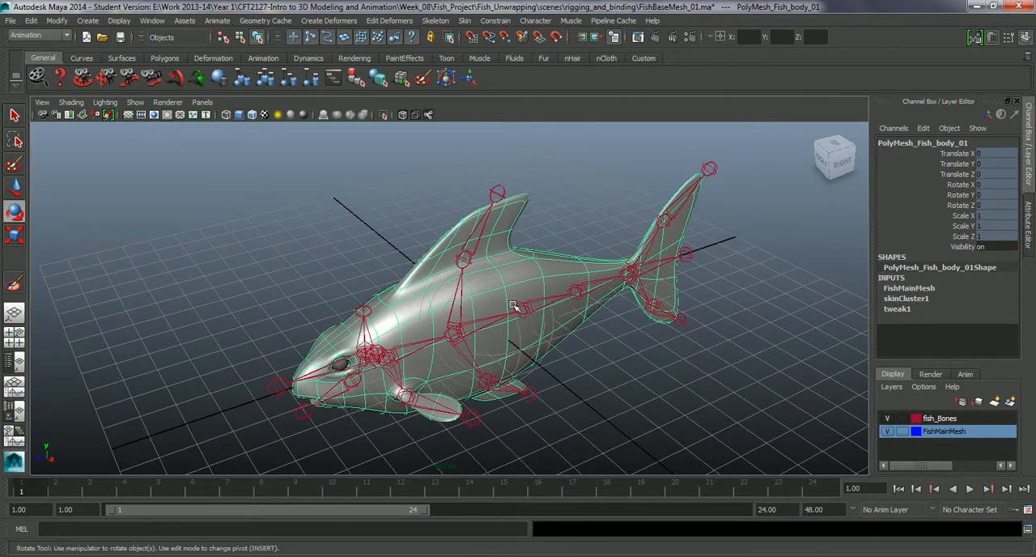
mouse_move(578, 310)
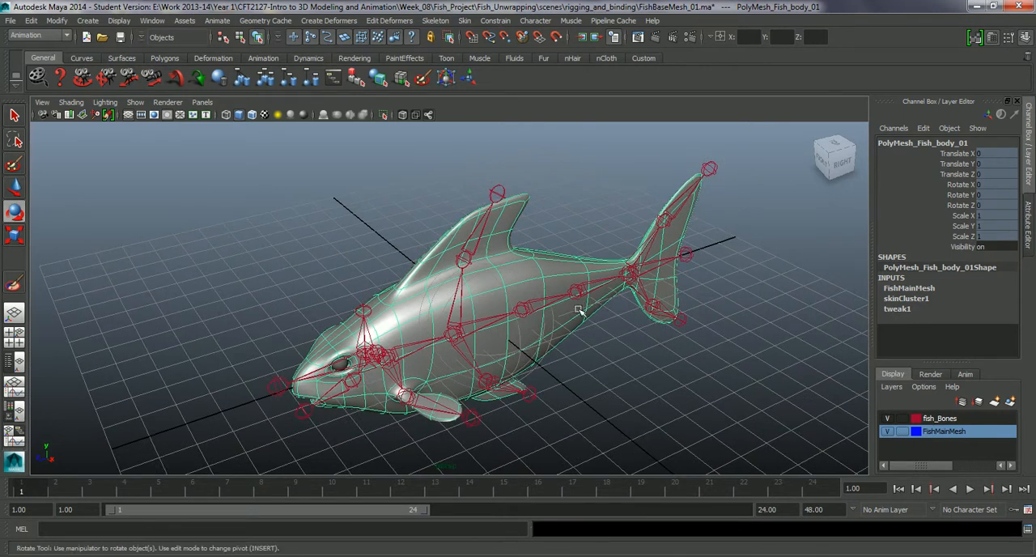
drag(578, 309, 541, 306)
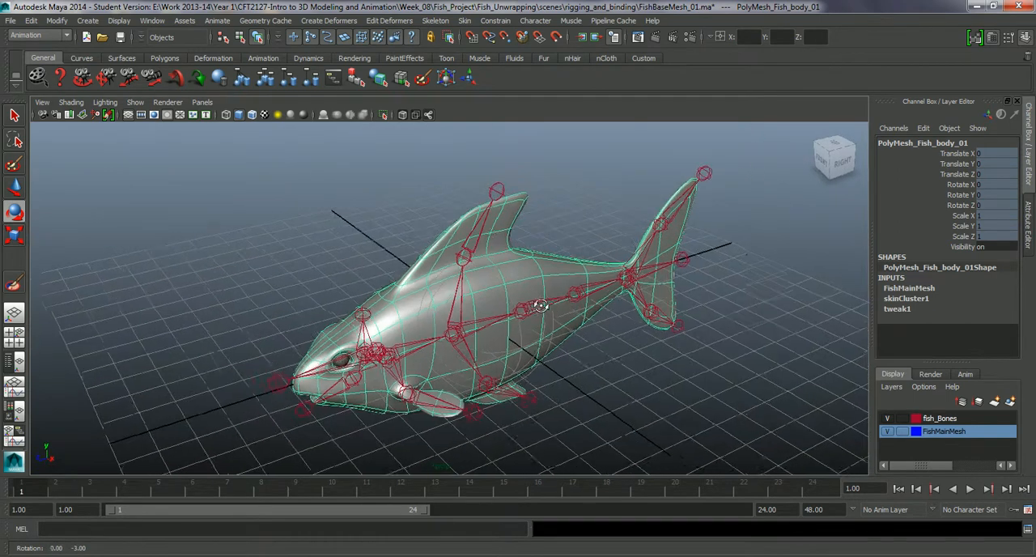
drag(540, 305, 579, 318)
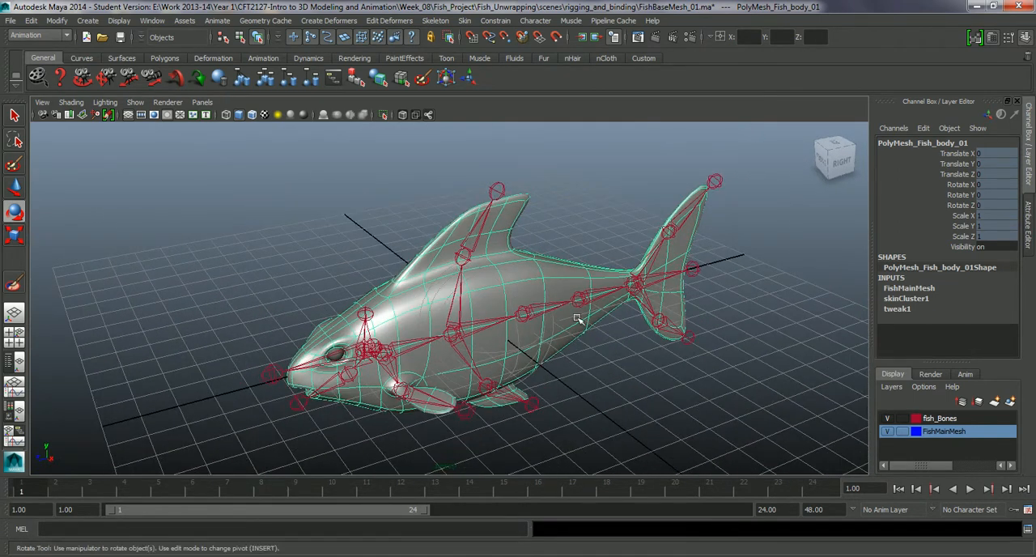
drag(578, 319, 546, 331)
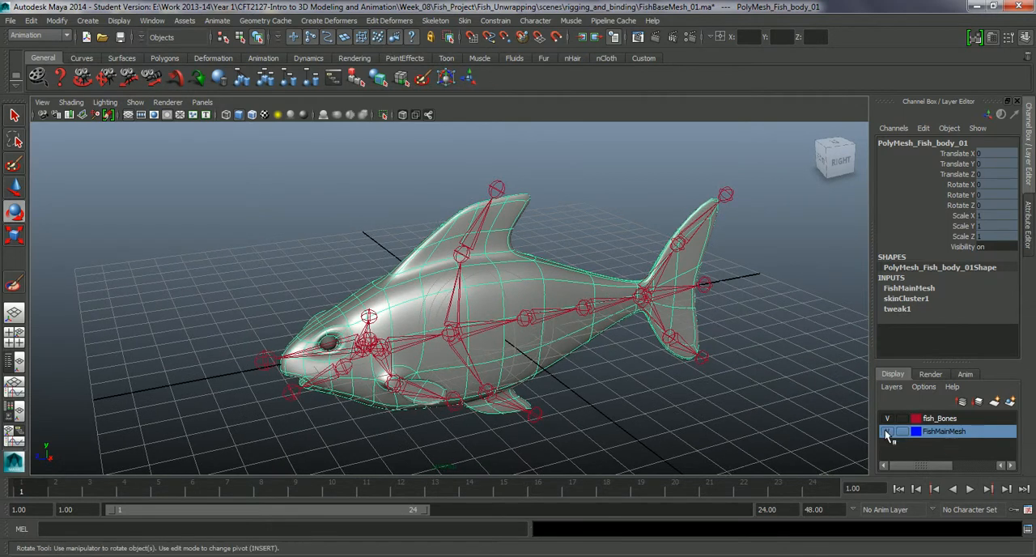
Hide the FishMainMesh display layer and select the left eyeball
click(887, 430)
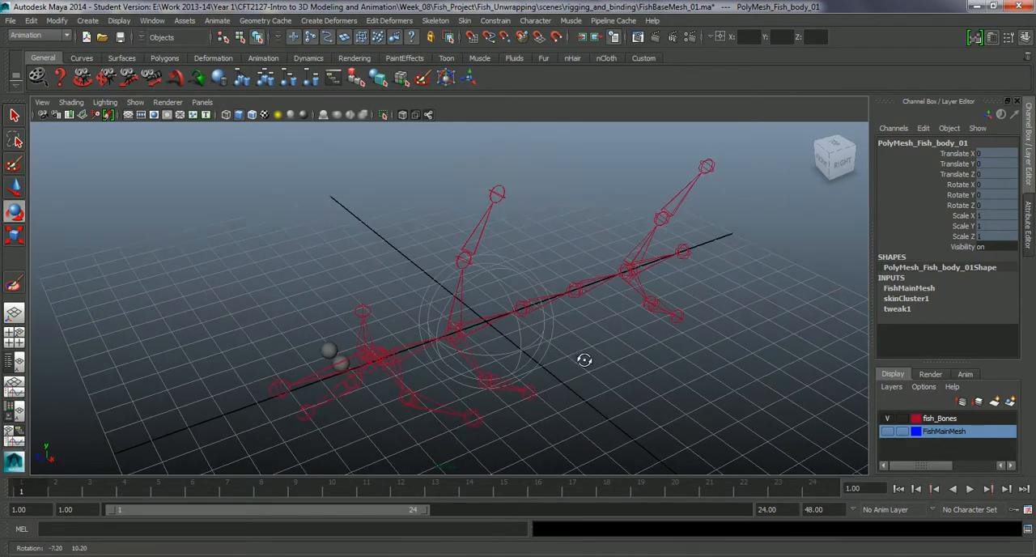
drag(584, 360, 503, 309)
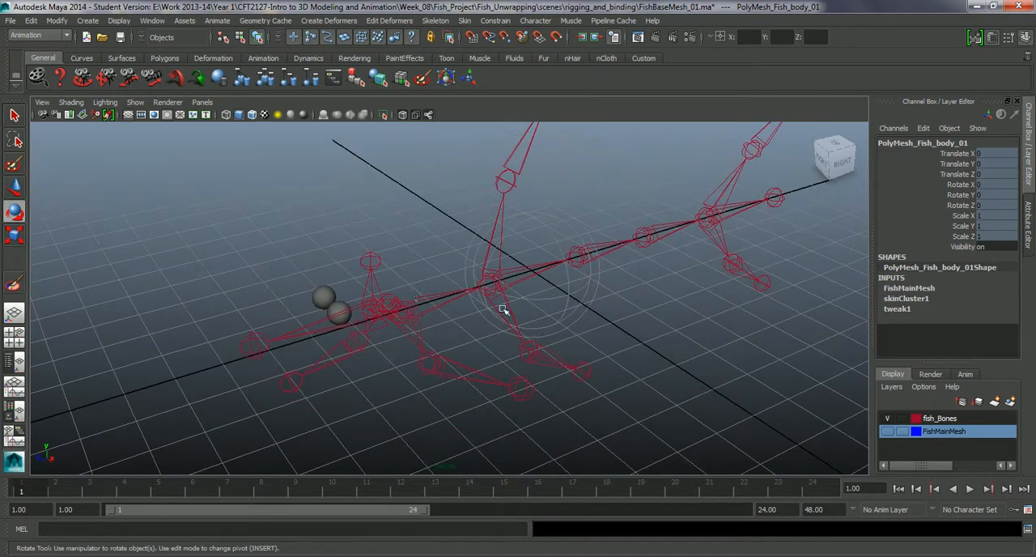
click(276, 316)
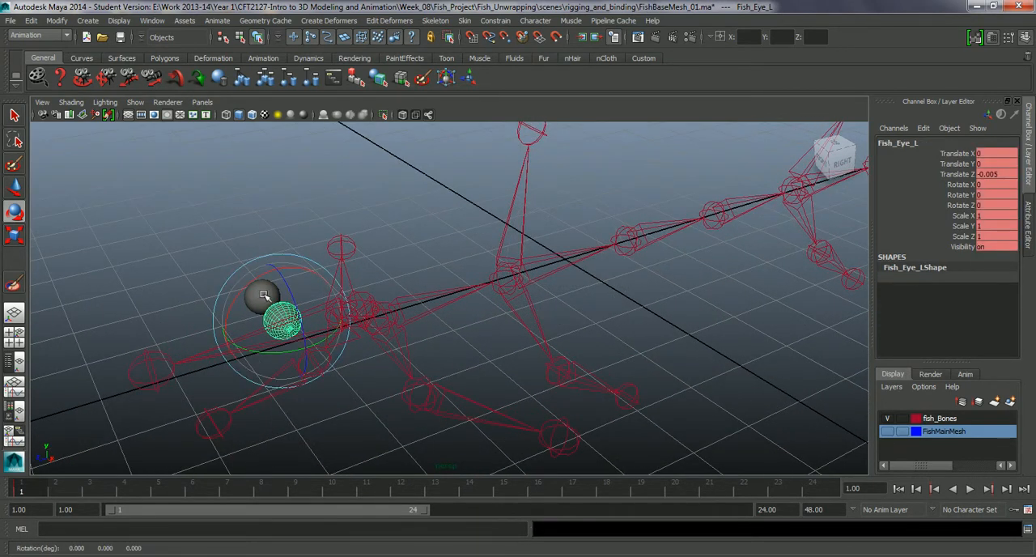
drag(263, 293, 474, 350)
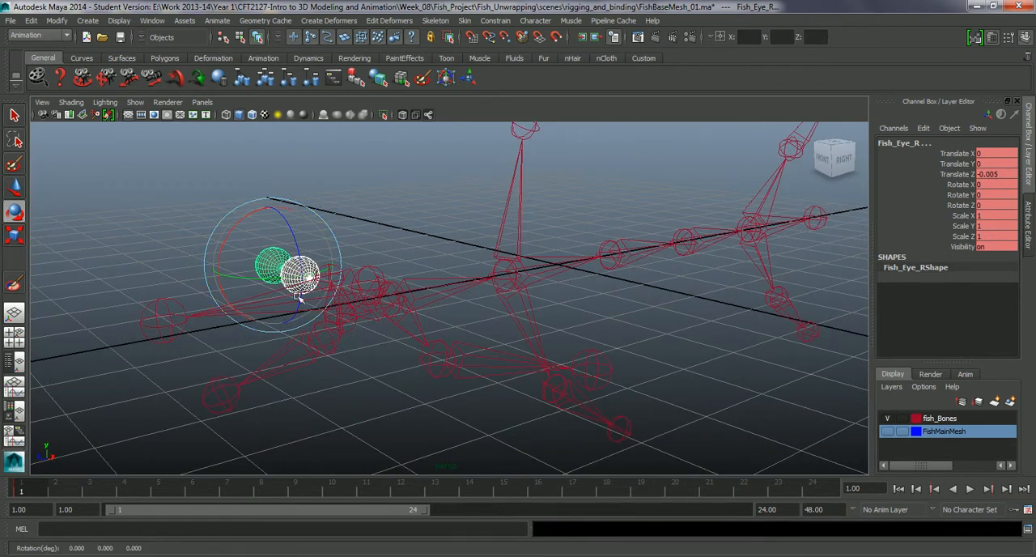
Select both eyeballs and jnt_Head, then zoom out to see the whole skeleton
drag(287, 280, 331, 283)
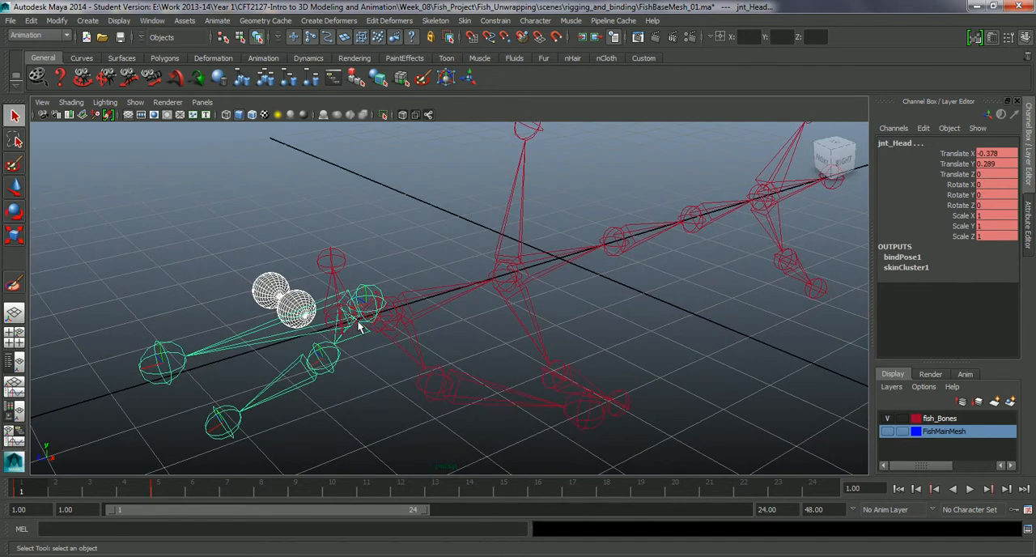
click(271, 291)
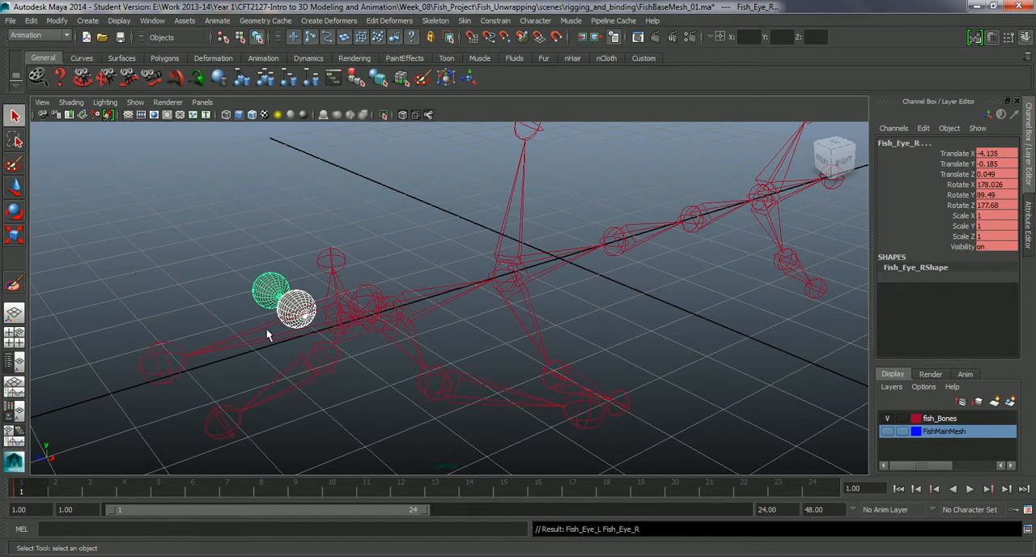
click(360, 315)
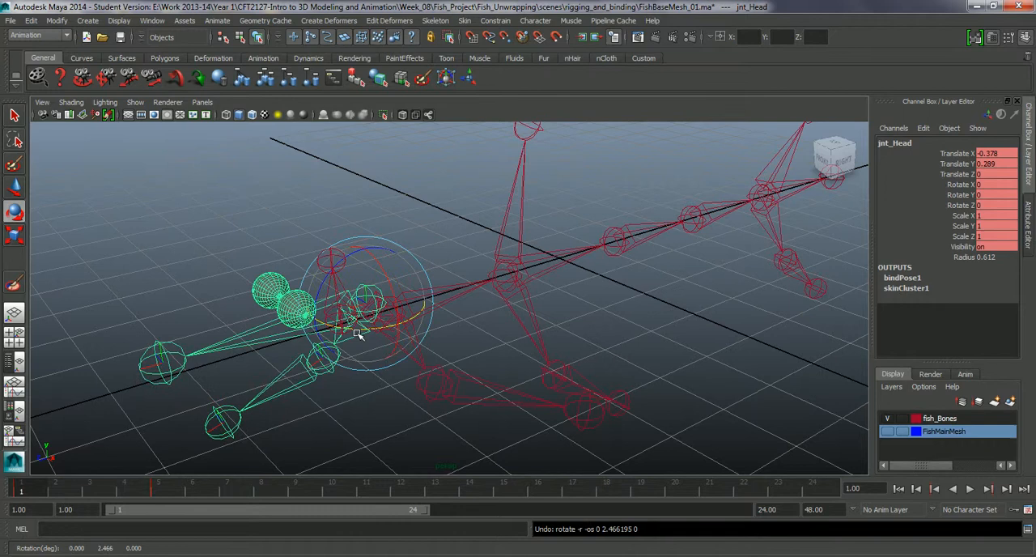
drag(360, 331, 397, 337)
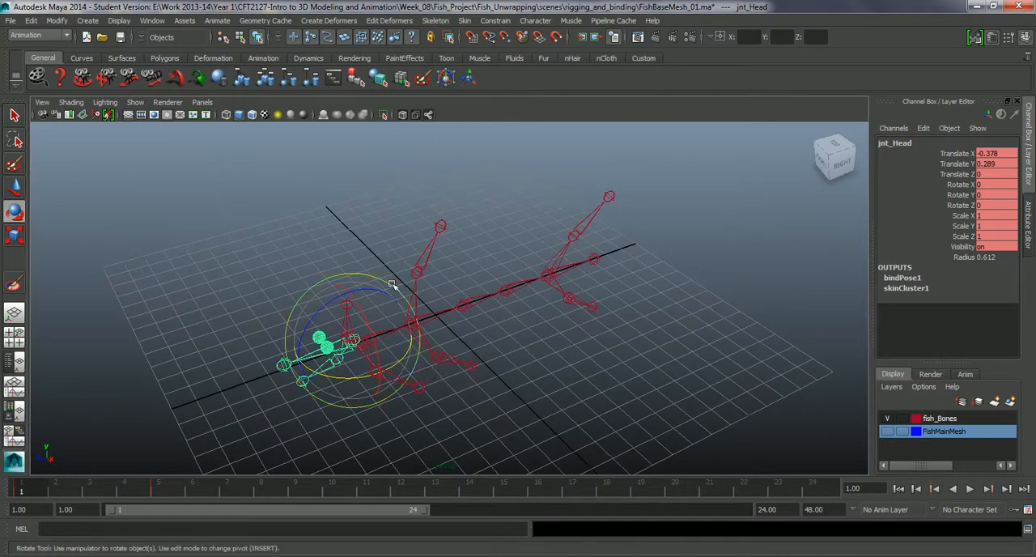
mouse_move(315, 176)
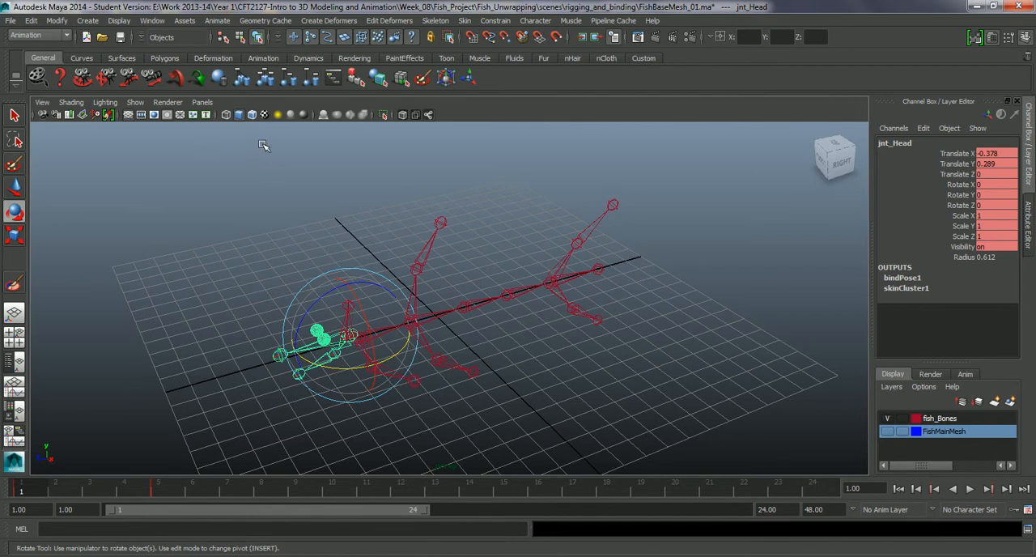
Key the jnt_ROOT hierarchy at frame 1 and check its curves in the Graph Editor
drag(263, 145, 315, 206)
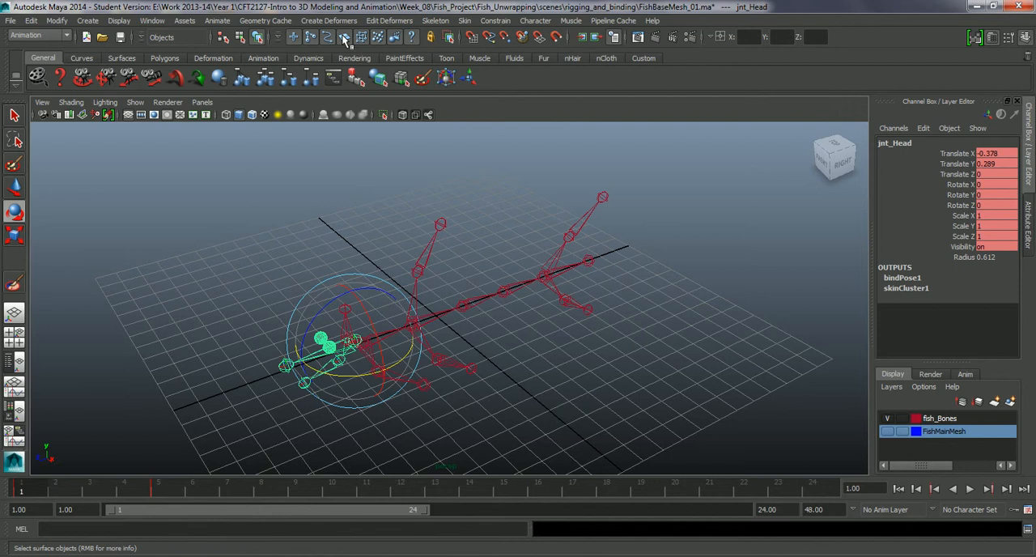
click(173, 157)
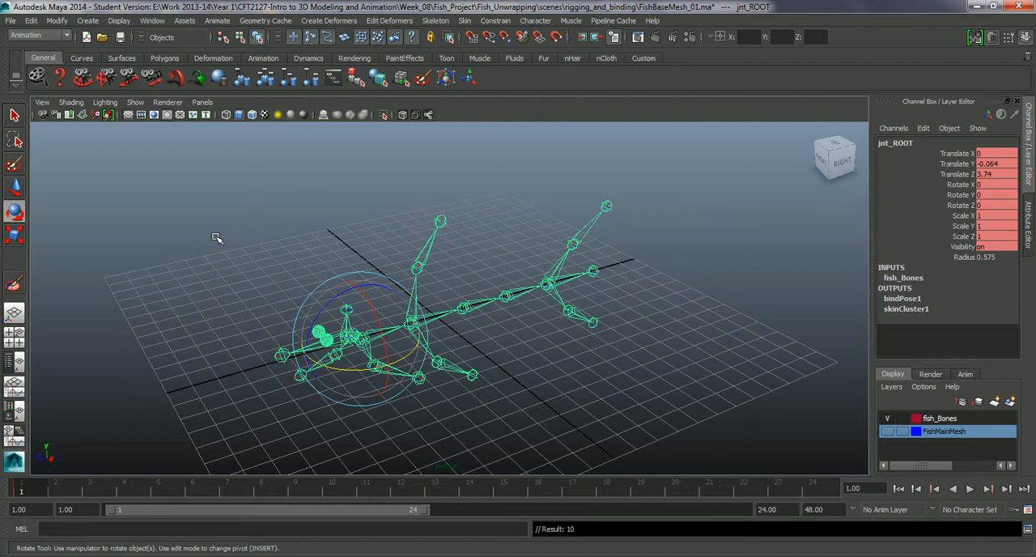
click(152, 21)
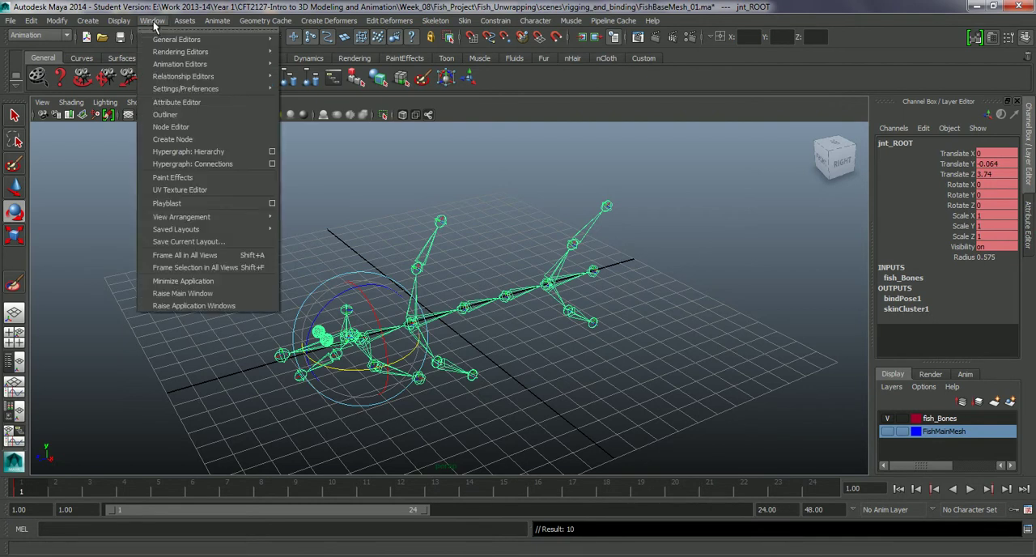
mouse_move(184, 76)
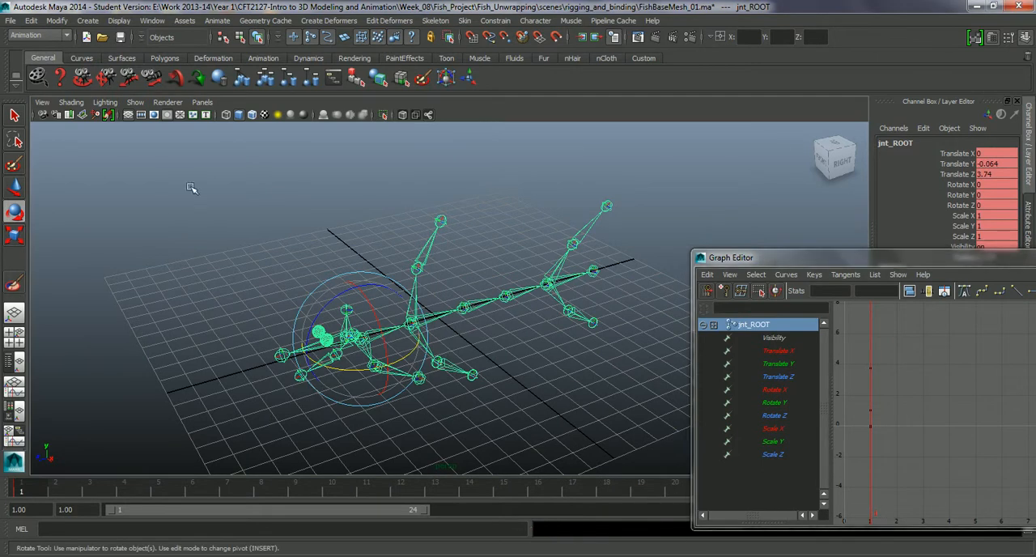
mouse_move(358, 250)
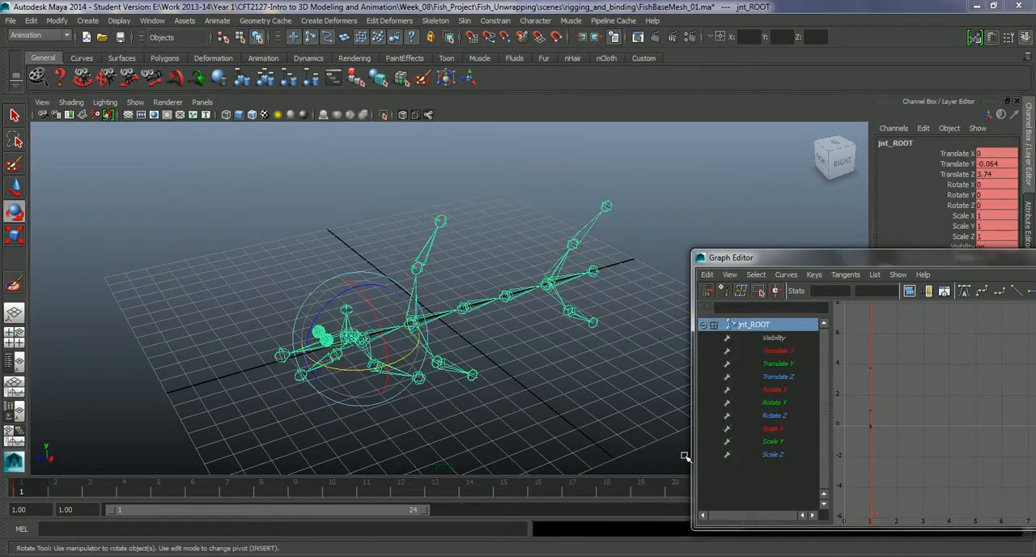
click(660, 449)
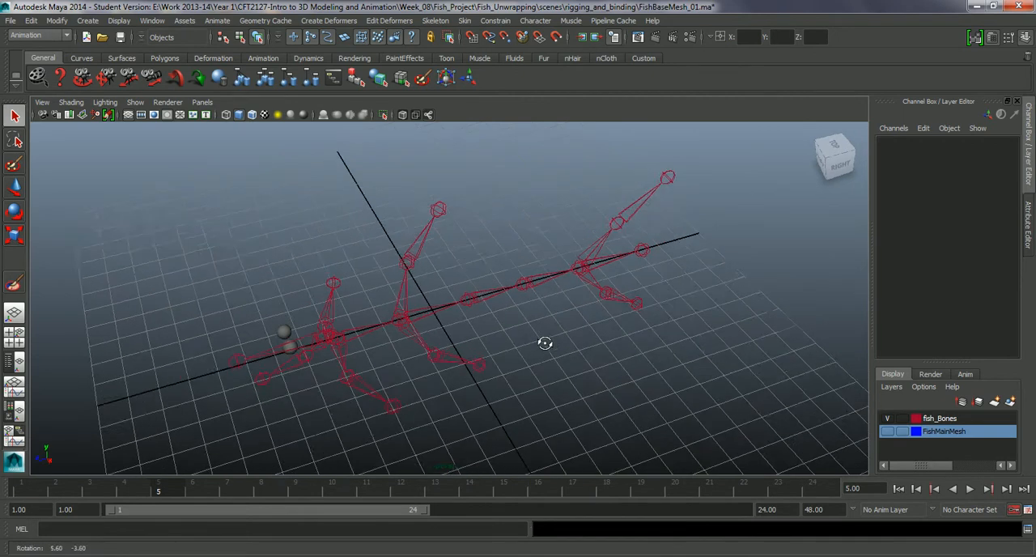
Rotate jnt_Spine_03, jnt_Head and jnt_tailBottom to bend the body, head and lower tail
click(526, 287)
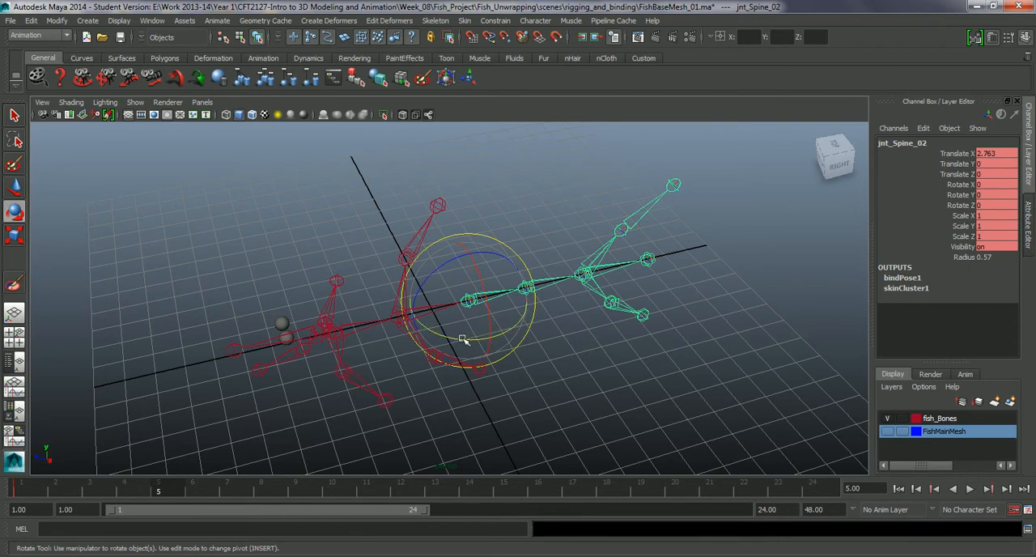
drag(465, 340, 429, 344)
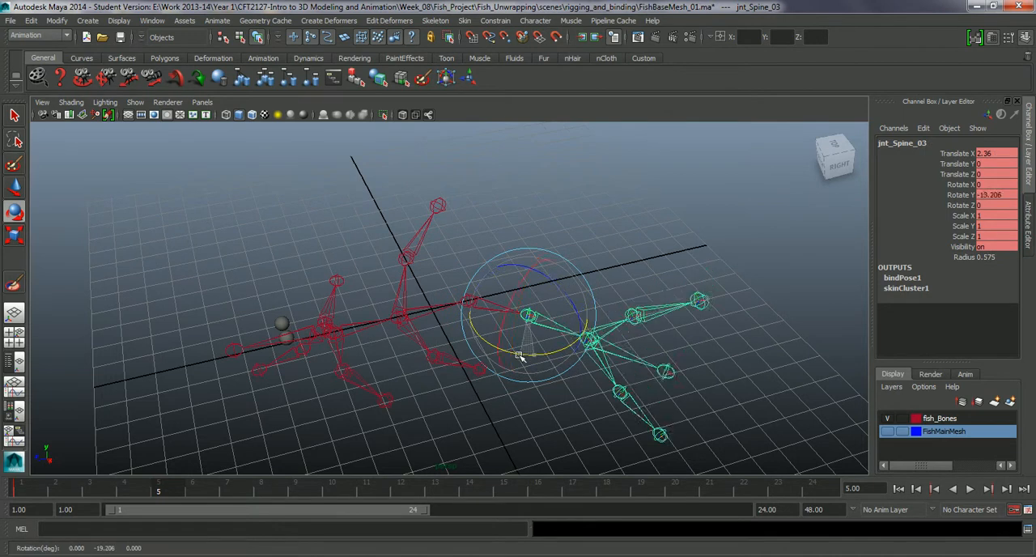
drag(518, 356, 396, 378)
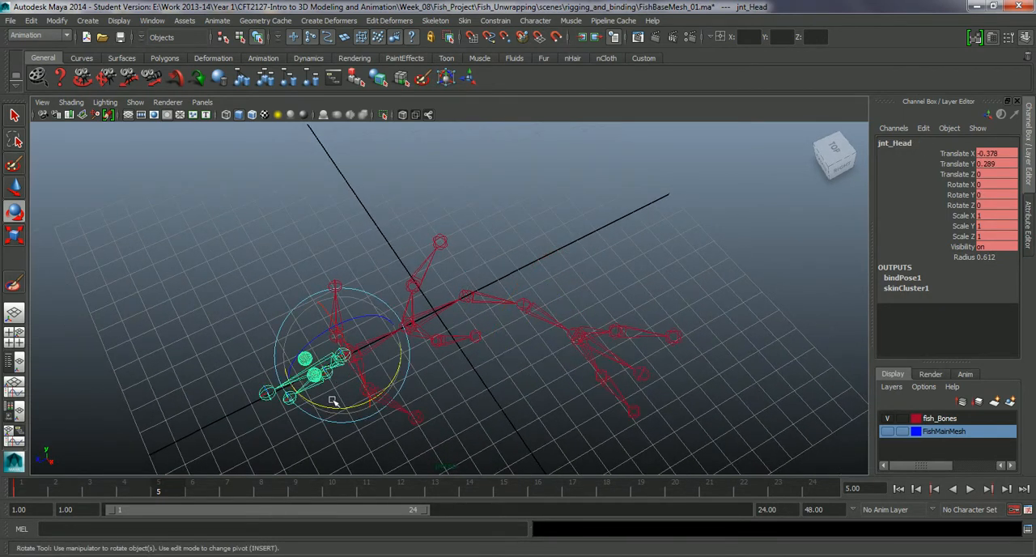
drag(332, 396, 364, 413)
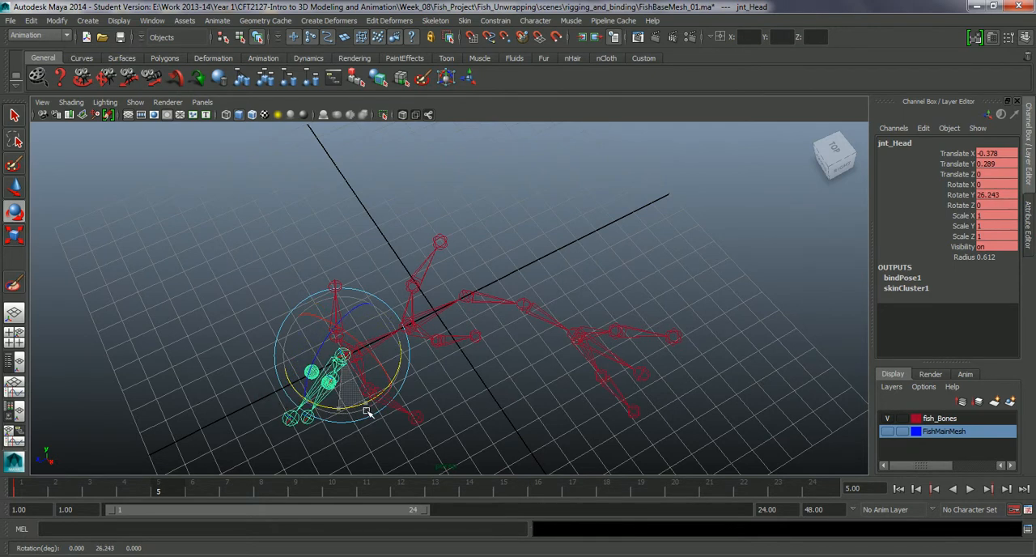
drag(367, 412, 457, 339)
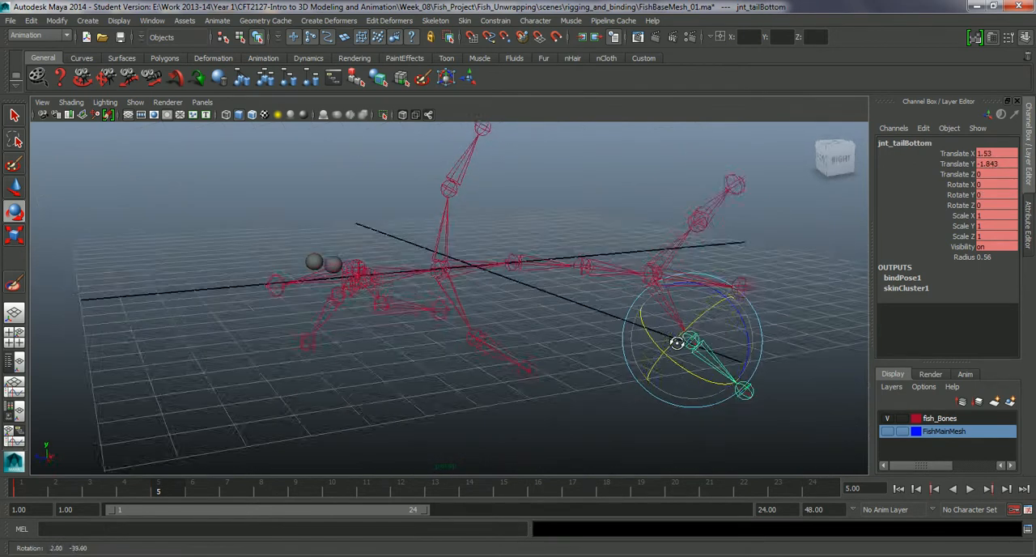
drag(676, 343, 680, 378)
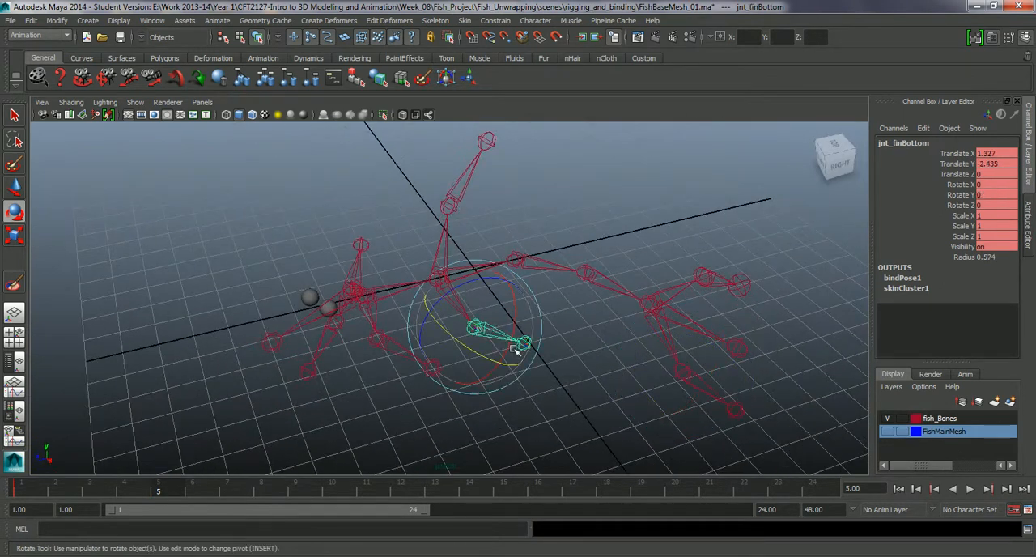
Rotate the bottom fin, dorsal fin and left side fin joints into the pose
drag(514, 348, 497, 356)
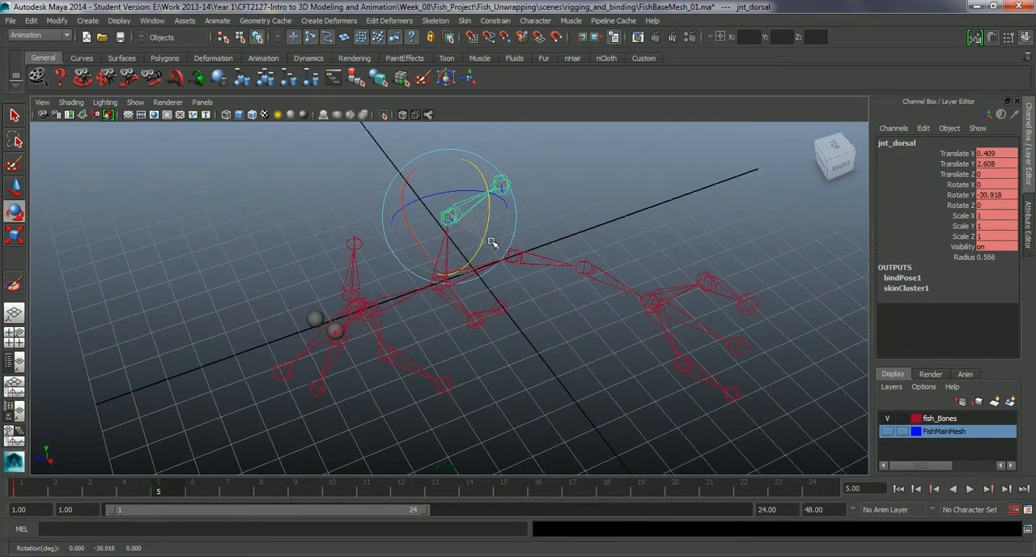
drag(492, 243, 372, 327)
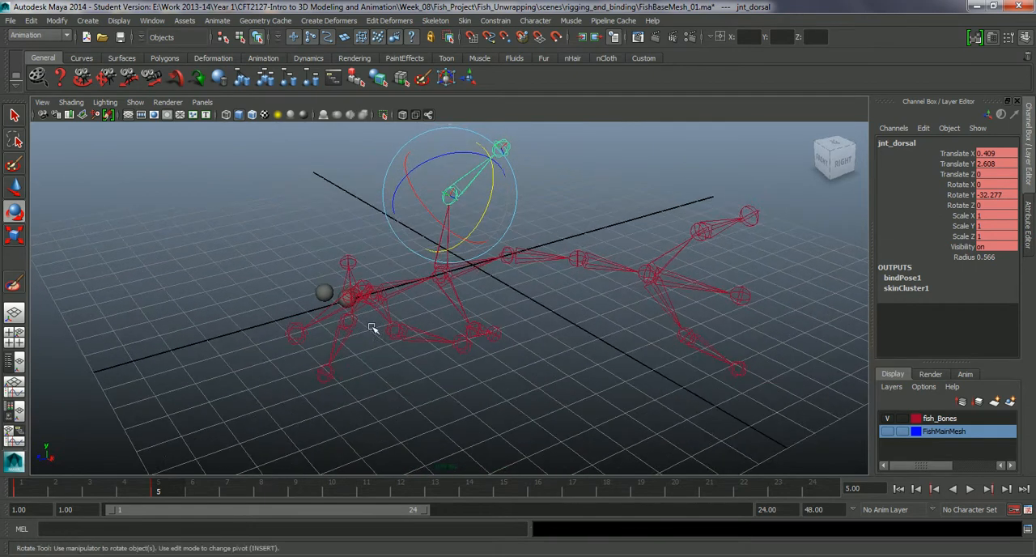
click(453, 352)
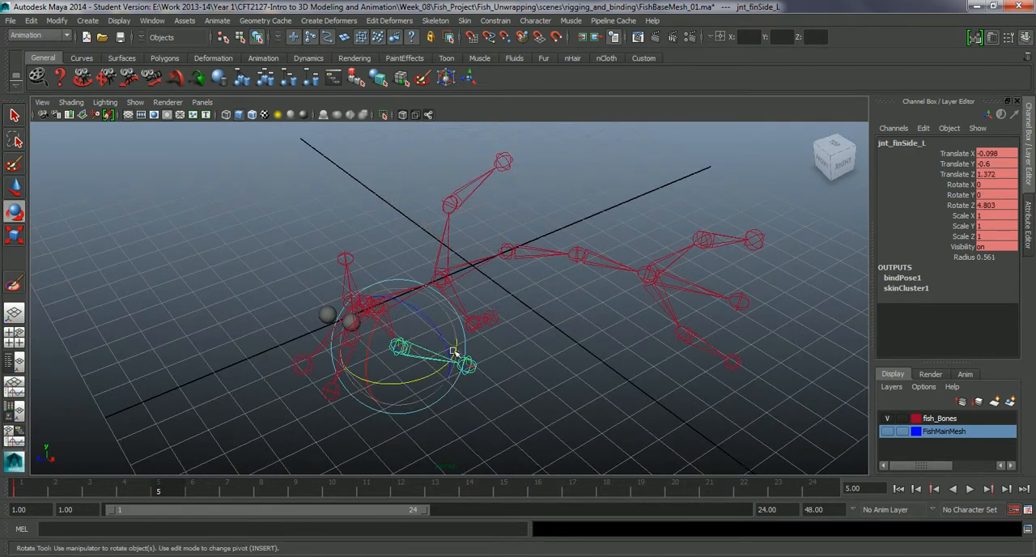
drag(453, 352, 397, 380)
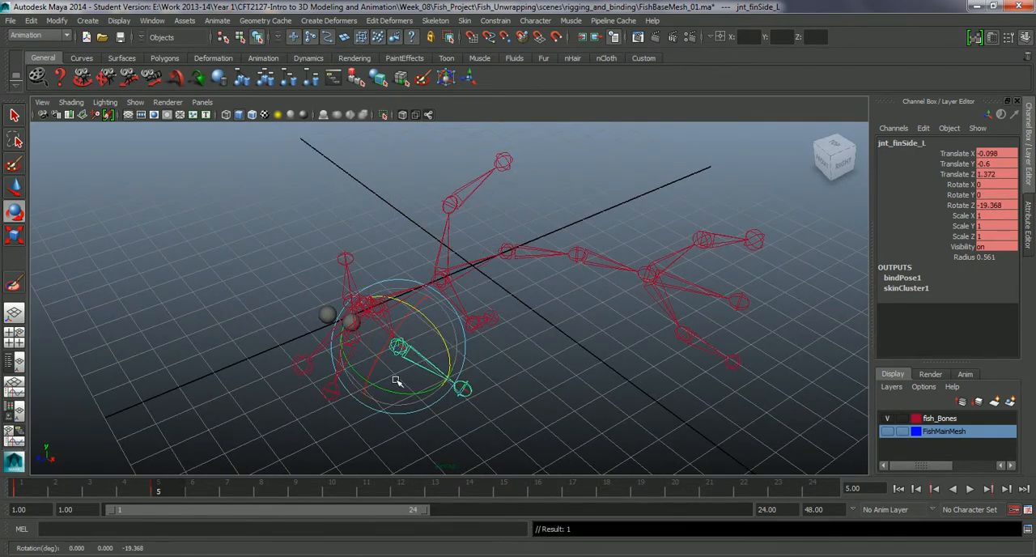
drag(397, 380, 445, 332)
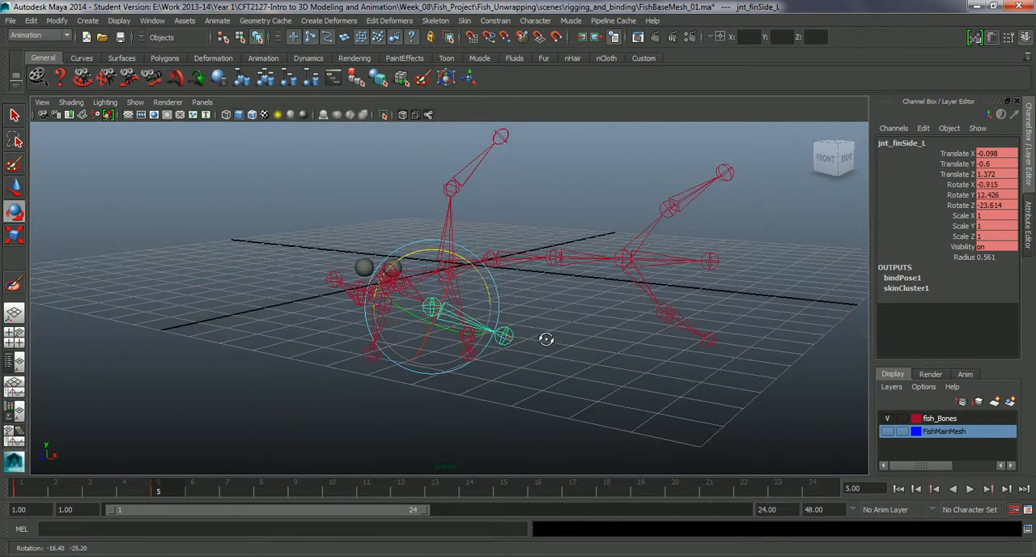
drag(546, 338, 501, 356)
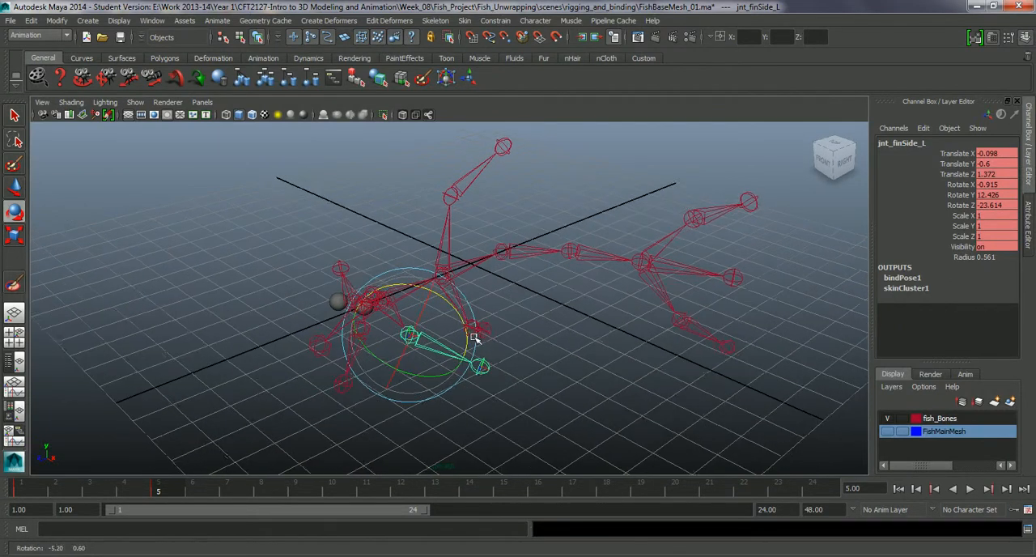
Select the fish body and orbit below and around it to inspect the bent side fin
click(887, 430)
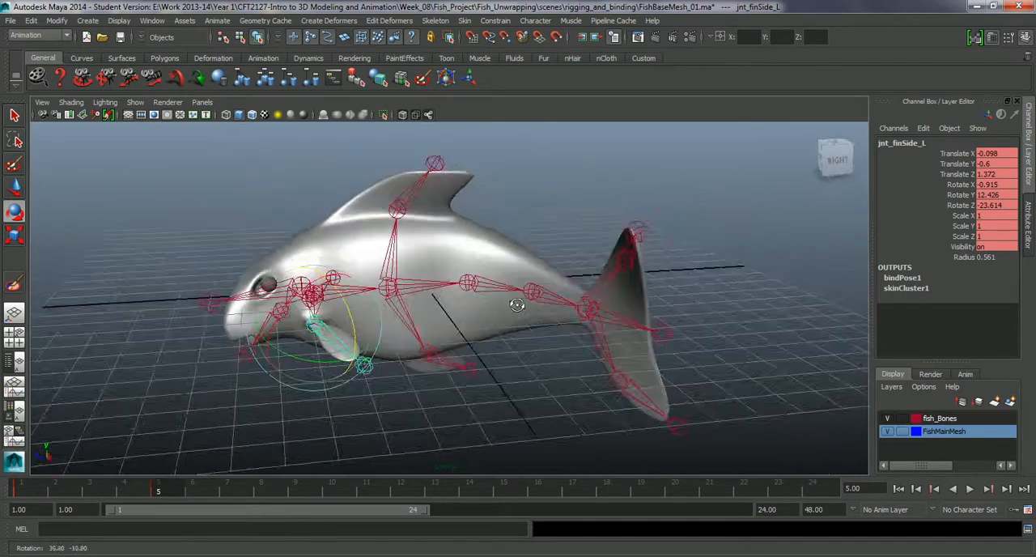
drag(518, 304, 560, 187)
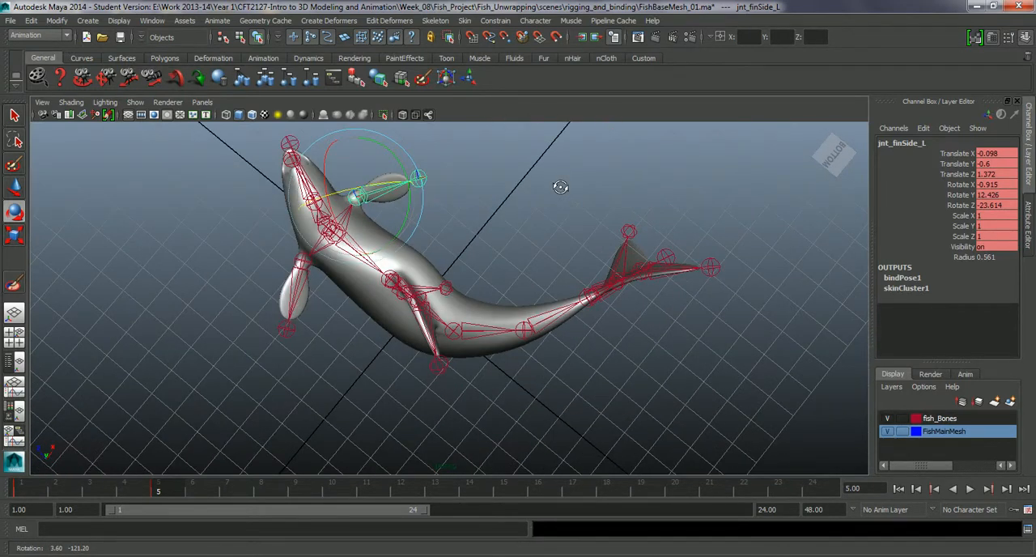
drag(560, 187, 553, 327)
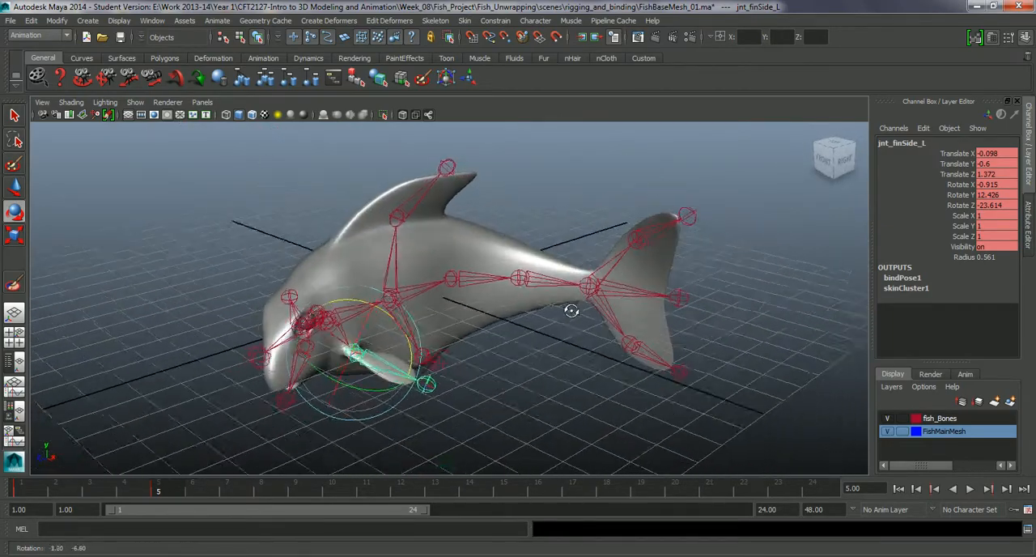
drag(571, 310, 647, 299)
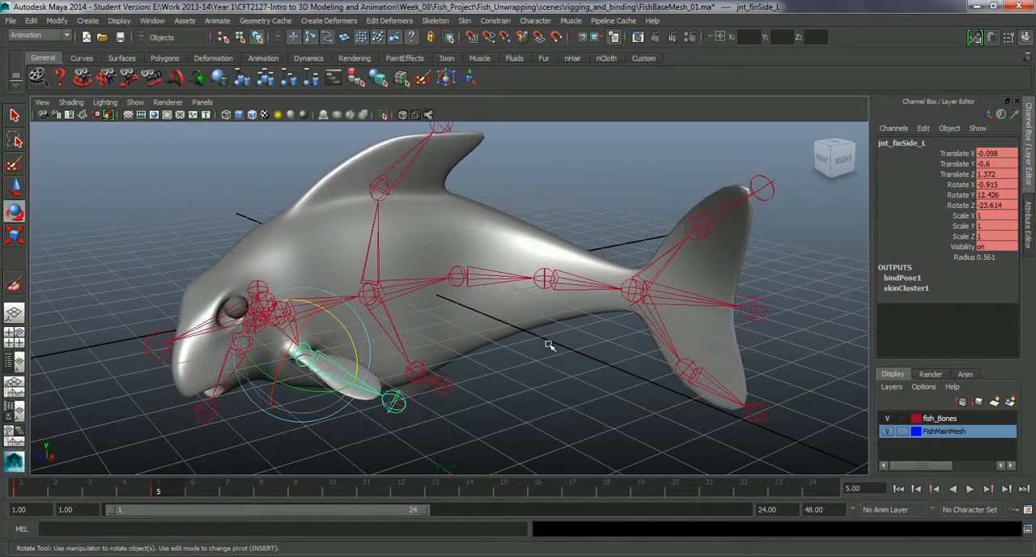
drag(550, 340, 550, 259)
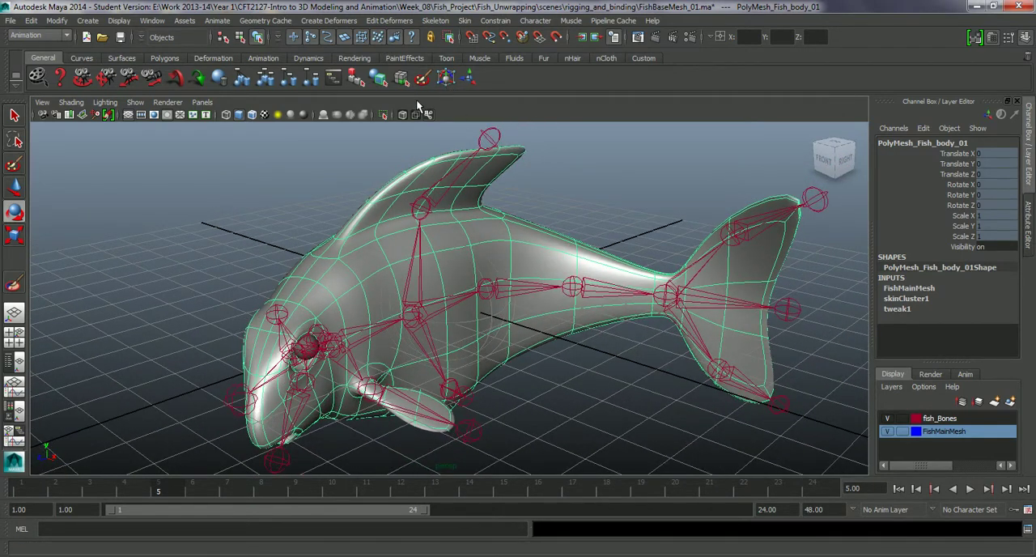
Open the Paint Skin Weights Tool options and pick the jaw joint from the Influences list
click(464, 20)
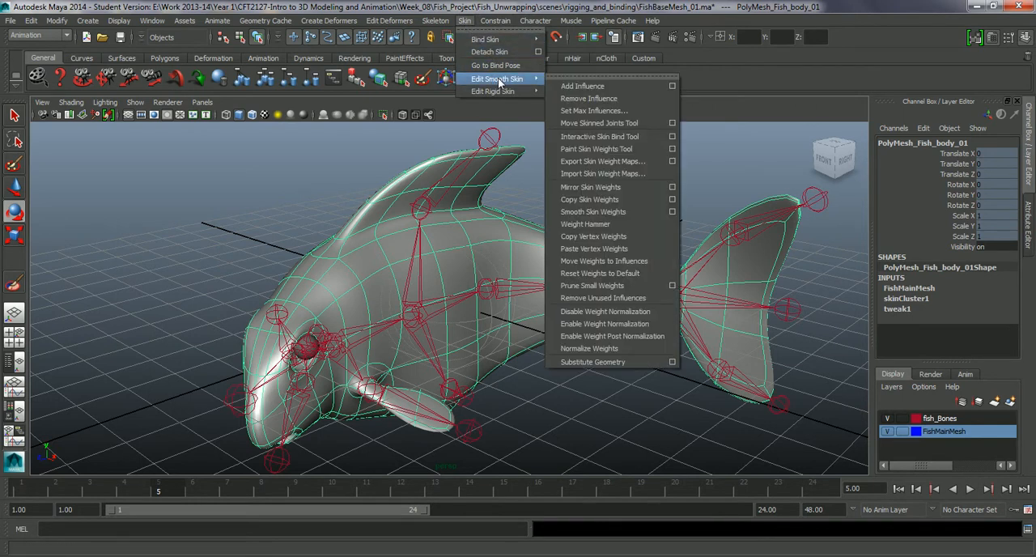
mouse_move(602, 161)
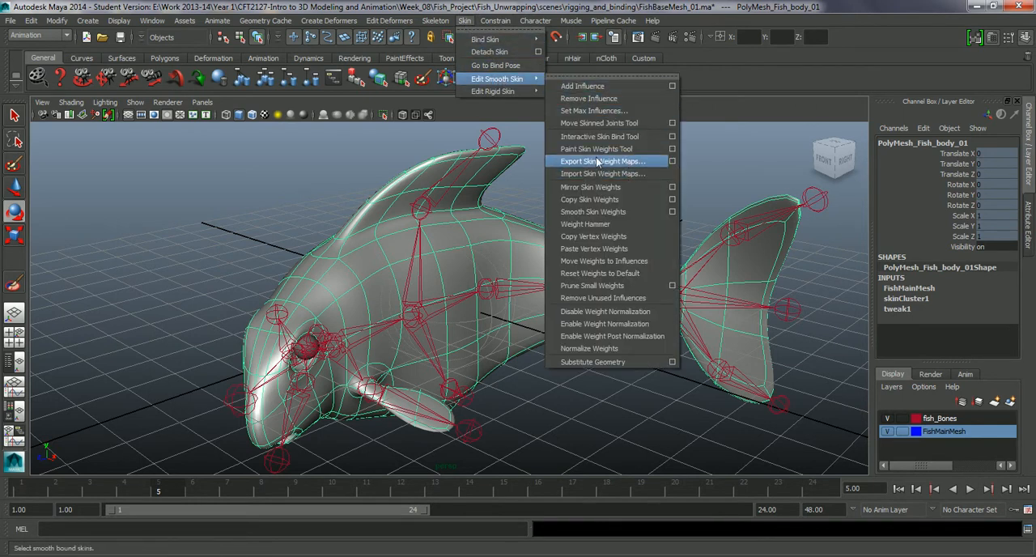
mouse_move(599, 149)
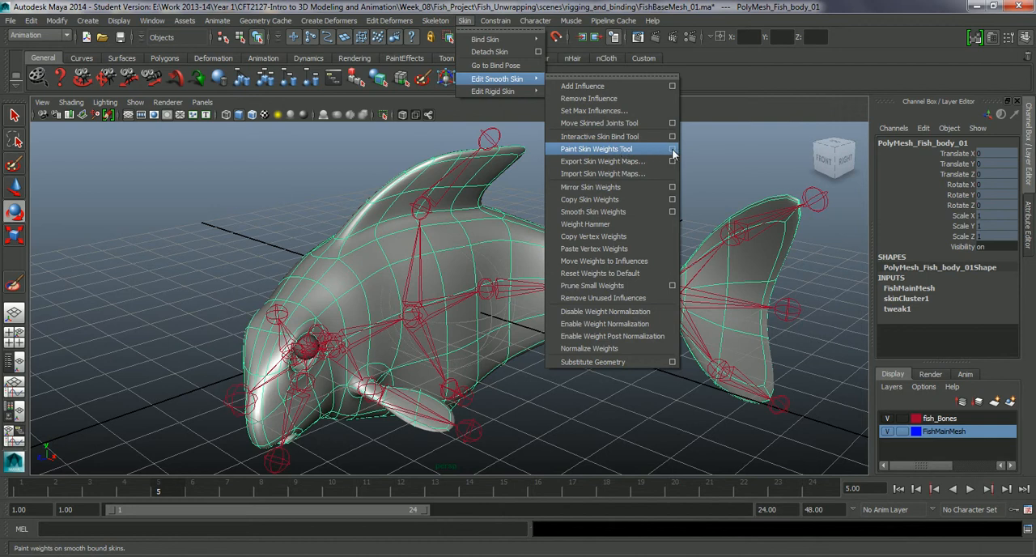
click(597, 149)
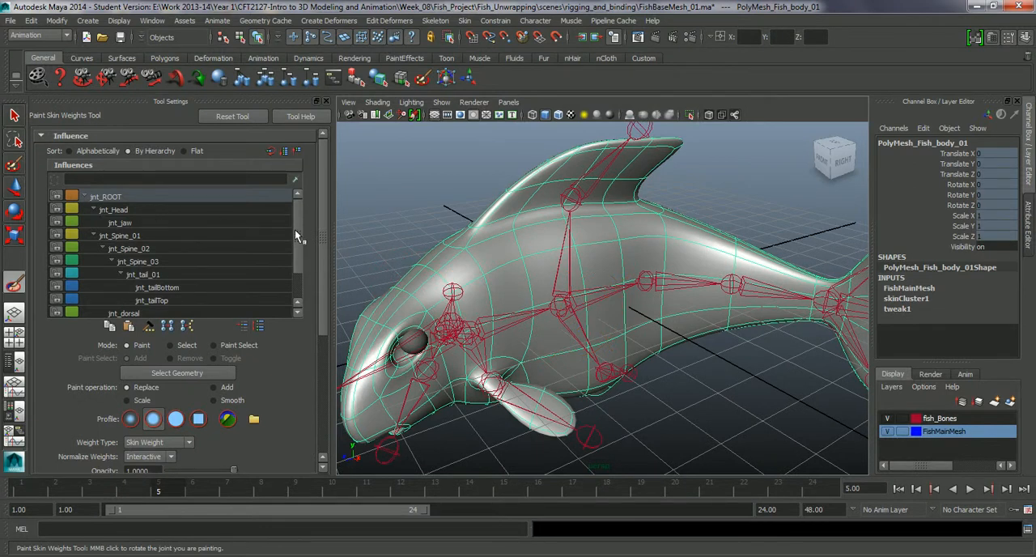
mouse_move(131, 202)
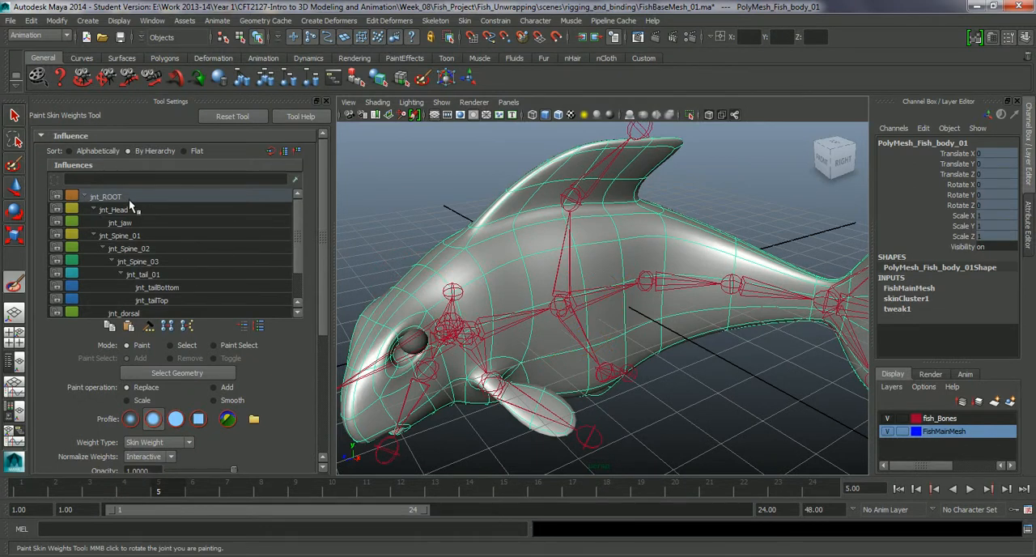
scroll(down, 3)
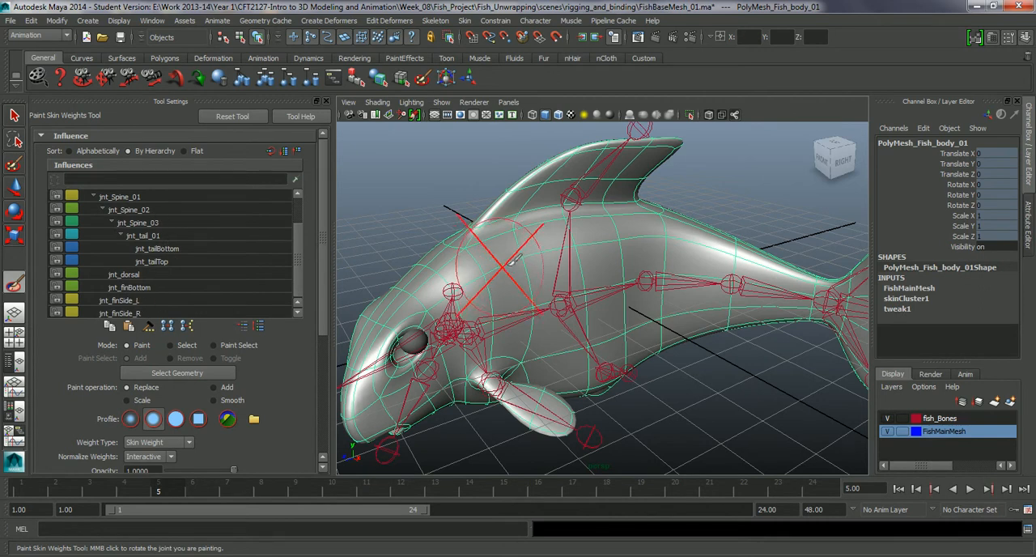
scroll(up, 3)
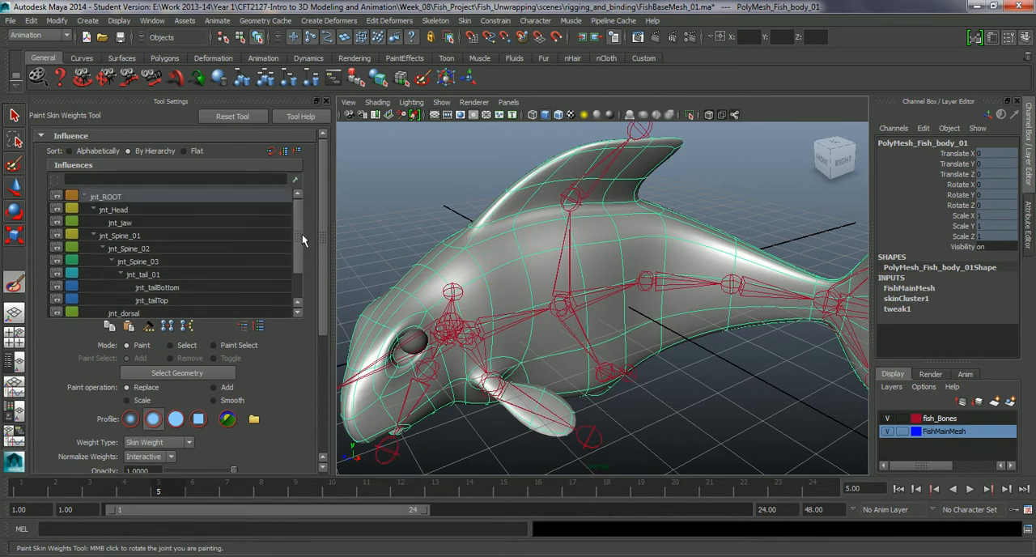
click(113, 209)
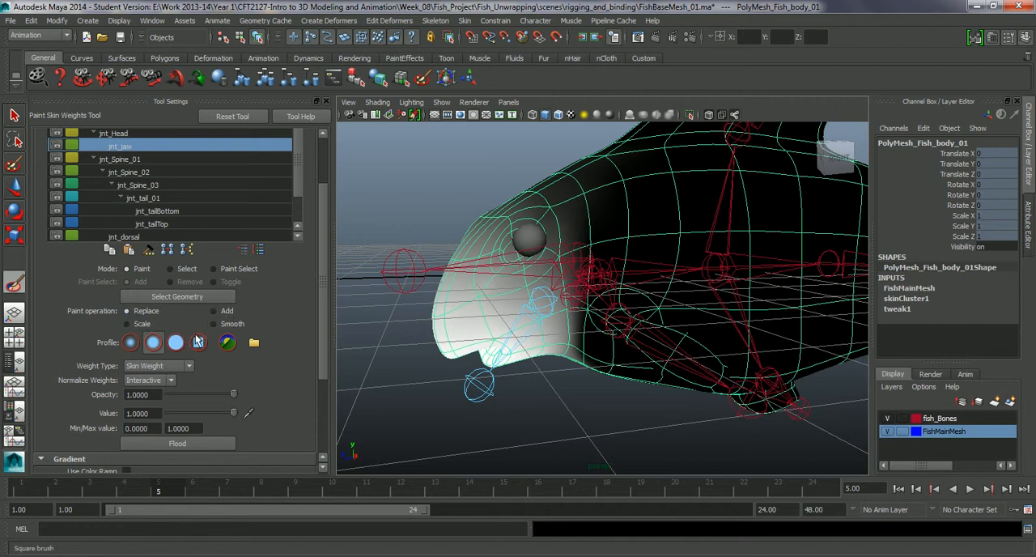
mouse_move(147, 316)
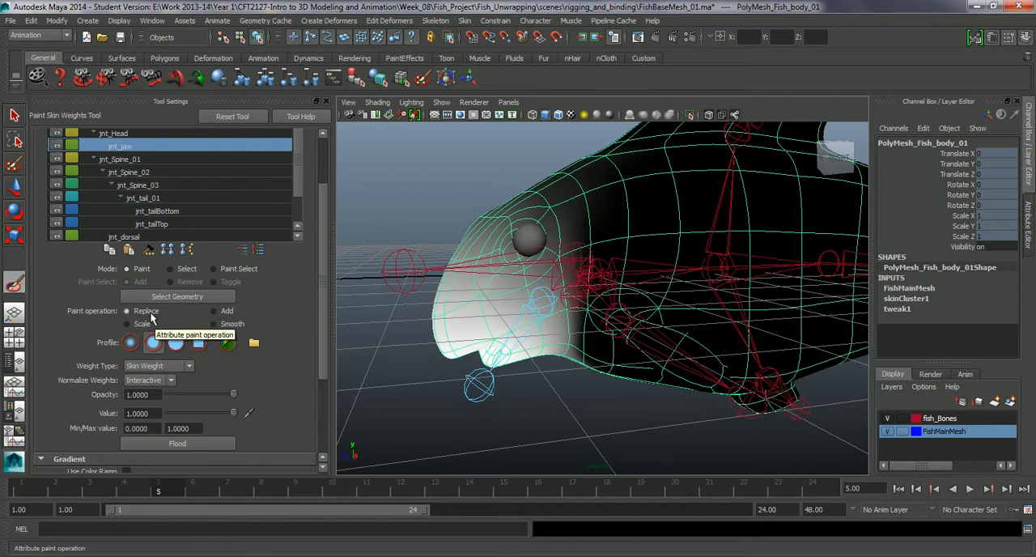
mouse_move(405, 346)
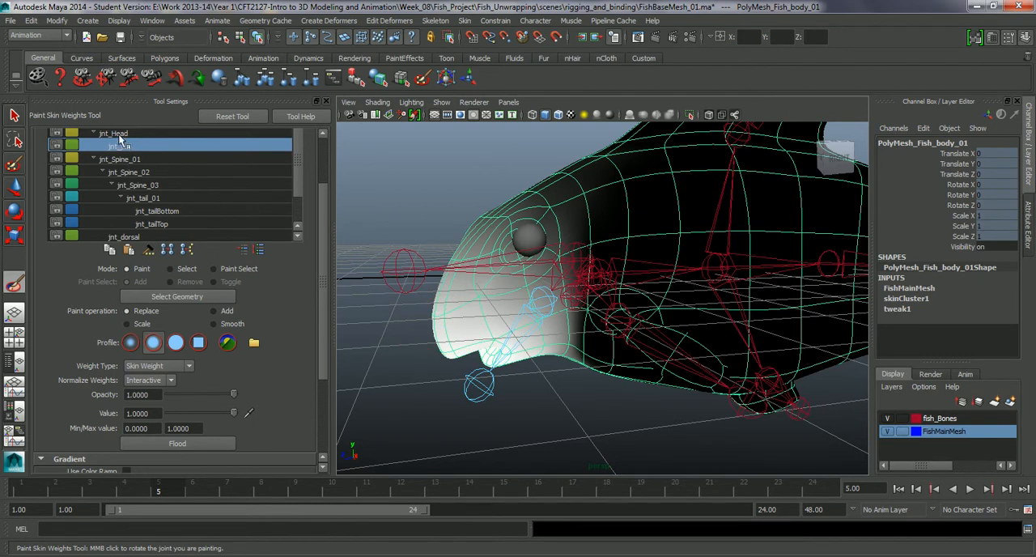
Switch the painted influence from jnt_Jaw to jnt_Head
click(114, 133)
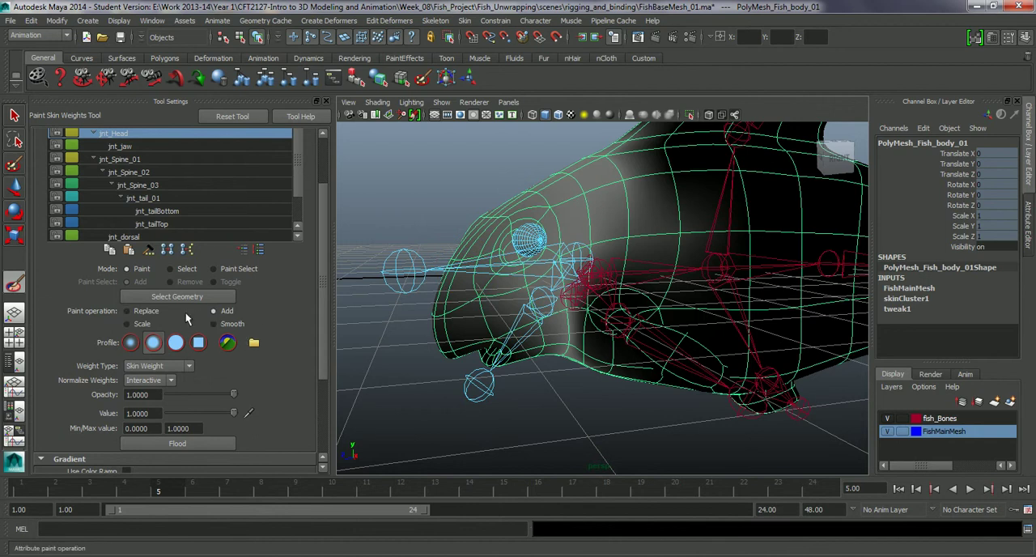
mouse_move(205, 391)
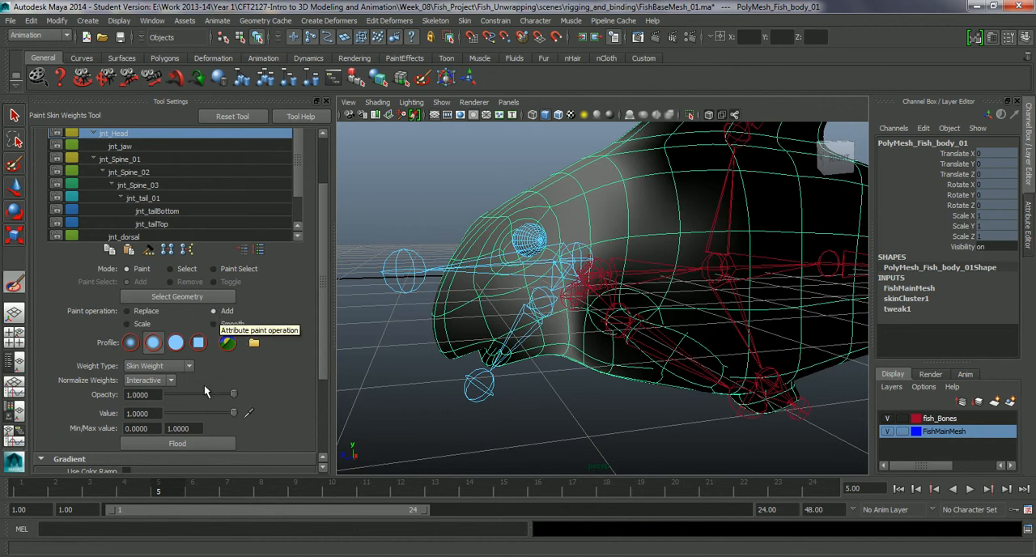
mouse_move(144, 412)
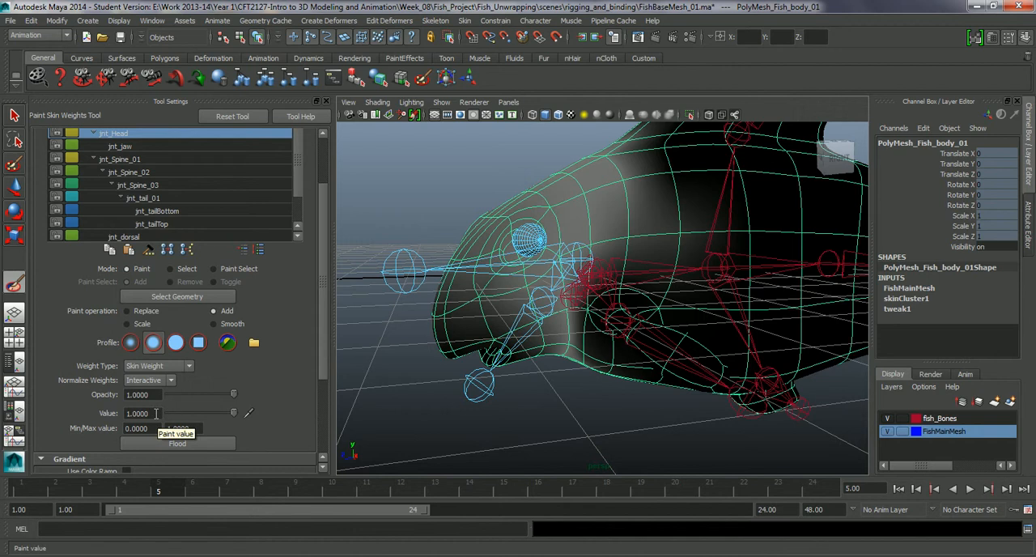
mouse_move(227, 343)
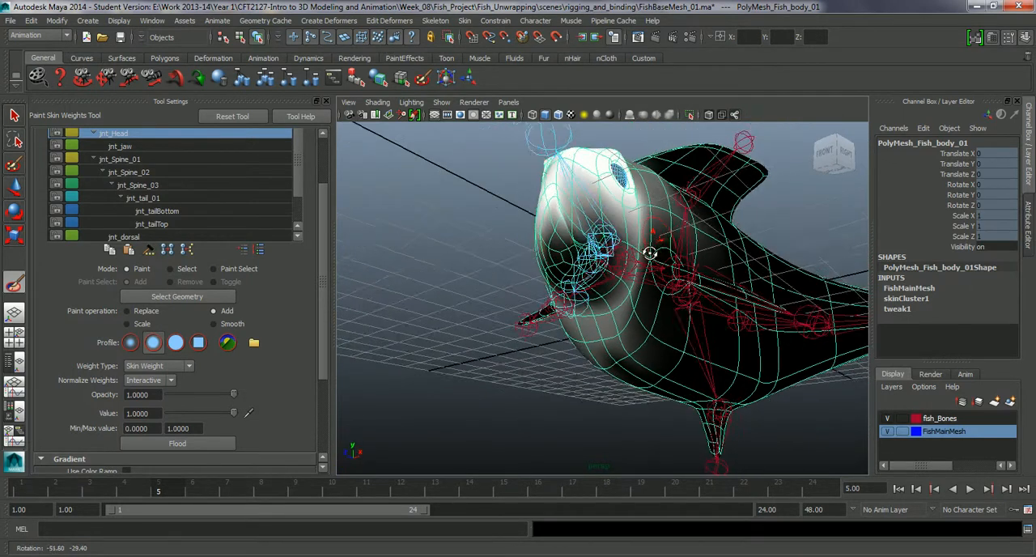
Orbit around the snout to view the fish head front-on
drag(648, 253, 619, 236)
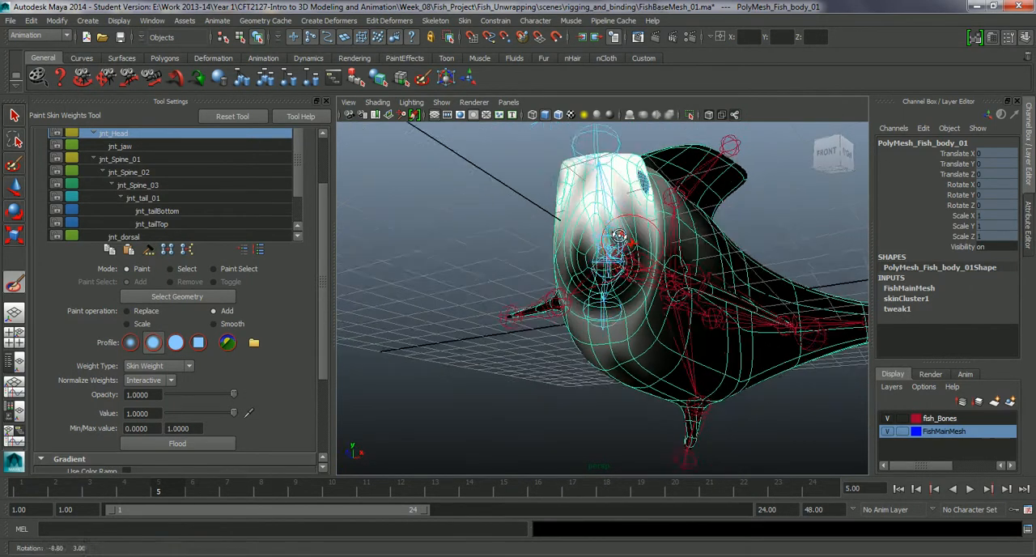
drag(607, 283, 631, 242)
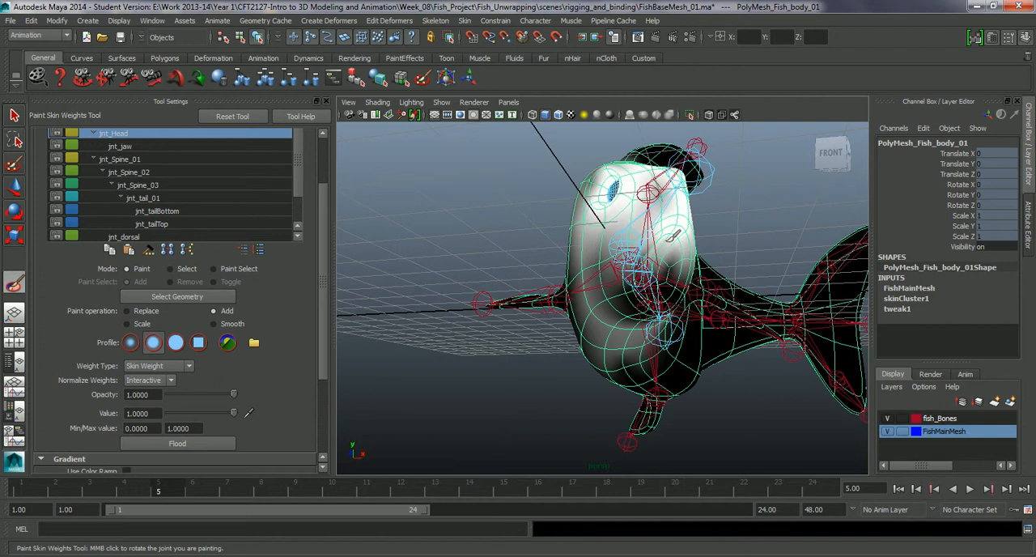
drag(647, 283, 599, 308)
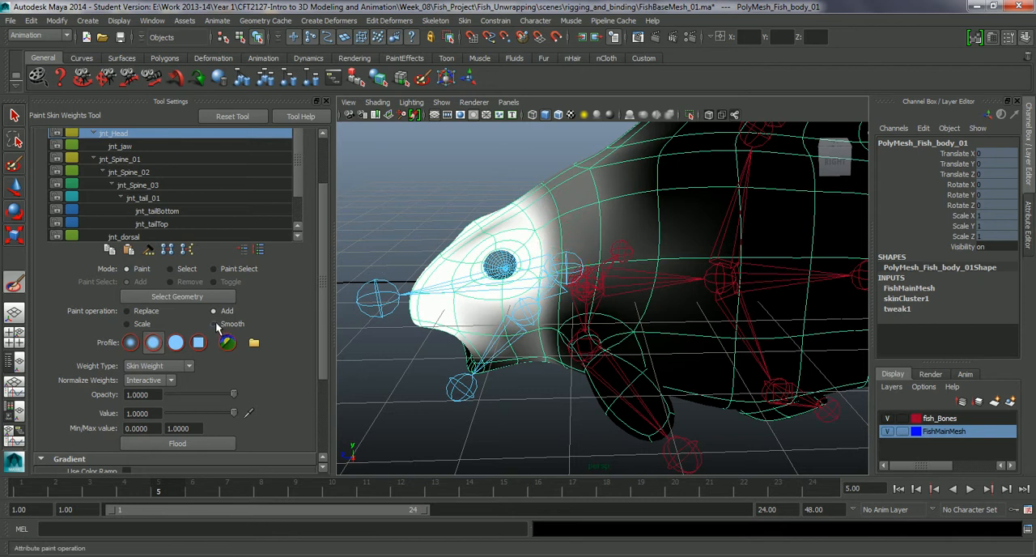
Switch the paint operation to Smooth and scroll down the Influences list
click(214, 324)
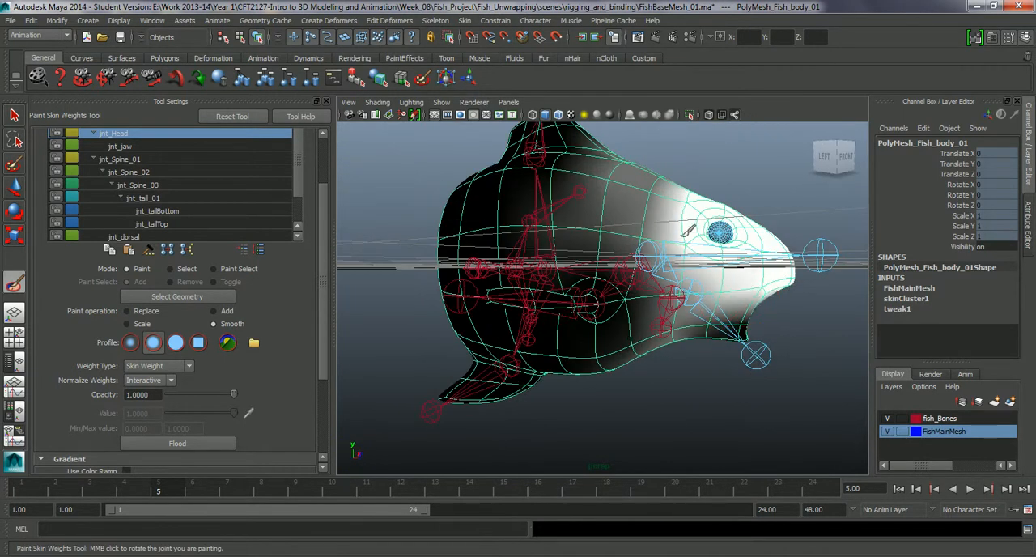
drag(598, 283, 501, 259)
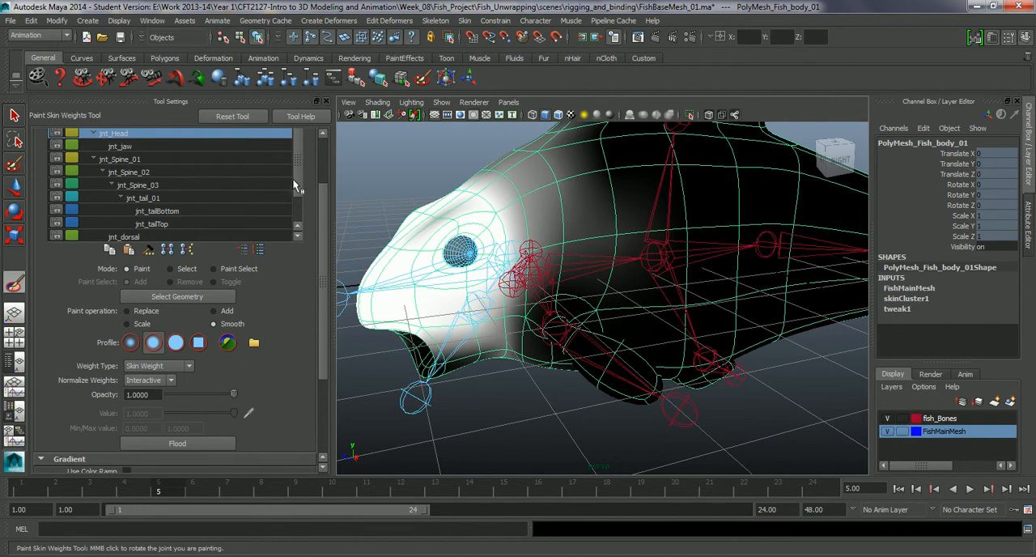
scroll(down, 3)
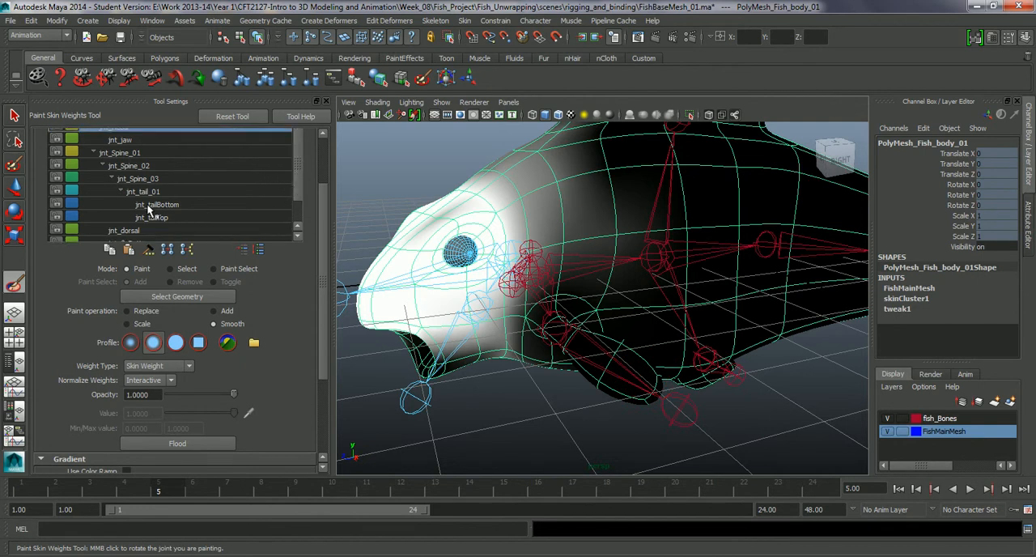
mouse_move(96, 178)
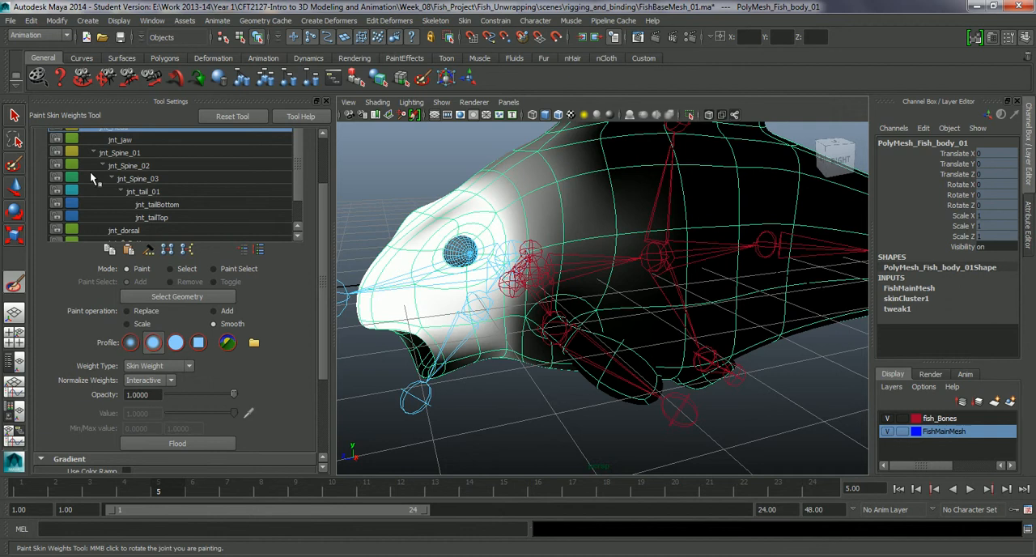
mouse_move(198, 187)
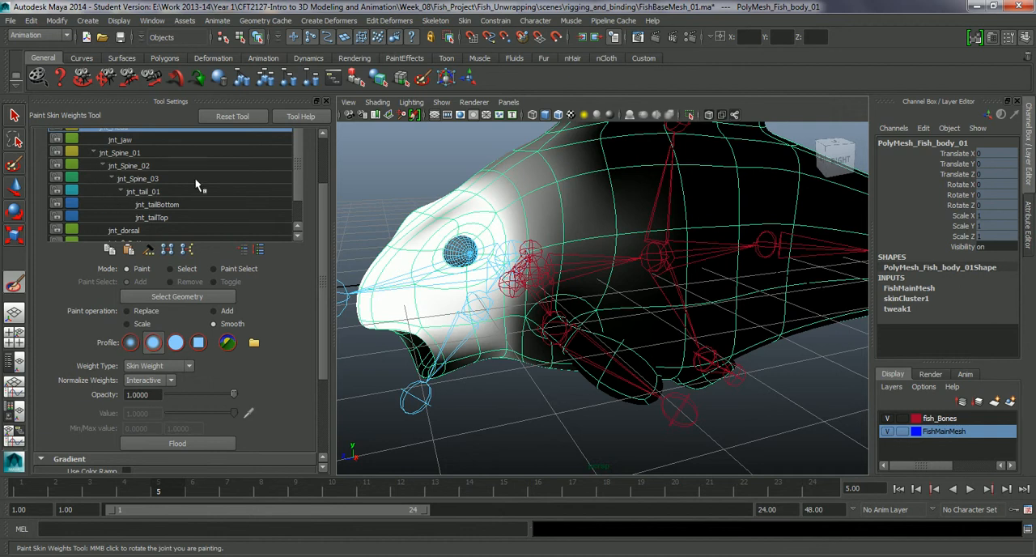
scroll(down, 3)
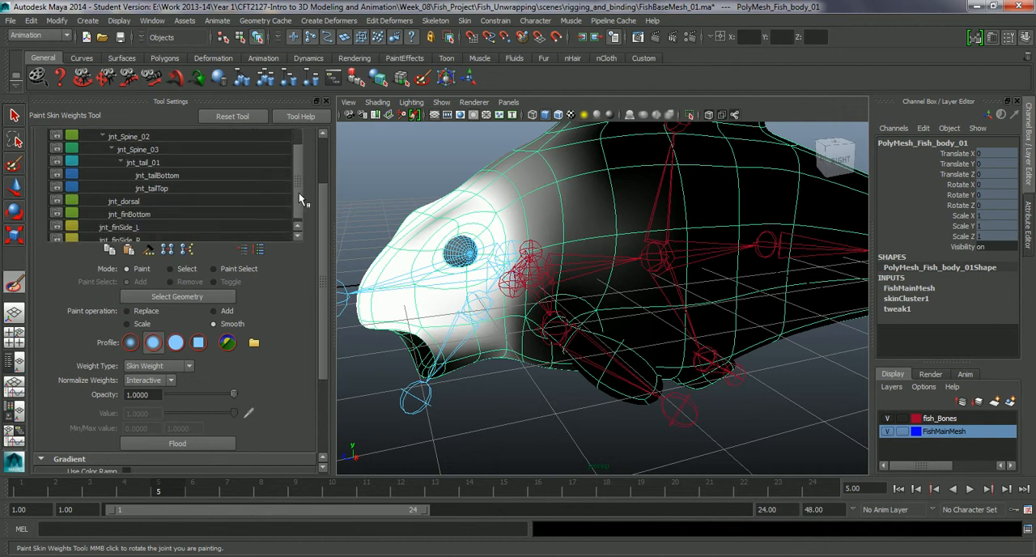
Select jnt_finSide_L and smooth its weights while orbiting around the left side fin
click(121, 223)
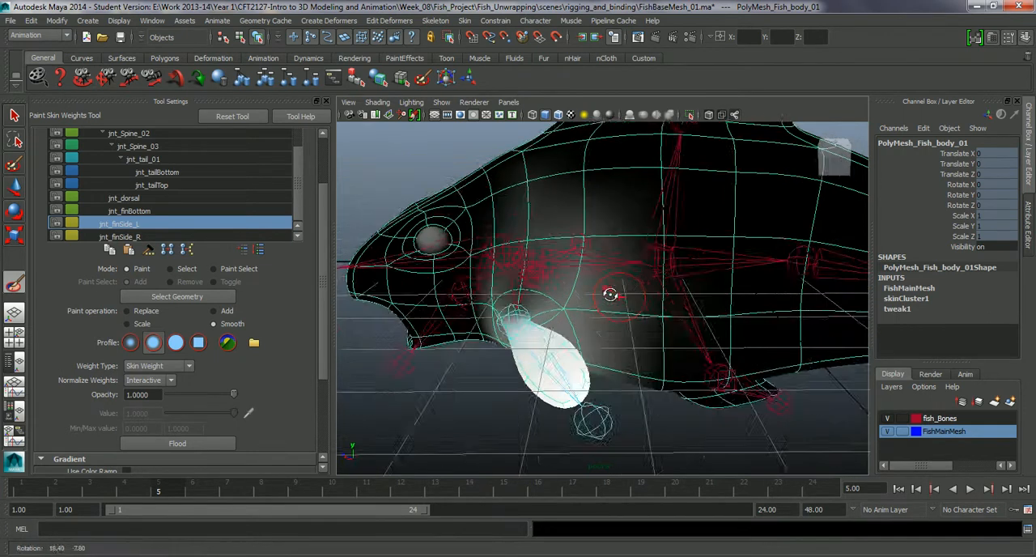
drag(607, 291, 603, 239)
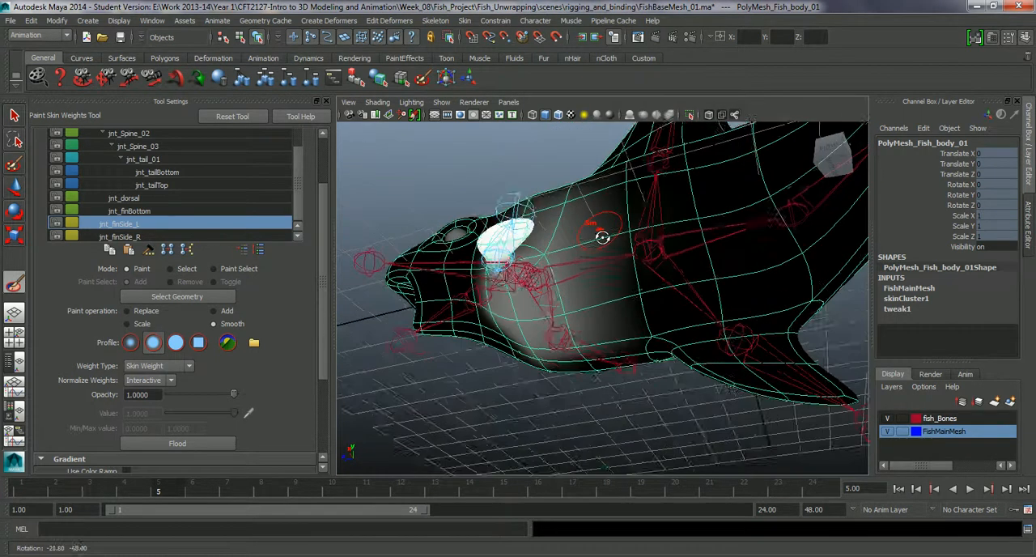
drag(603, 235, 603, 348)
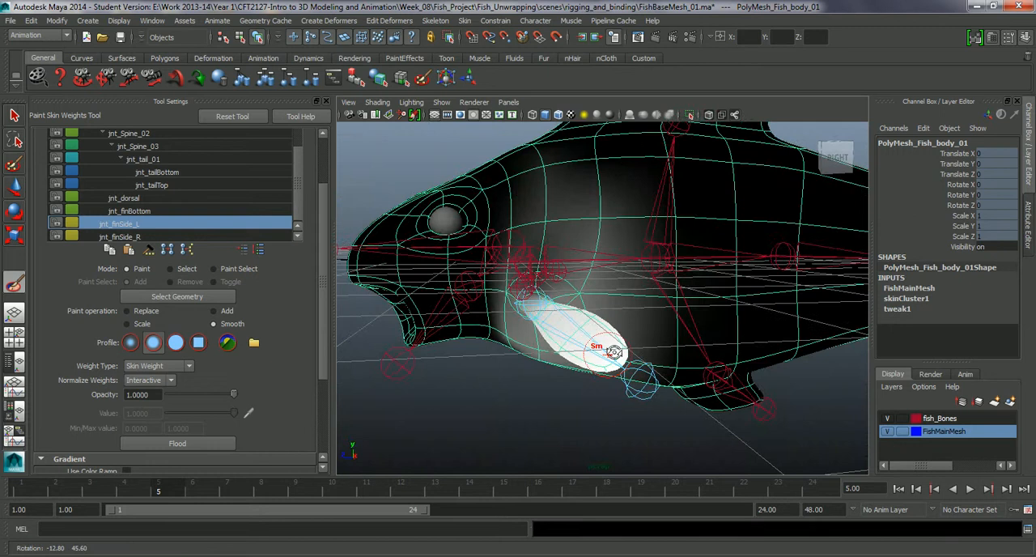
drag(615, 352, 639, 328)
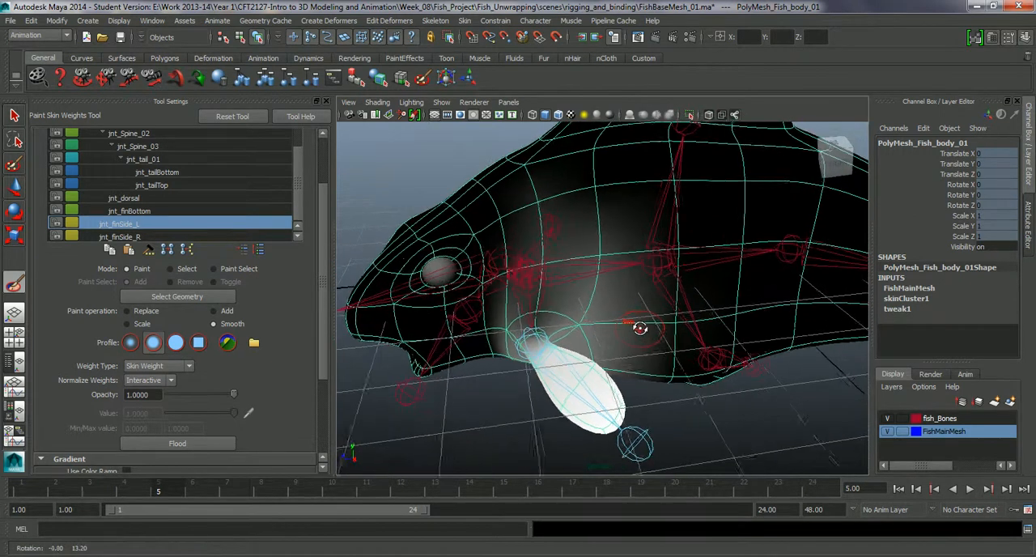
drag(639, 328, 603, 316)
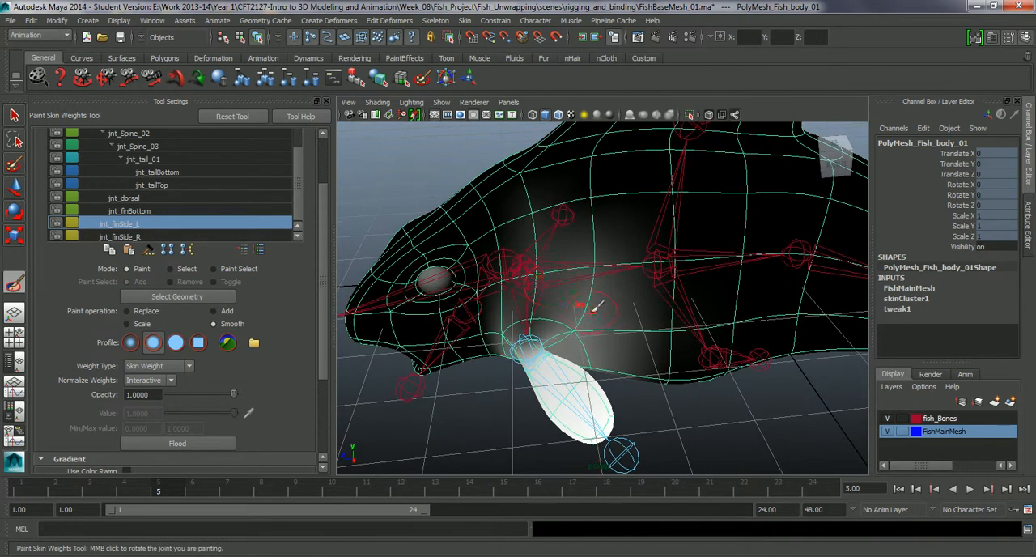
scroll(up, 3)
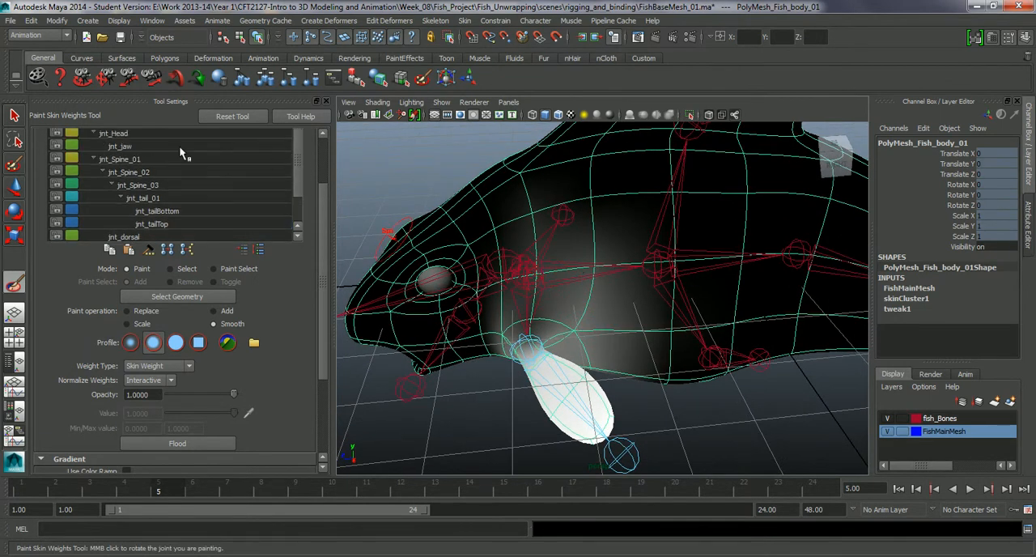
mouse_move(301, 173)
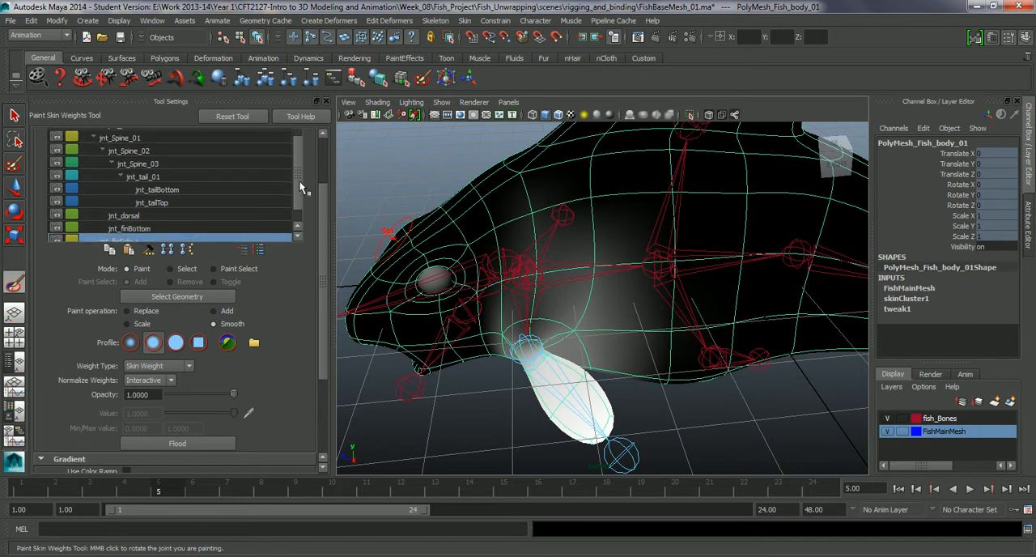
scroll(up, 3)
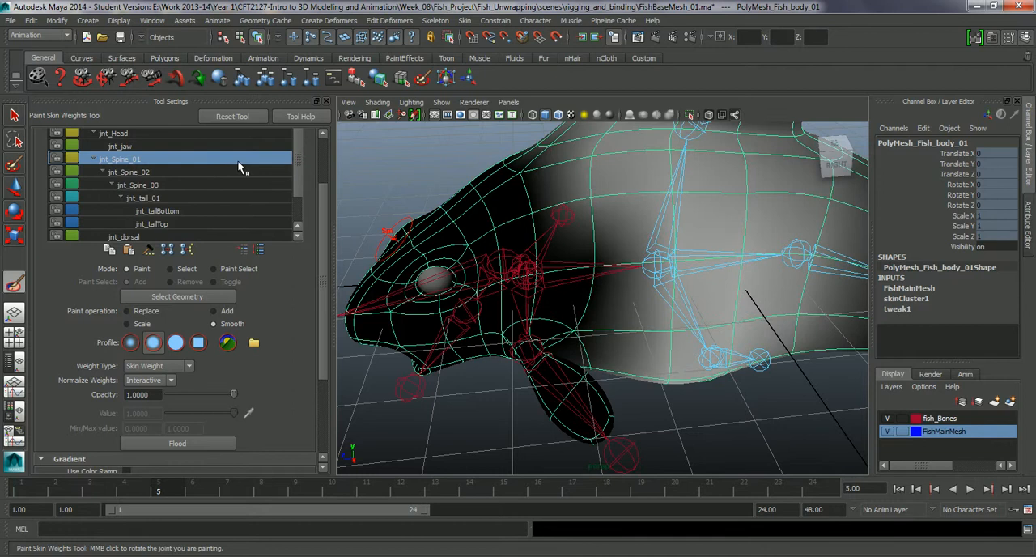
mouse_move(242, 159)
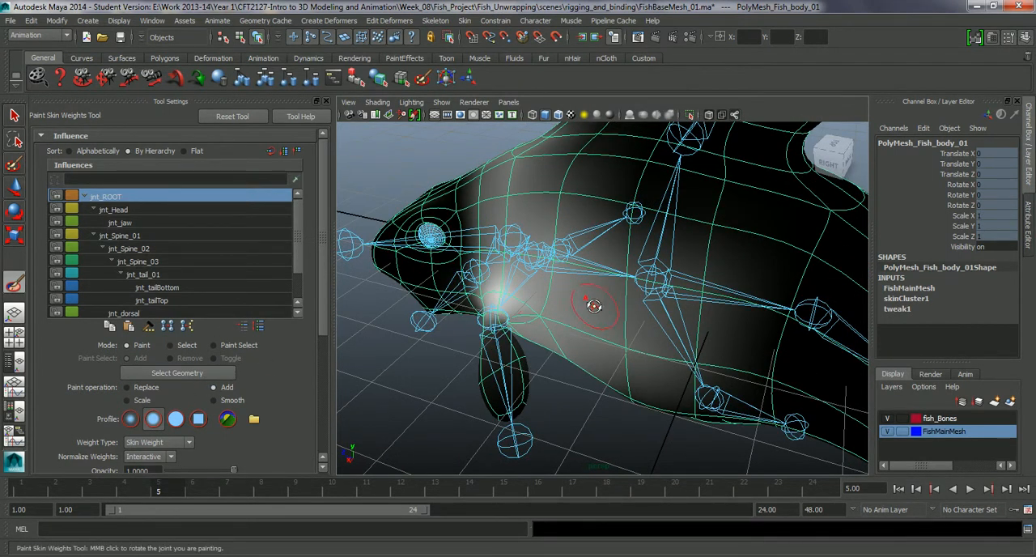
Add jnt_ROOT weight over the front body, underside and far side, then smooth it
drag(595, 305, 551, 283)
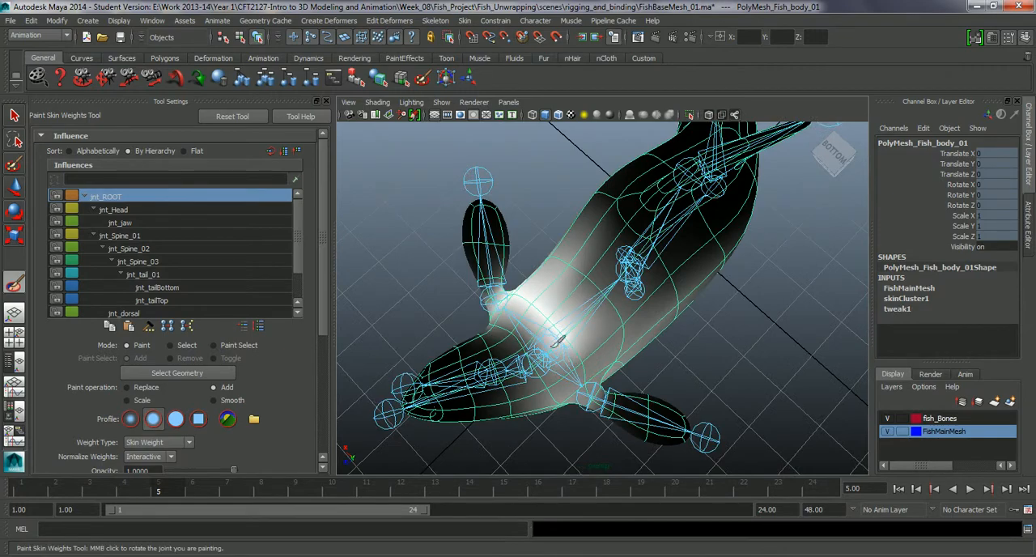
drag(554, 323, 583, 311)
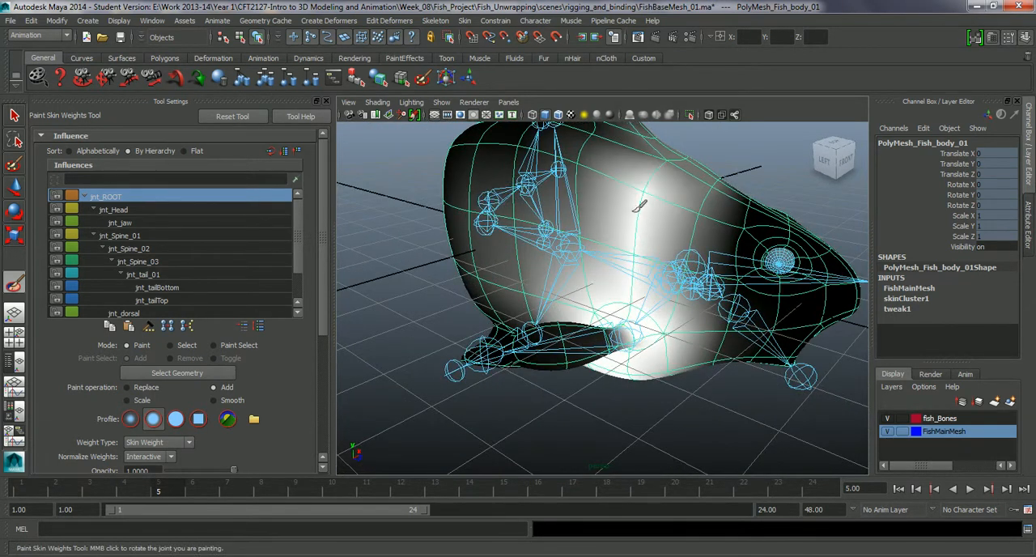
drag(607, 283, 583, 340)
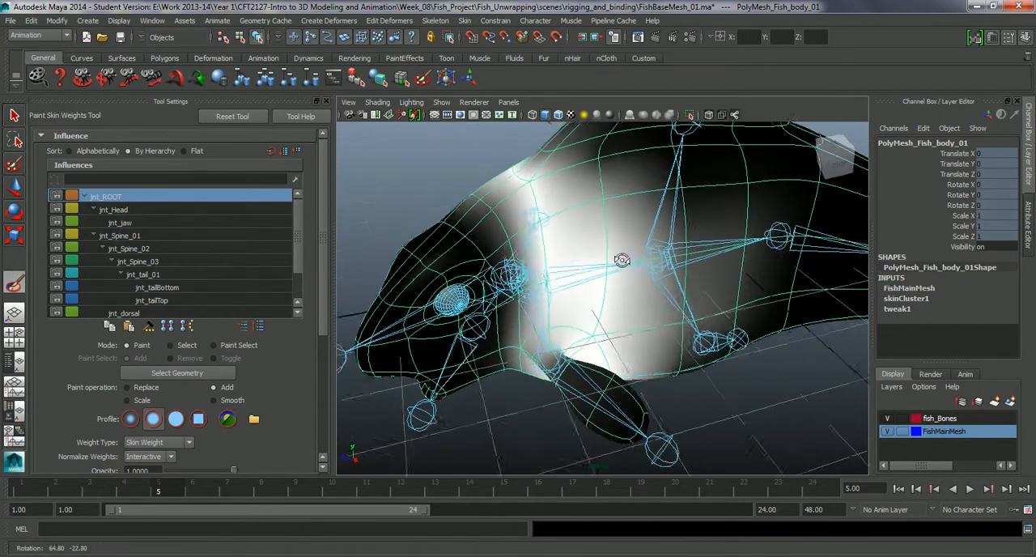
drag(621, 260, 712, 310)
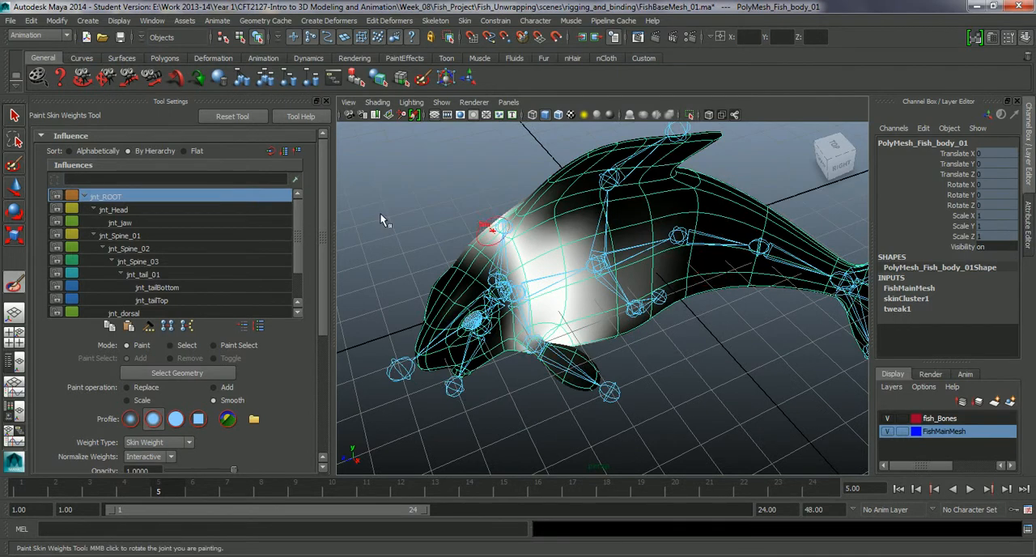
drag(567, 283, 680, 273)
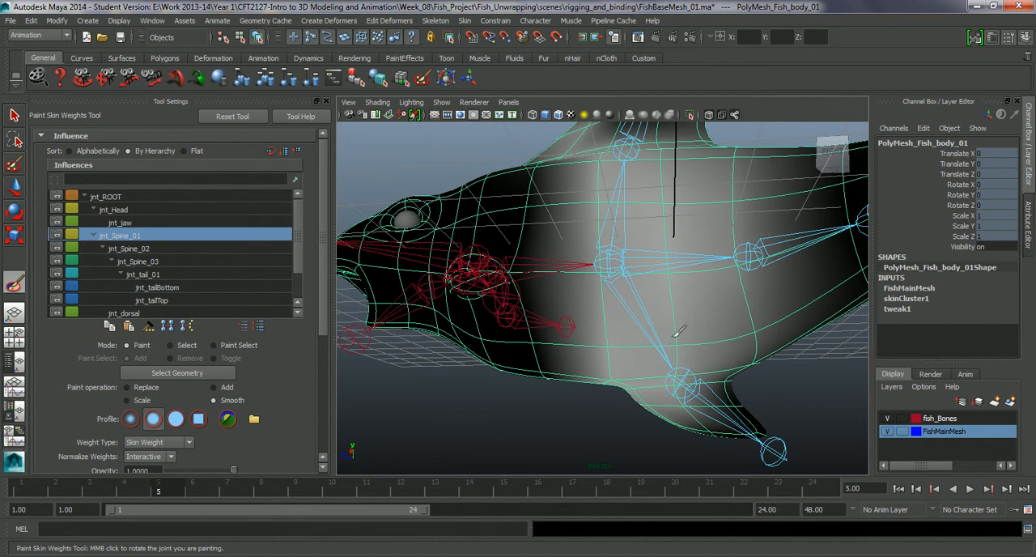
Select jnt_Spine_01 and smooth its weights along the mid-body
click(213, 387)
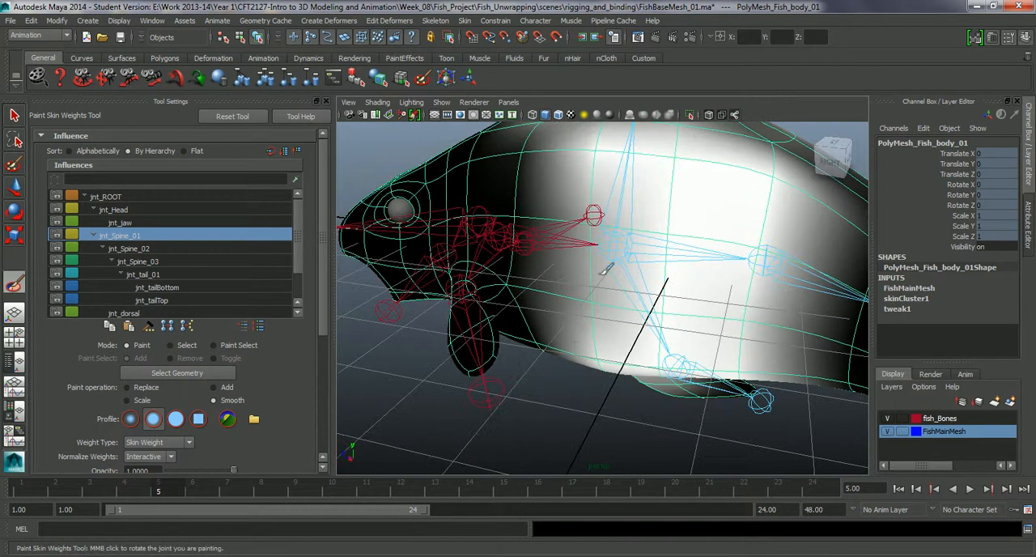
mouse_move(647, 201)
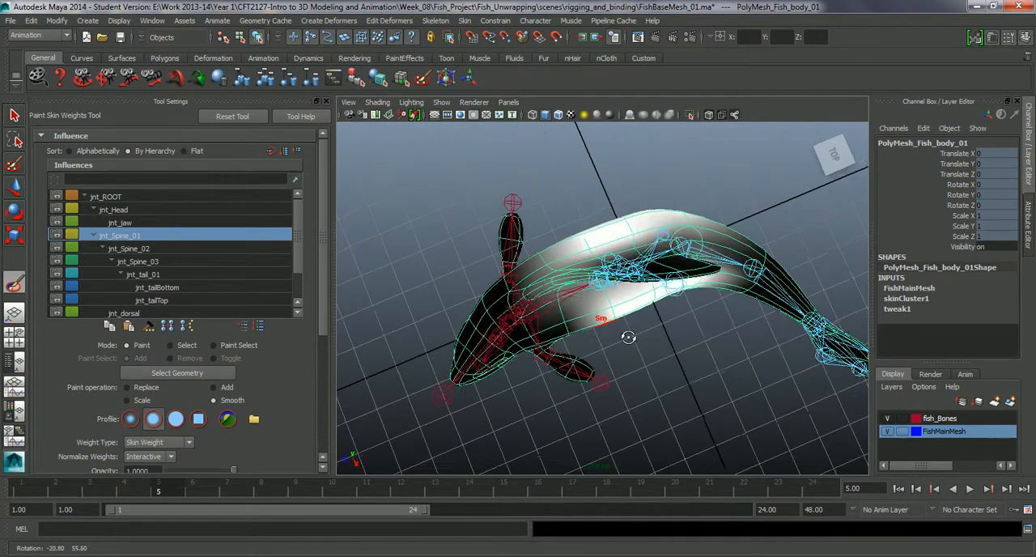
drag(627, 336, 648, 316)
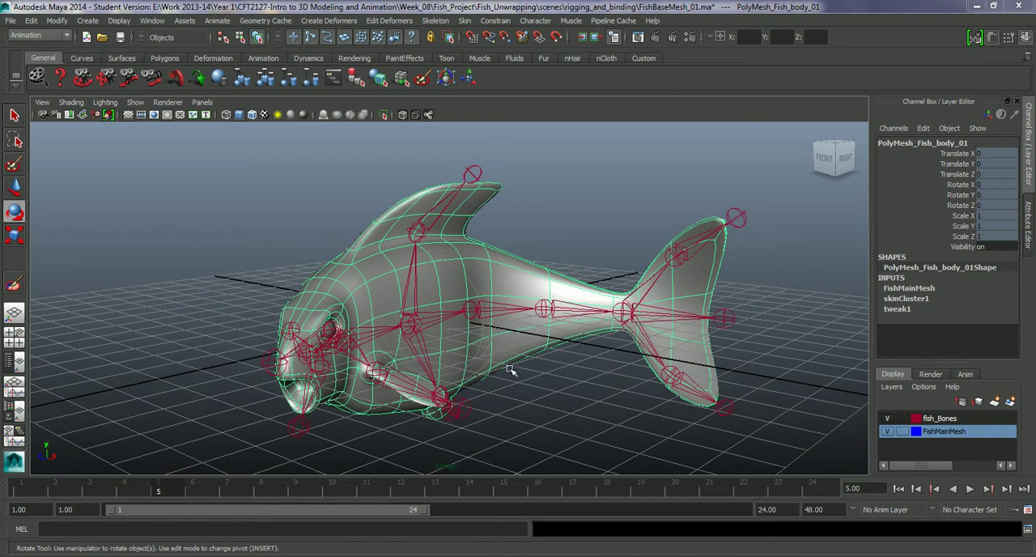
Orbit around the skinned fish to inspect the bent body from above and along its length
drag(509, 372, 502, 380)
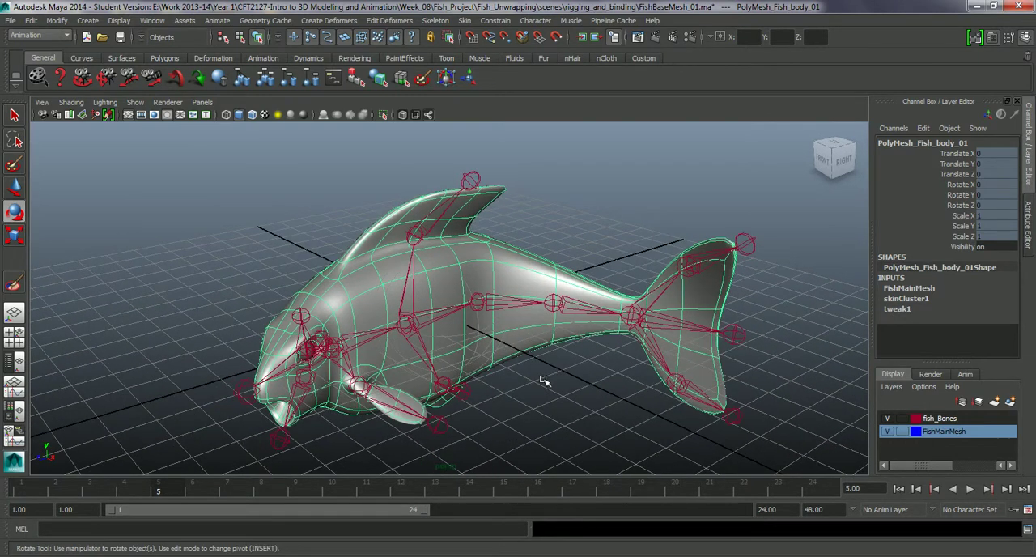
mouse_move(368, 372)
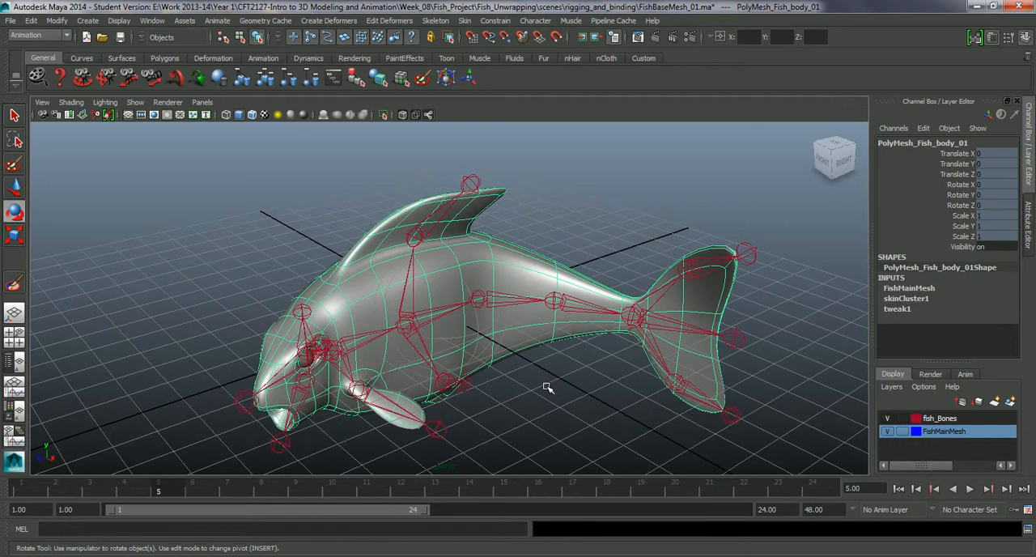
drag(546, 386, 510, 329)
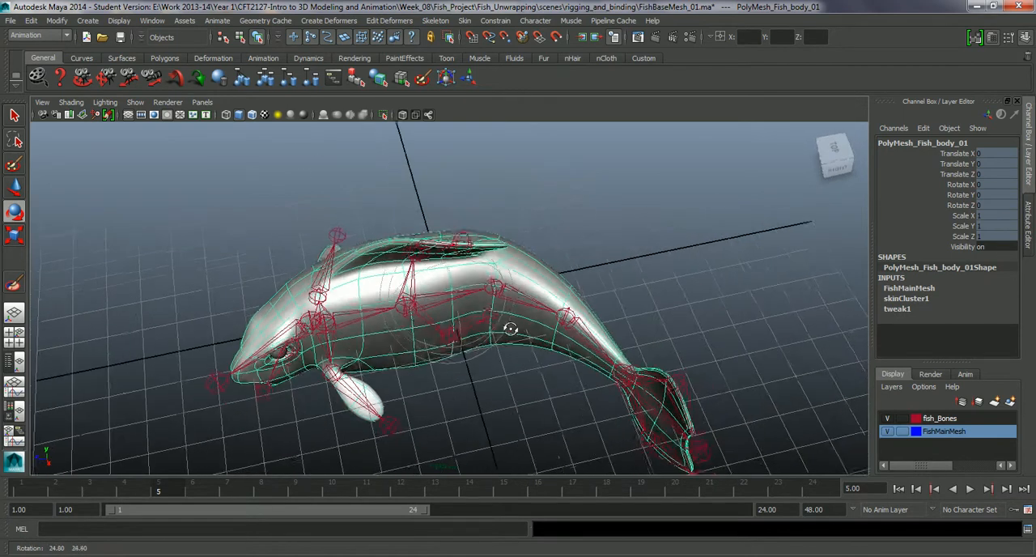
drag(510, 328, 538, 356)
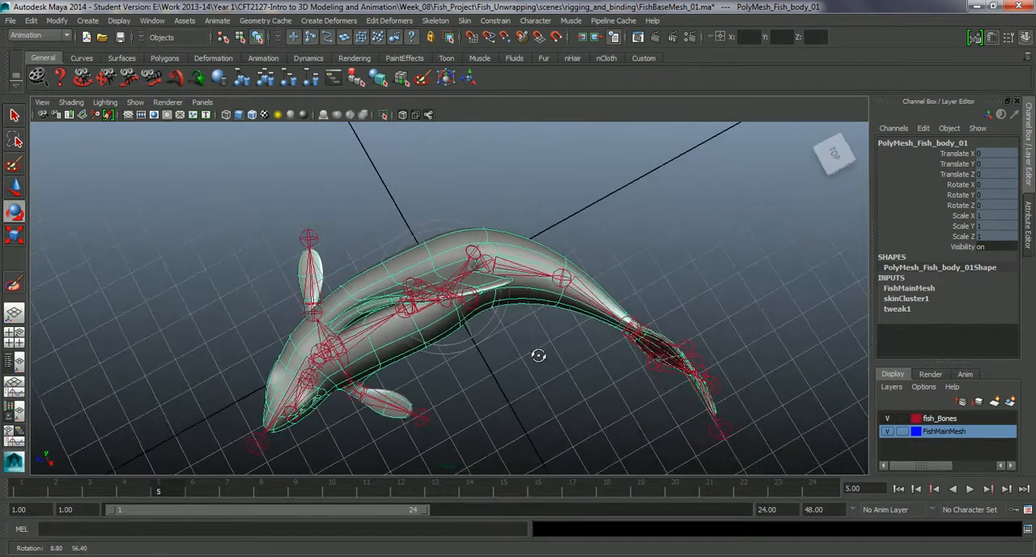
drag(538, 356, 557, 362)
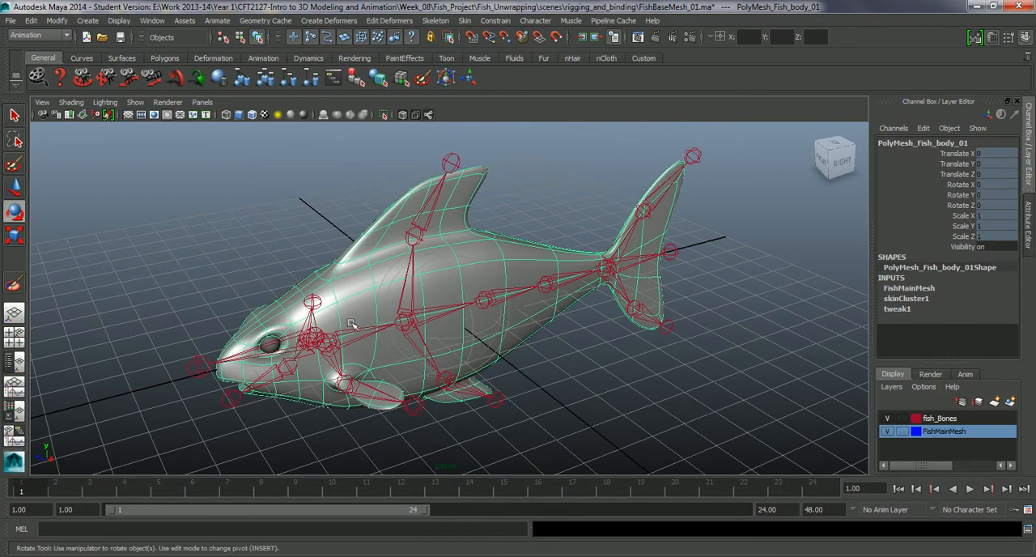
click(435, 20)
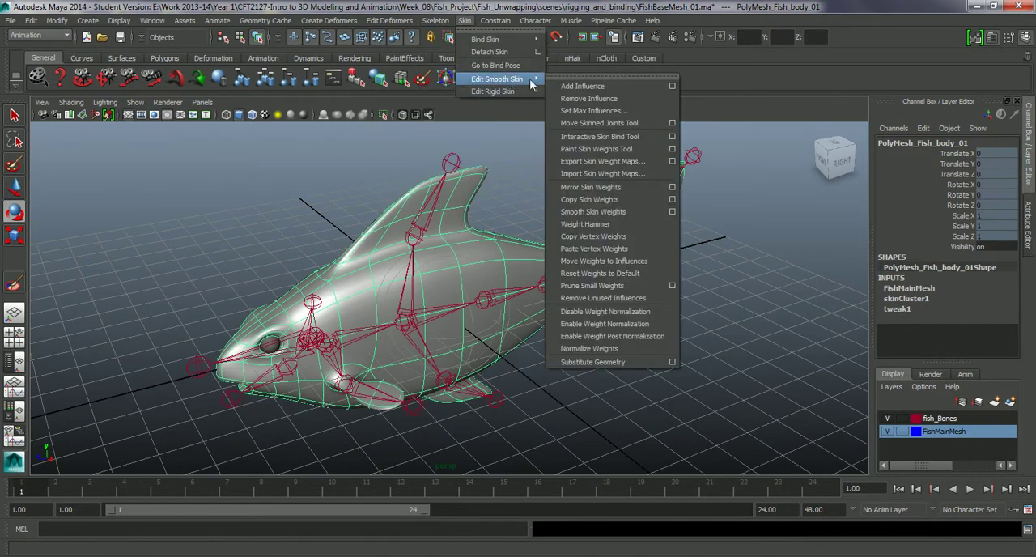
mouse_move(585, 225)
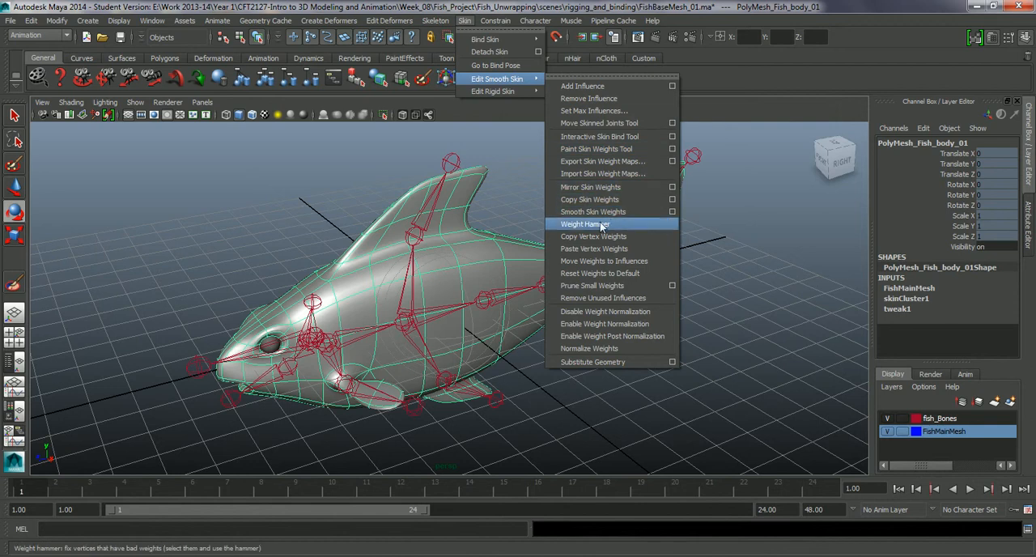
mouse_move(591, 187)
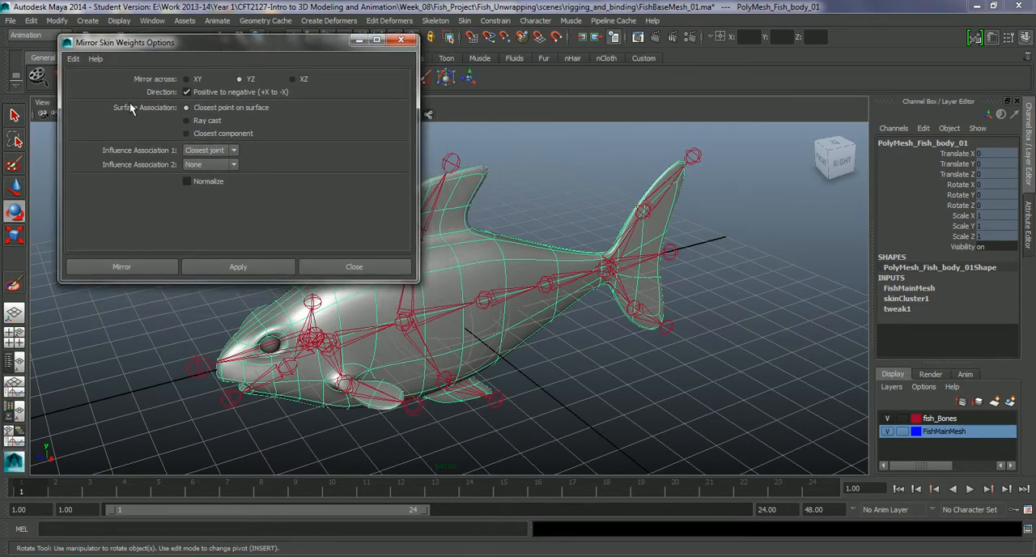
mouse_move(289, 135)
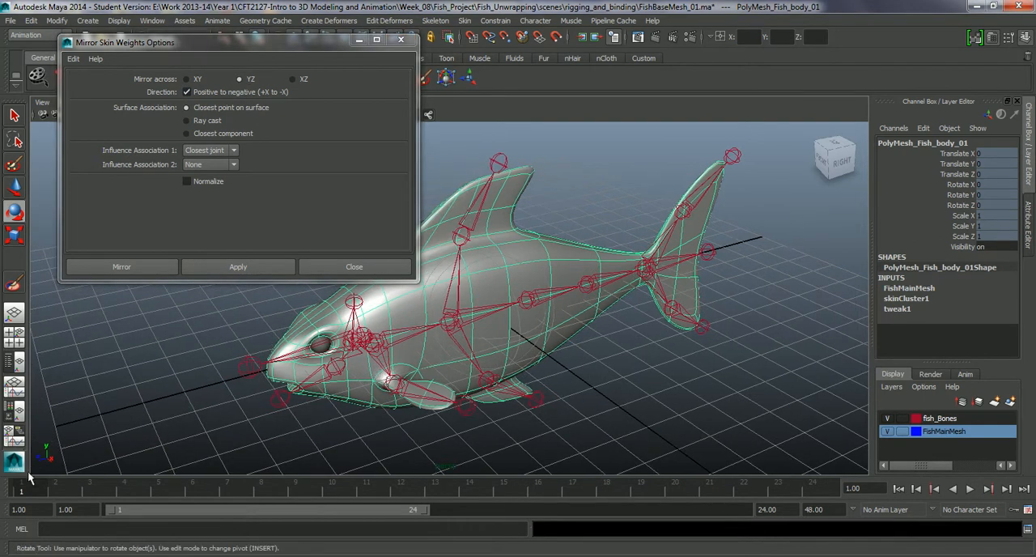
mouse_move(49, 443)
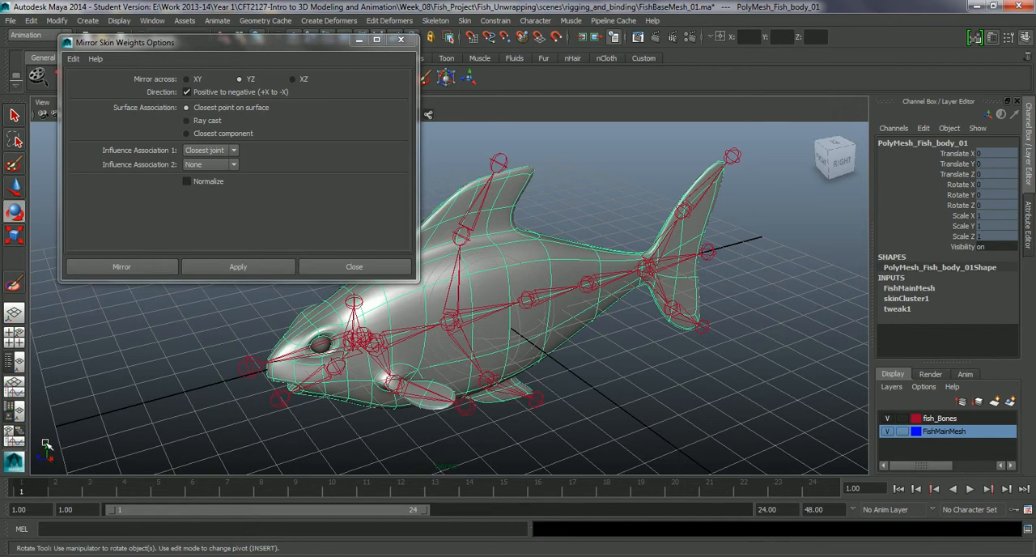
mouse_move(310, 282)
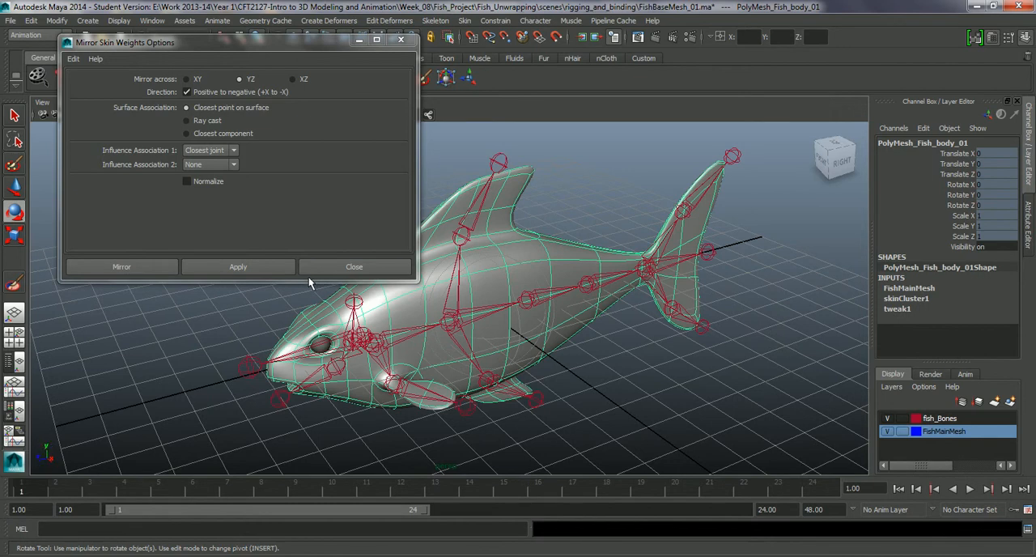
mouse_move(181, 160)
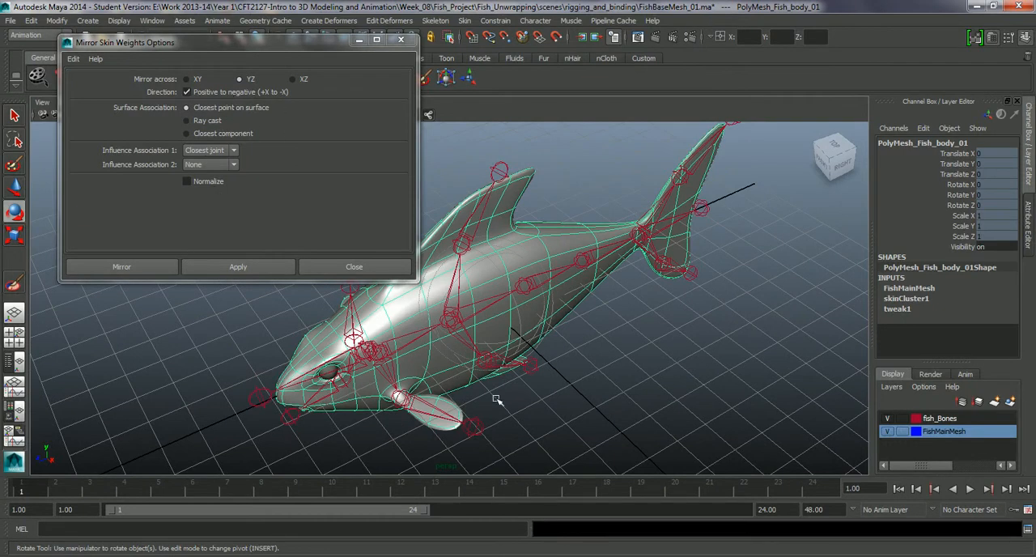
mouse_move(529, 261)
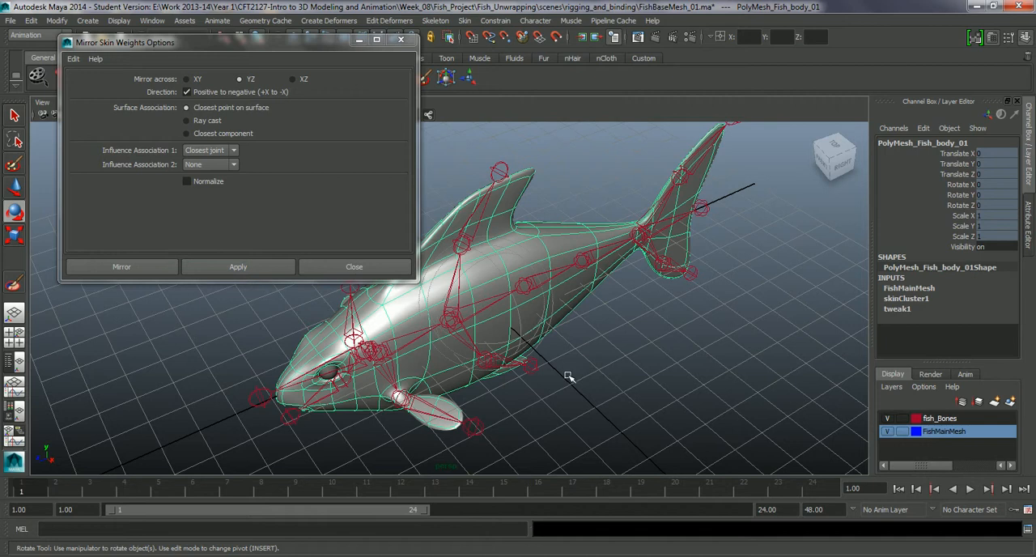
mouse_move(457, 299)
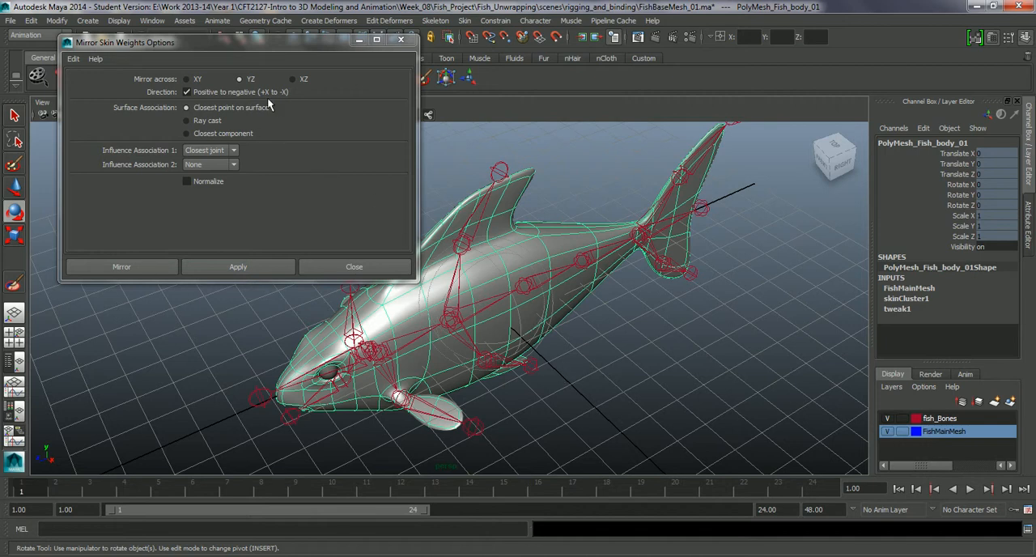
mouse_move(198, 120)
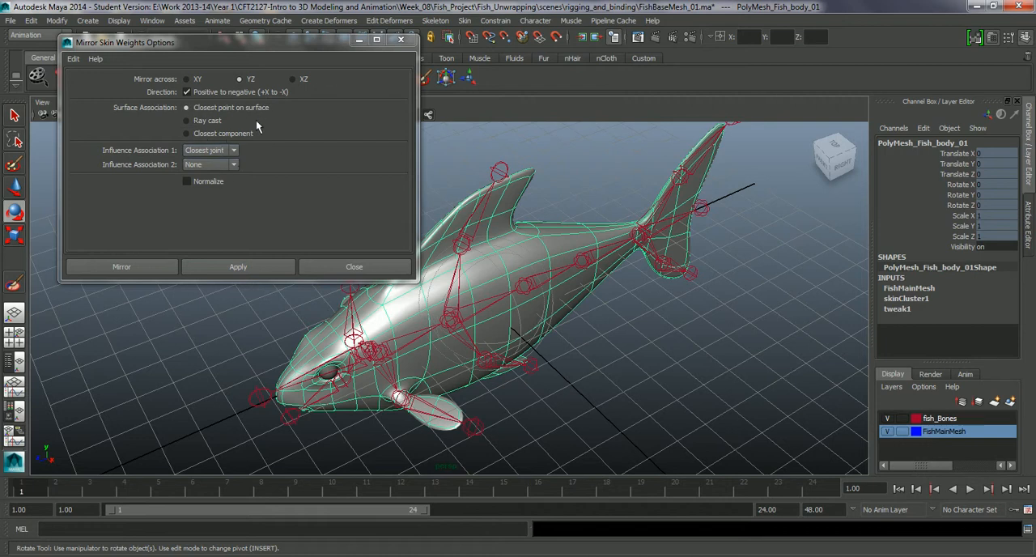
mouse_move(380, 286)
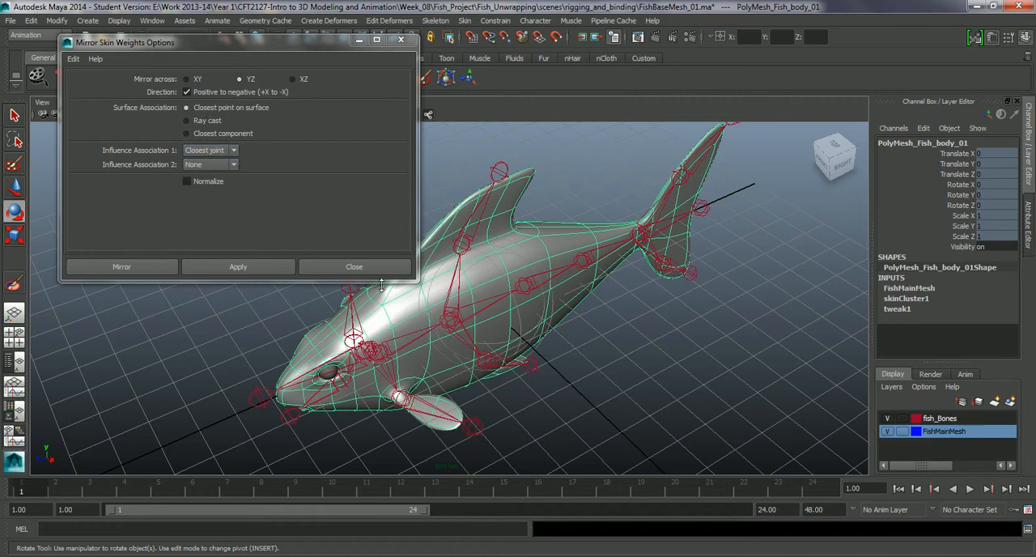
mouse_move(225, 231)
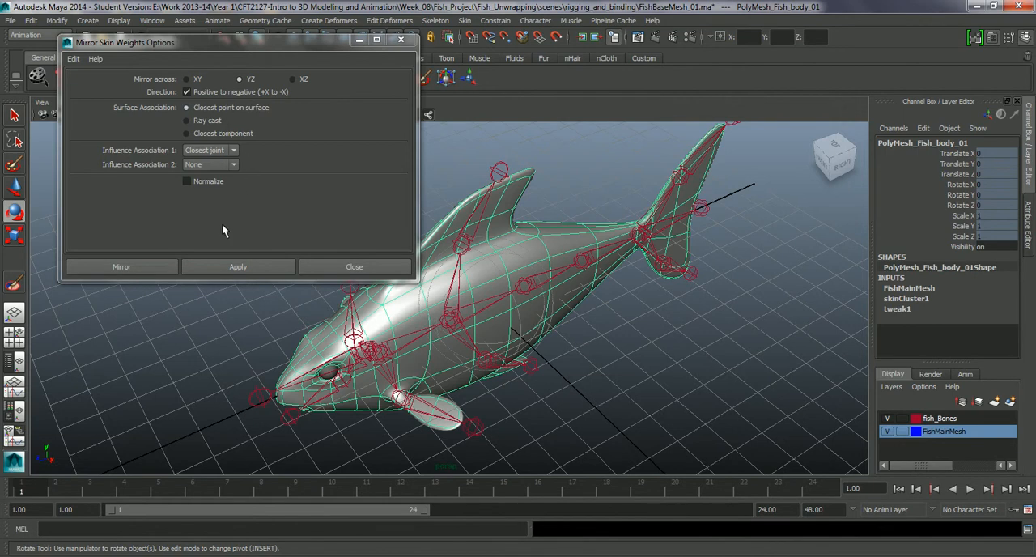